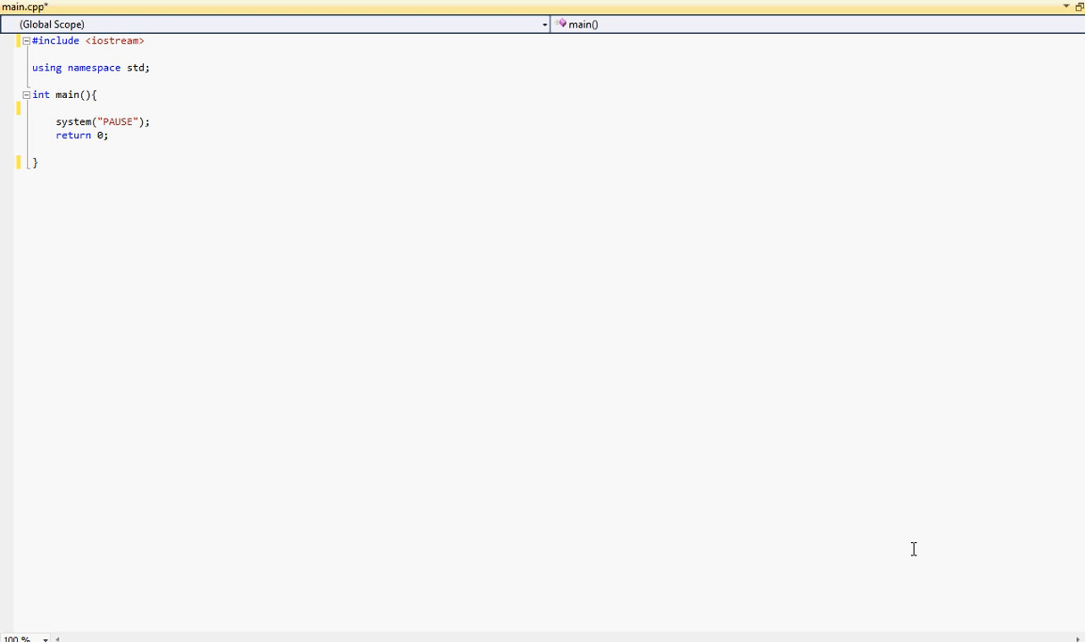
{"action": "mouse_move", "coordinate": [408, 294]}
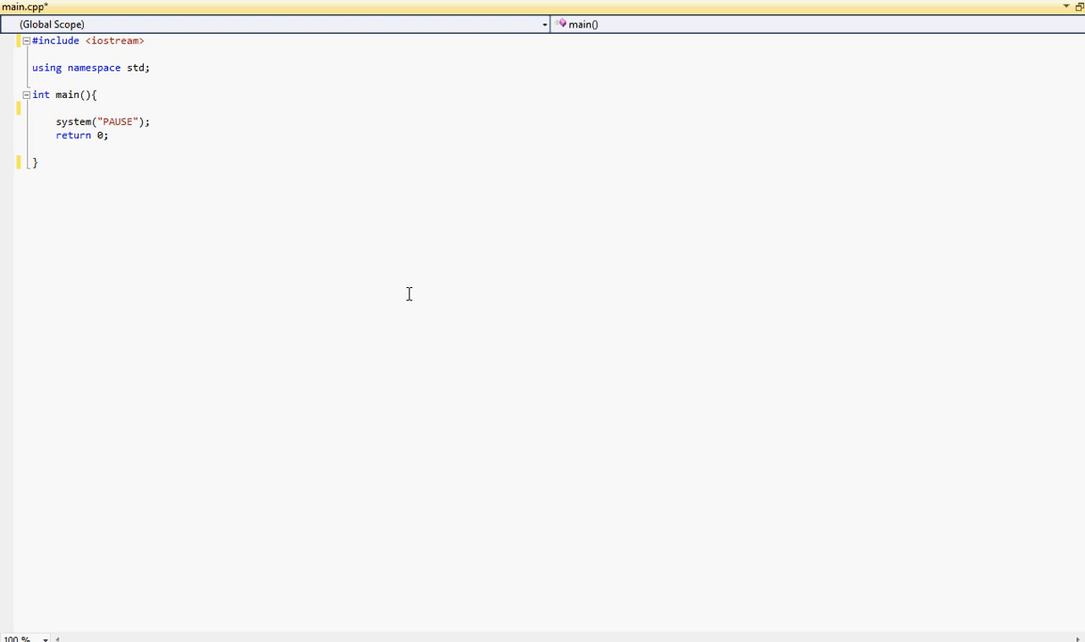
{"action": "mouse_move", "coordinate": [385, 286]}
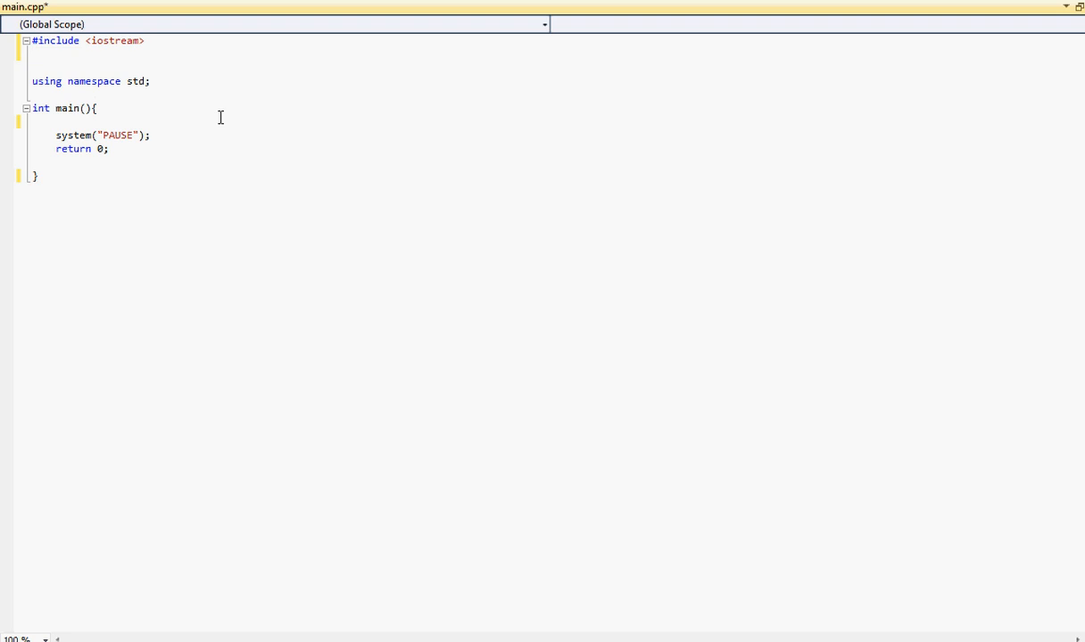
Add the #include <fstream> line beneath #include <iostream> in main.cpp.
{"action": "type", "text": "#include <"}
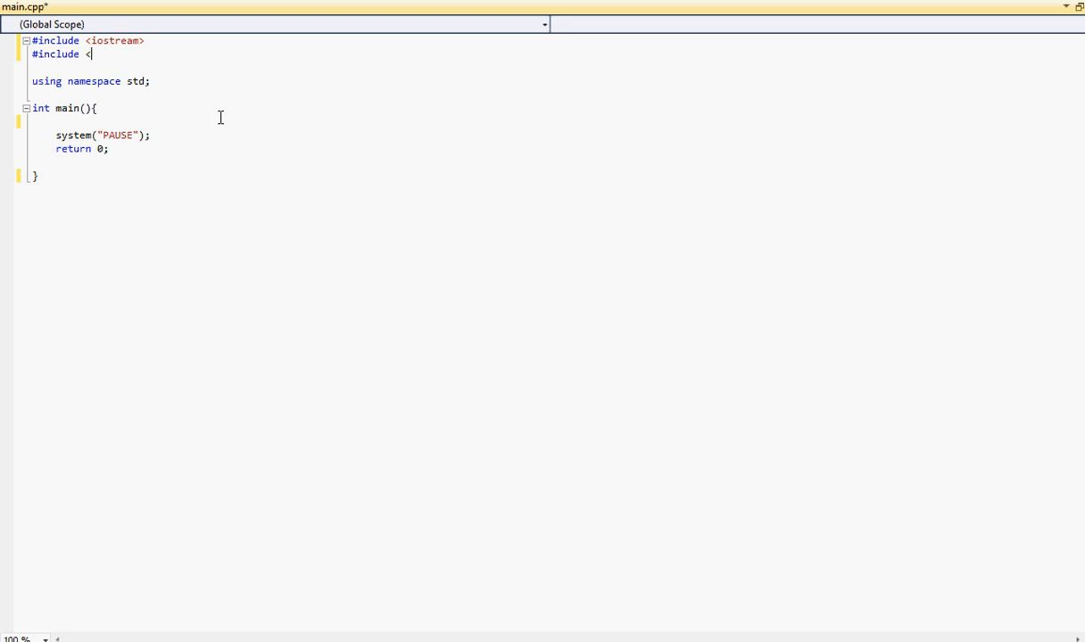
{"action": "type", "text": "fs"}
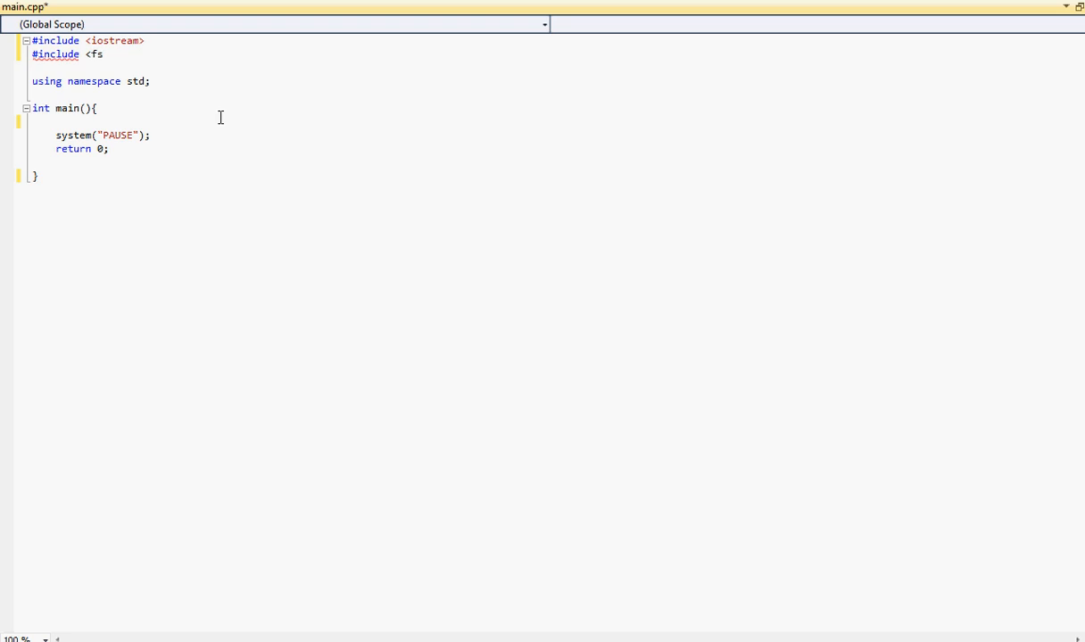
{"action": "type", "text": "tream"}
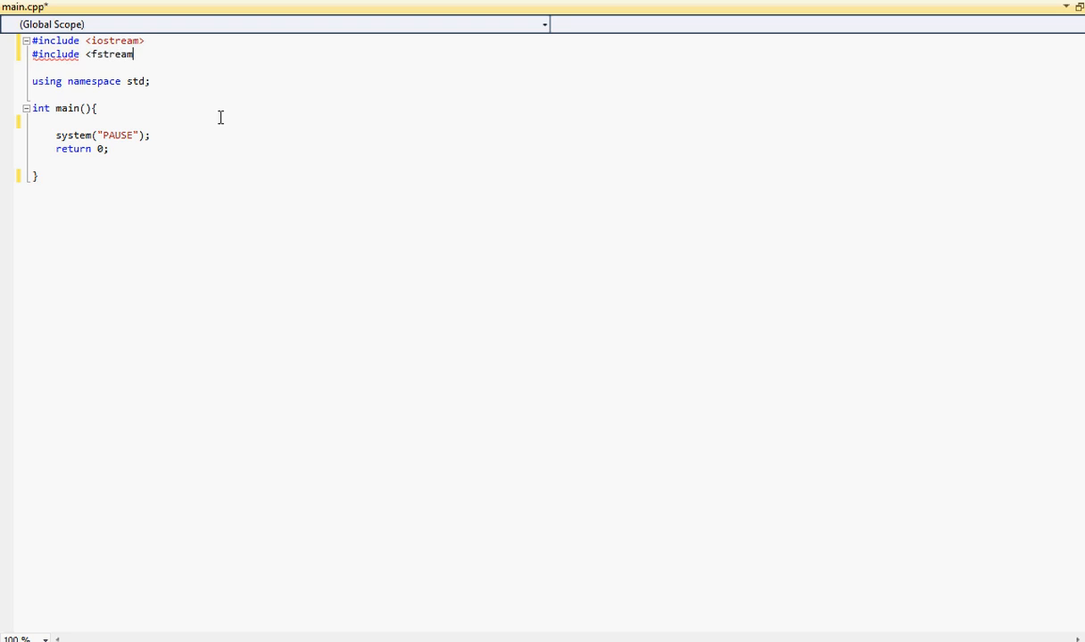
{"action": "type", "text": ">"}
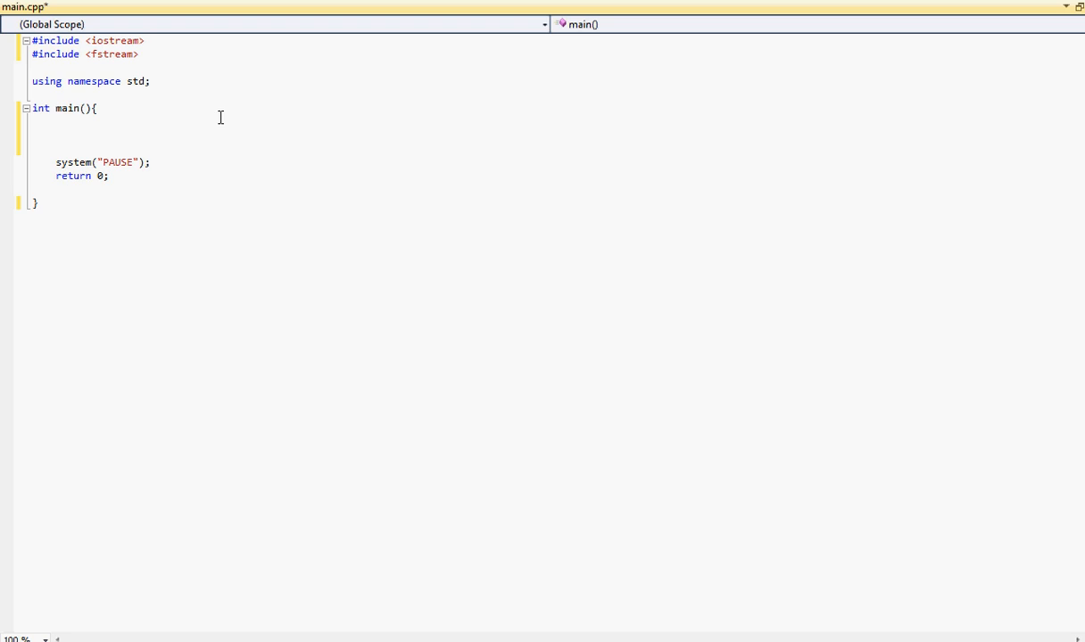
Declare double x, double sum = 0 and char filename[50] at the start of main.
{"action": "type", "text": "double x;"}
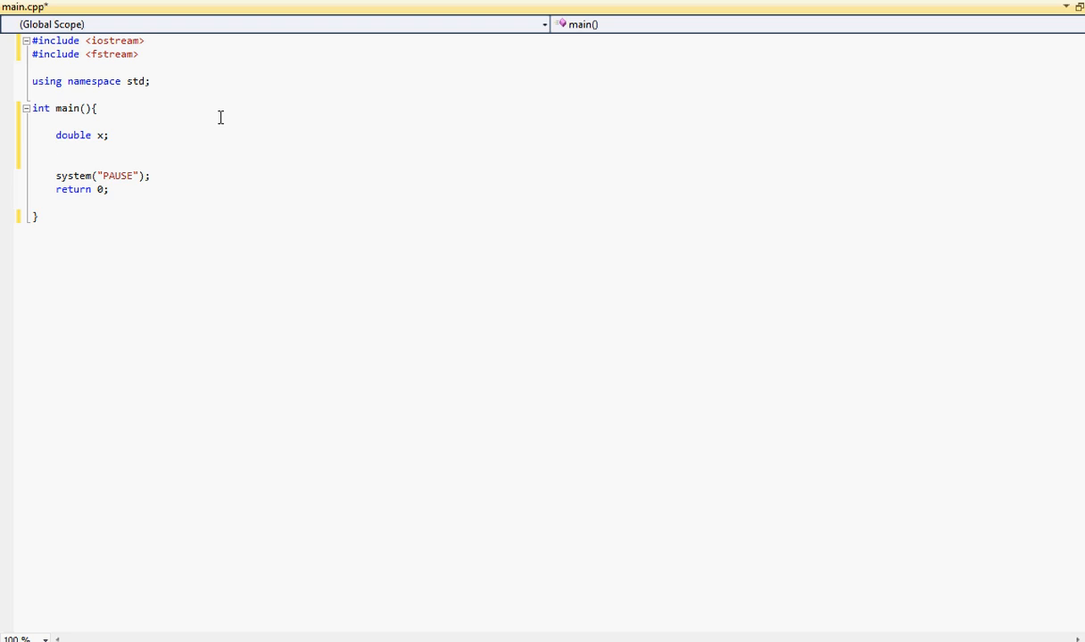
{"action": "type", "text": "double sum = 0;"}
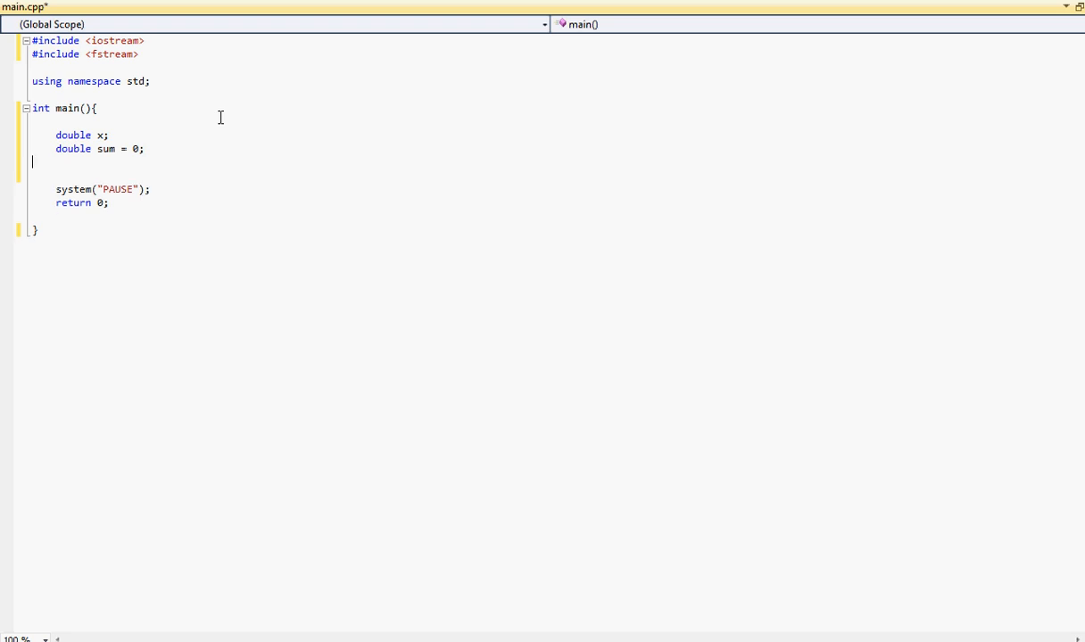
{"action": "type", "text": "c"}
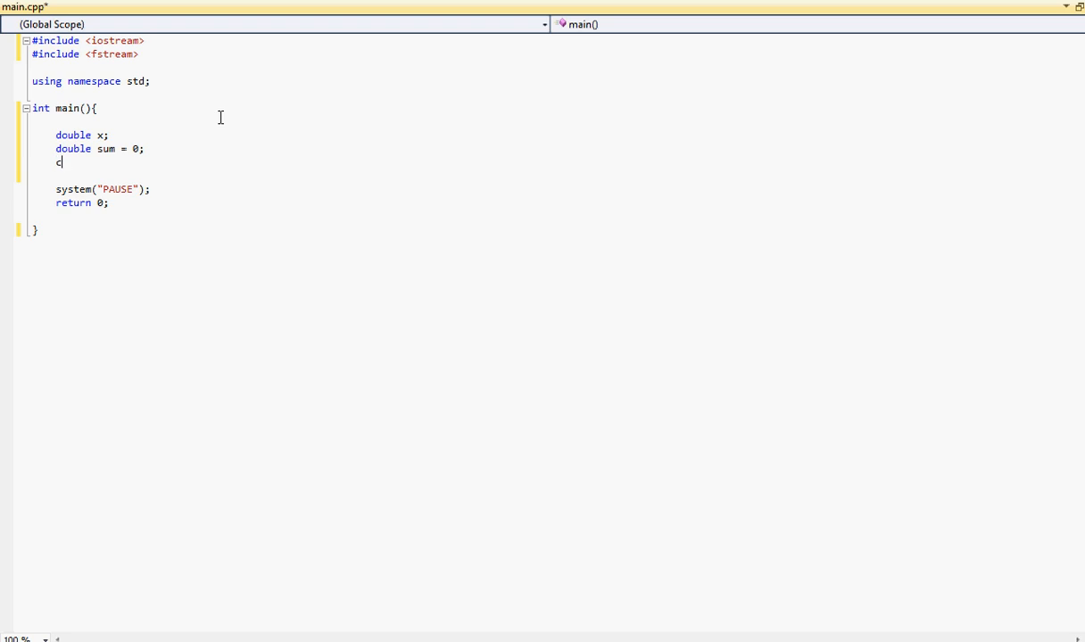
{"action": "type", "text": "har file"}
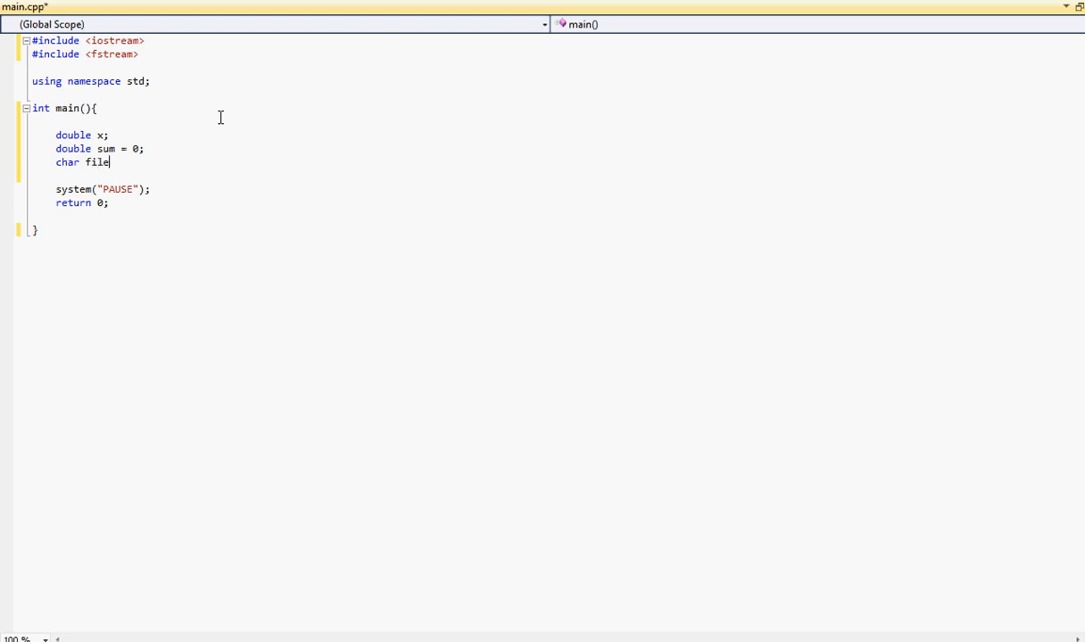
{"action": "type", "text": "name[]"}
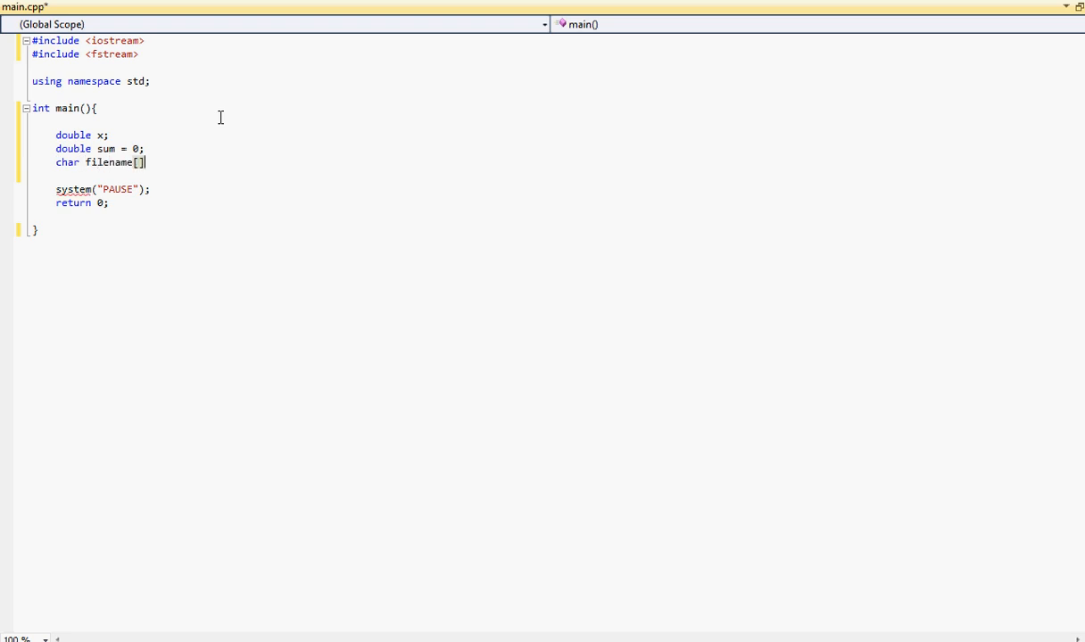
{"action": "type", "text": ";"}
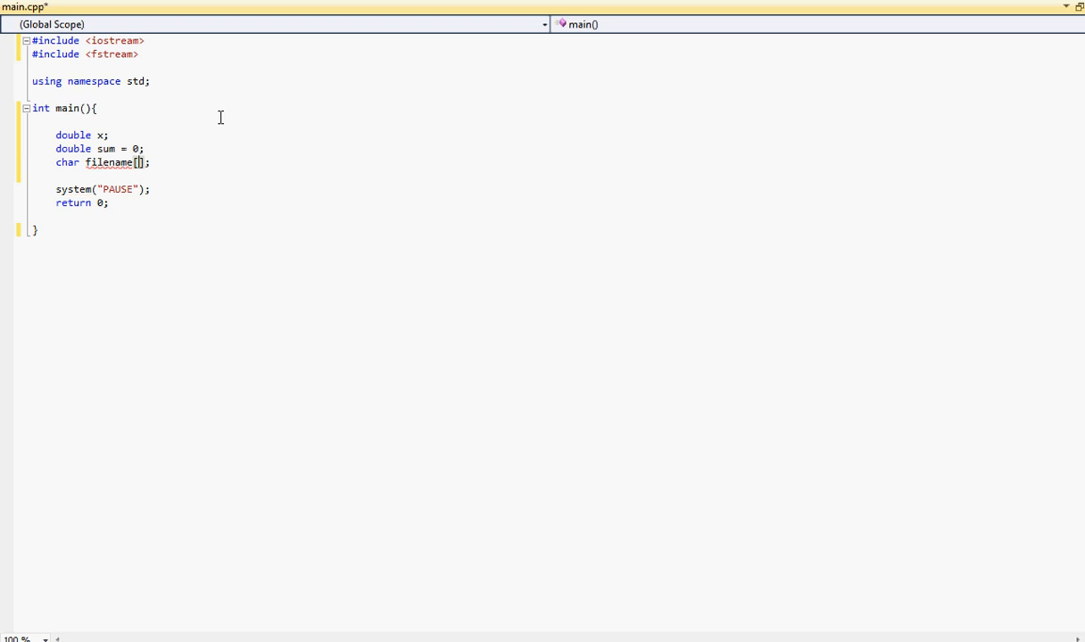
{"action": "type", "text": "50"}
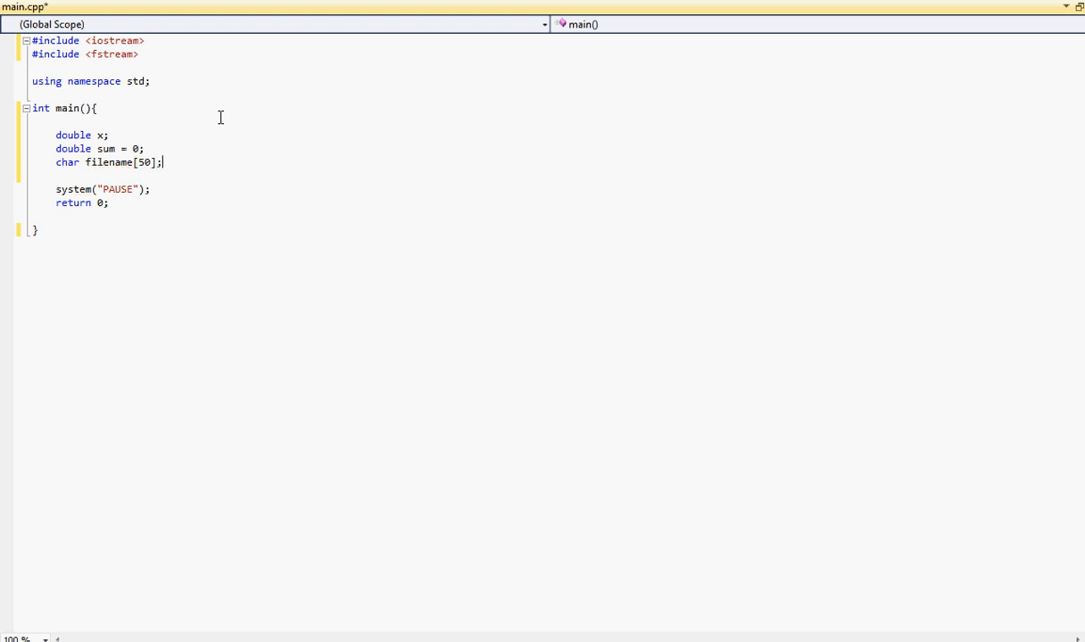
Print the prompt "Enter the file name: " with cout.
{"action": "type", "text": "cout"}
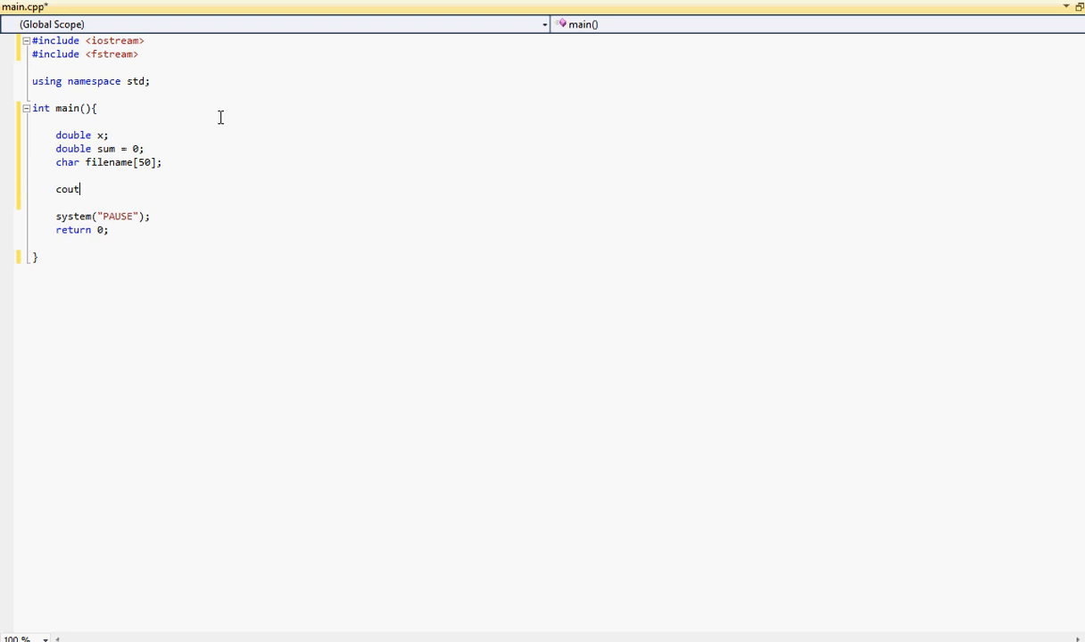
{"action": "type", "text": "<<\"Enter the f"}
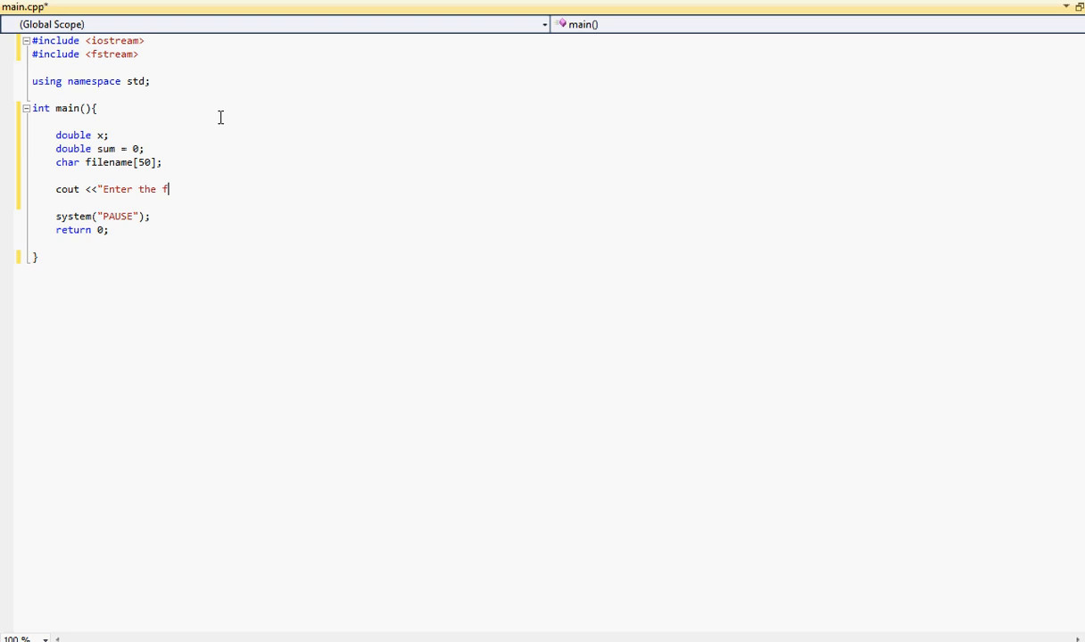
{"action": "type", "text": "ile name"}
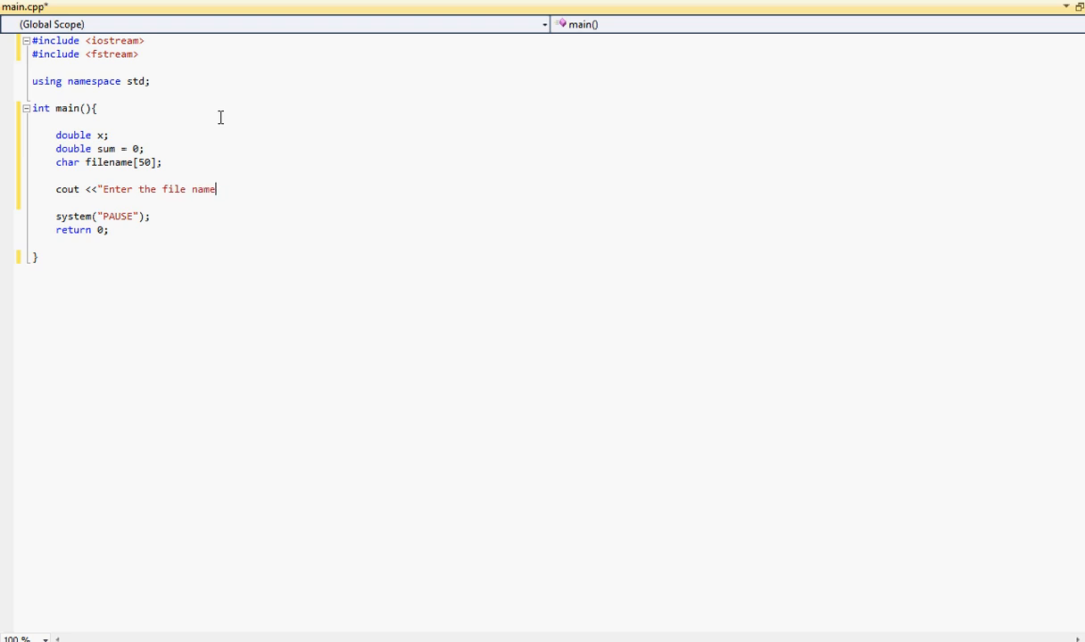
{"action": "type", "text": ":"}
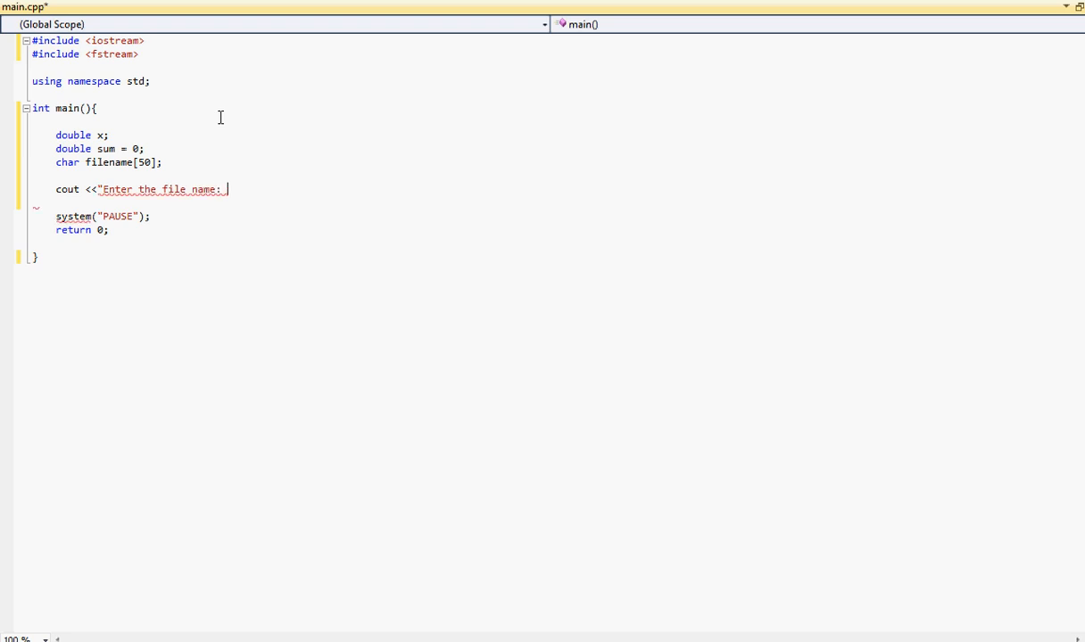
{"action": "type", "text": "\";"}
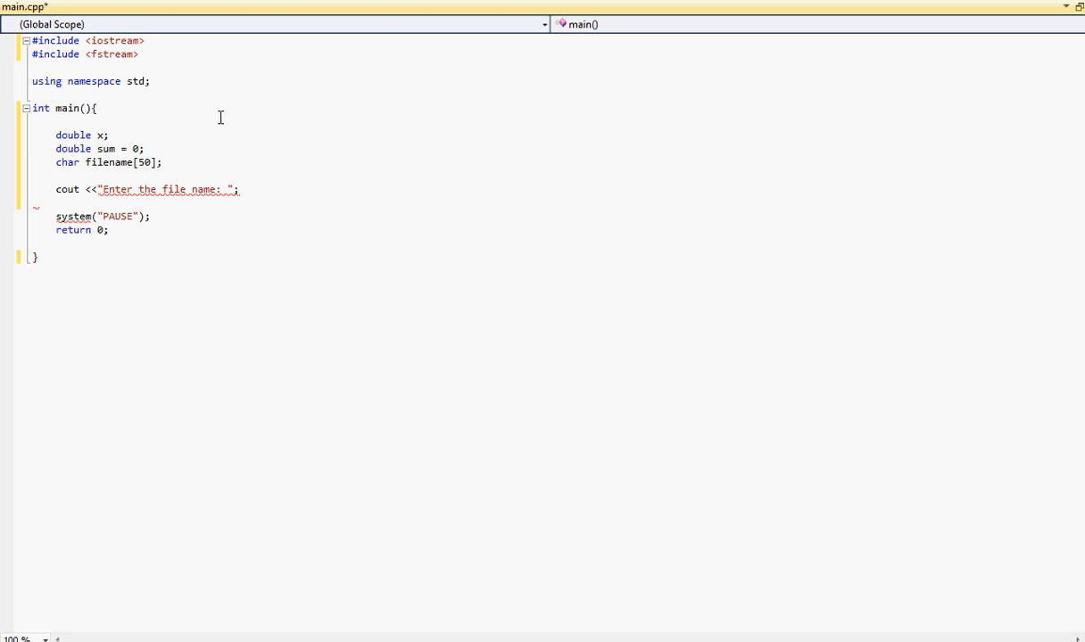
Read the name into filename with cin.getline(filename, 50).
{"action": "type", "text": "cin"}
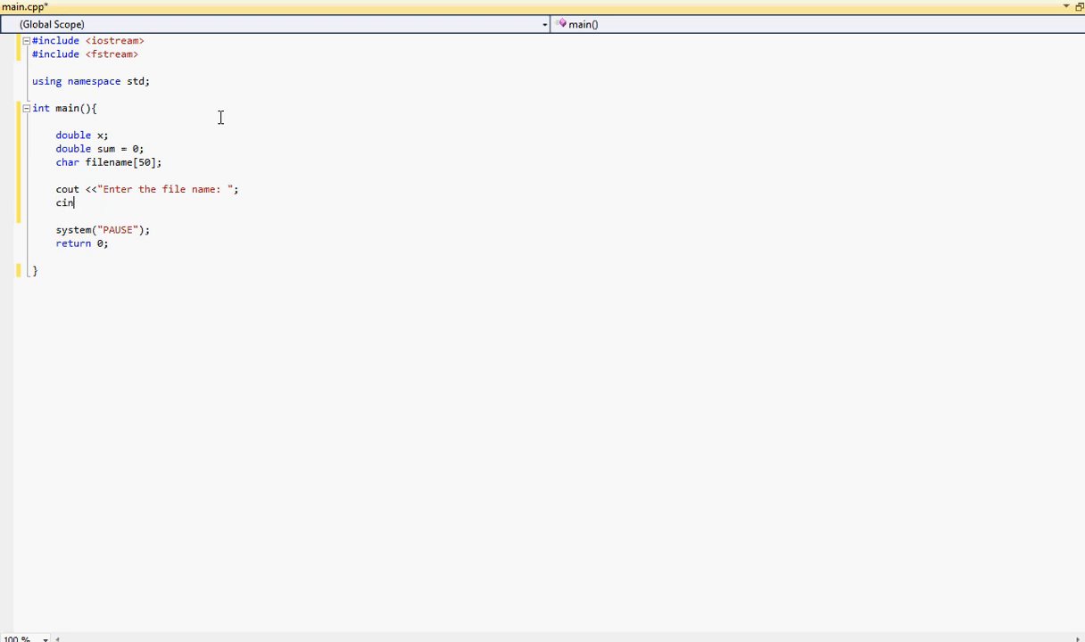
{"action": "type", "text": "."}
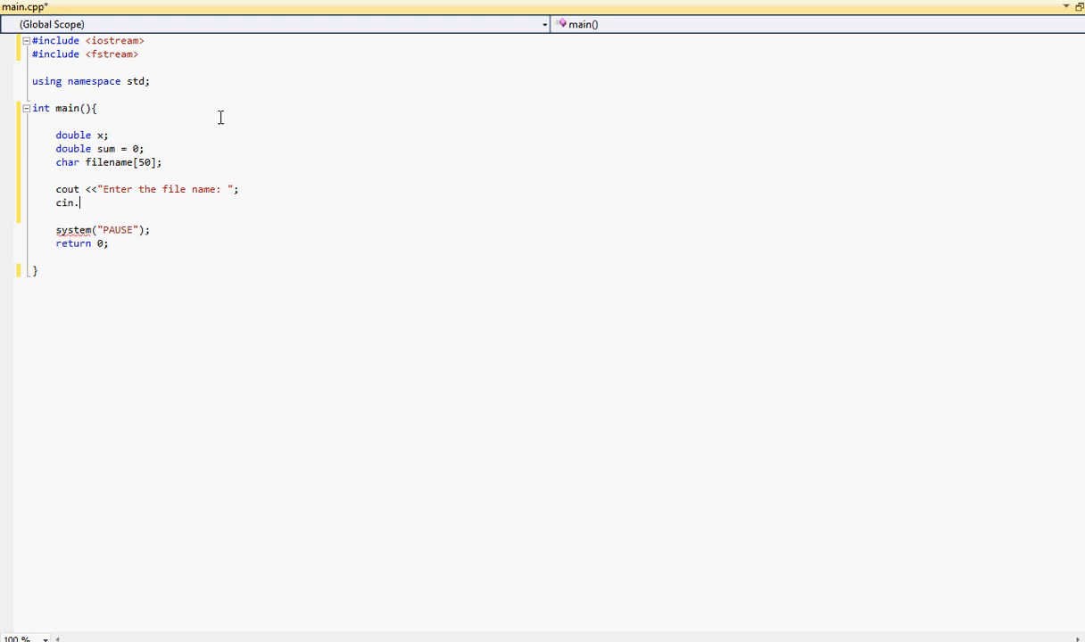
{"action": "type", "text": "getline"}
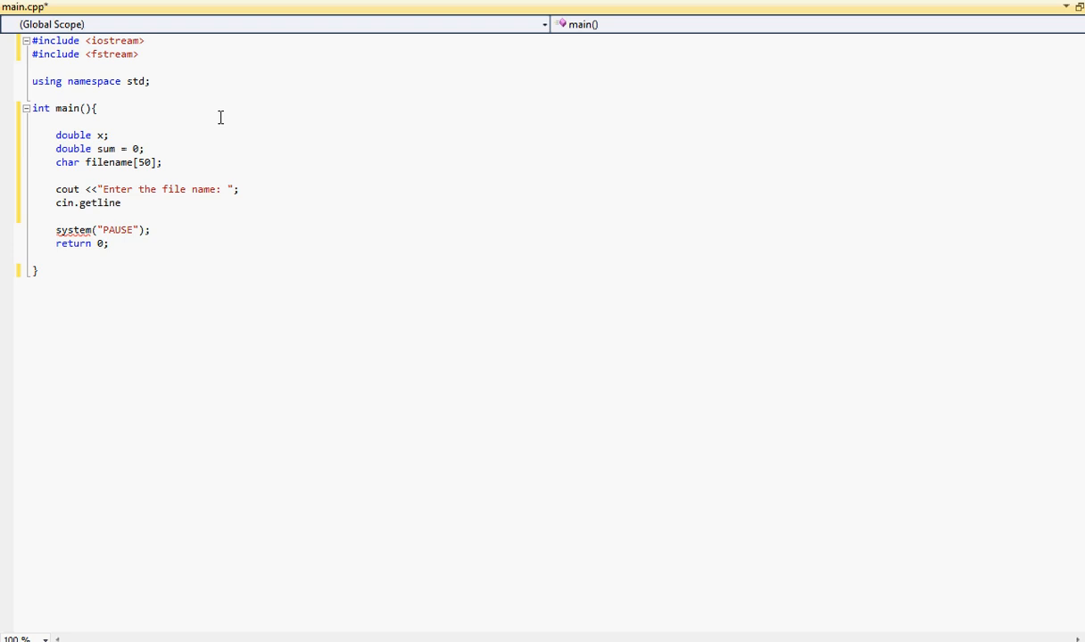
{"action": "type", "text": "();"}
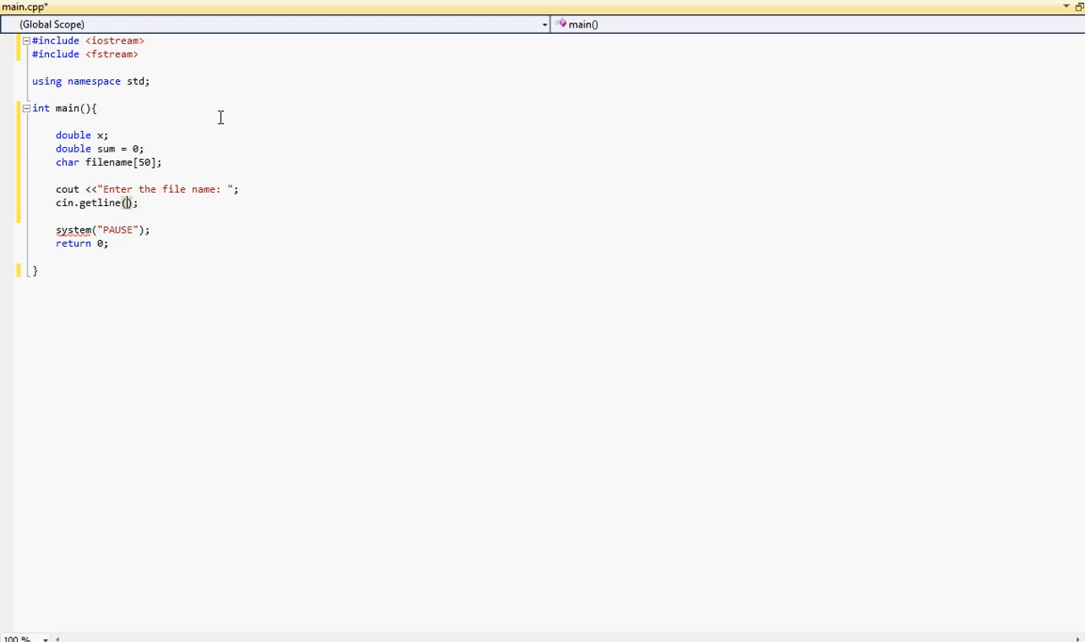
{"action": "type", "text": "filenam"}
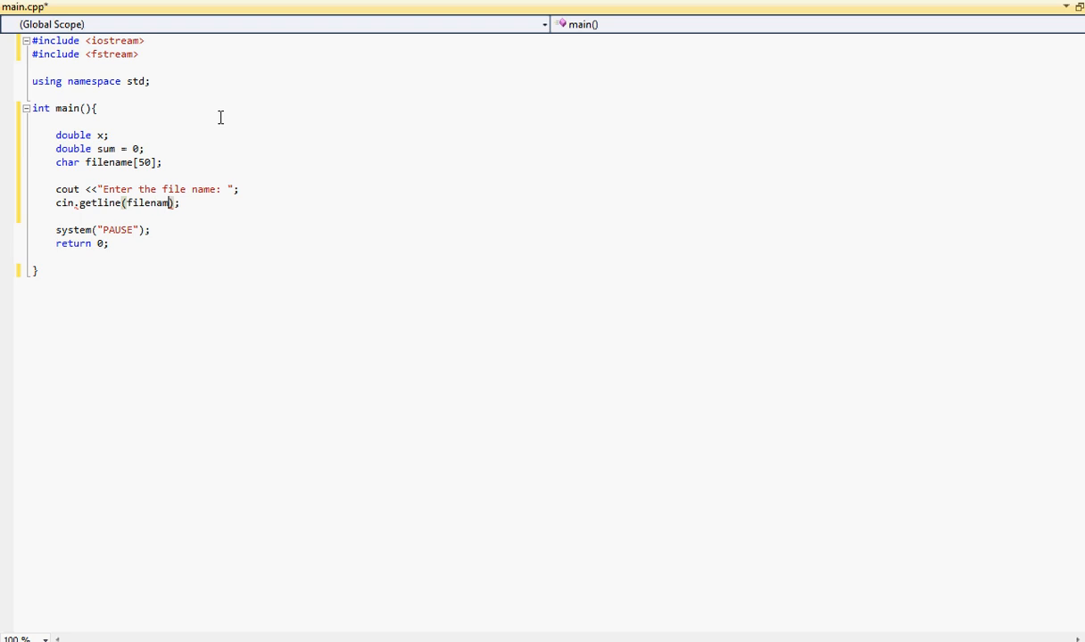
{"action": "type", "text": ","}
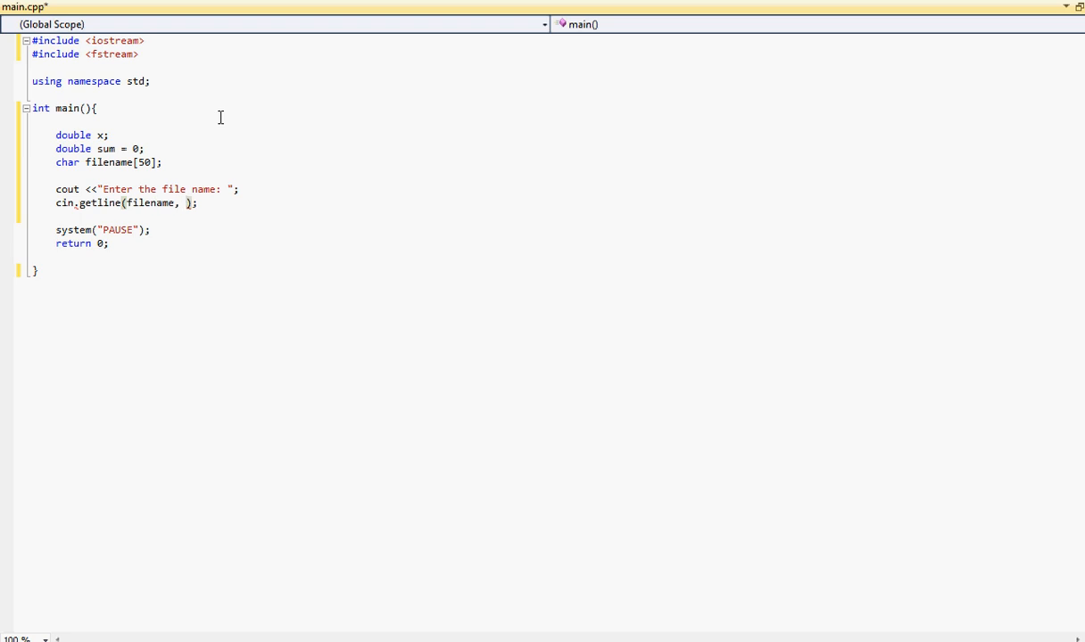
{"action": "type", "text": "50"}
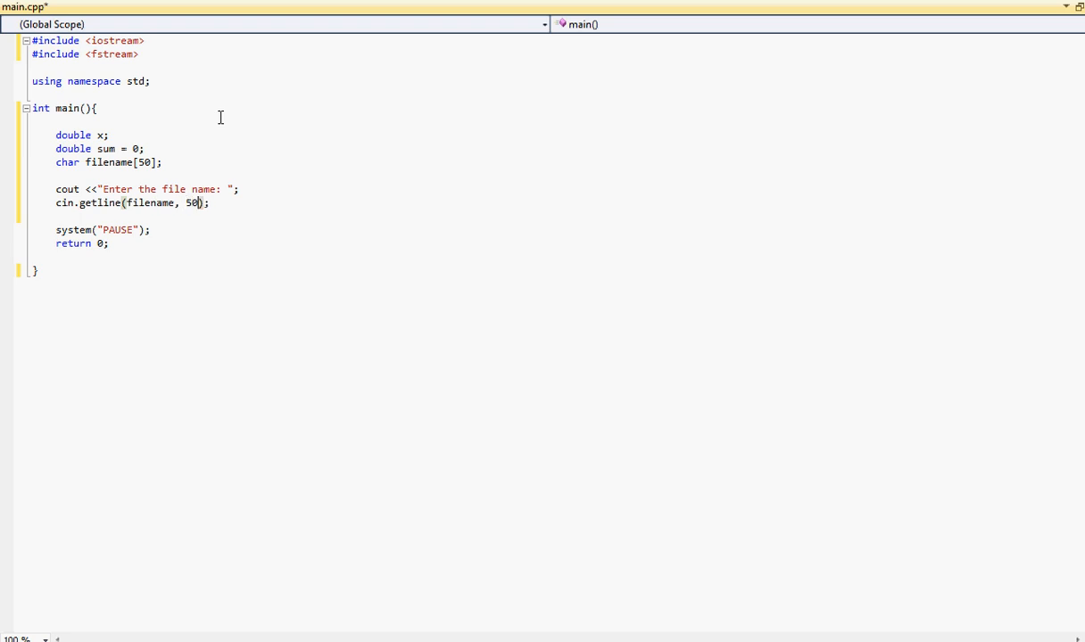
{"action": "key", "text": "enter"}
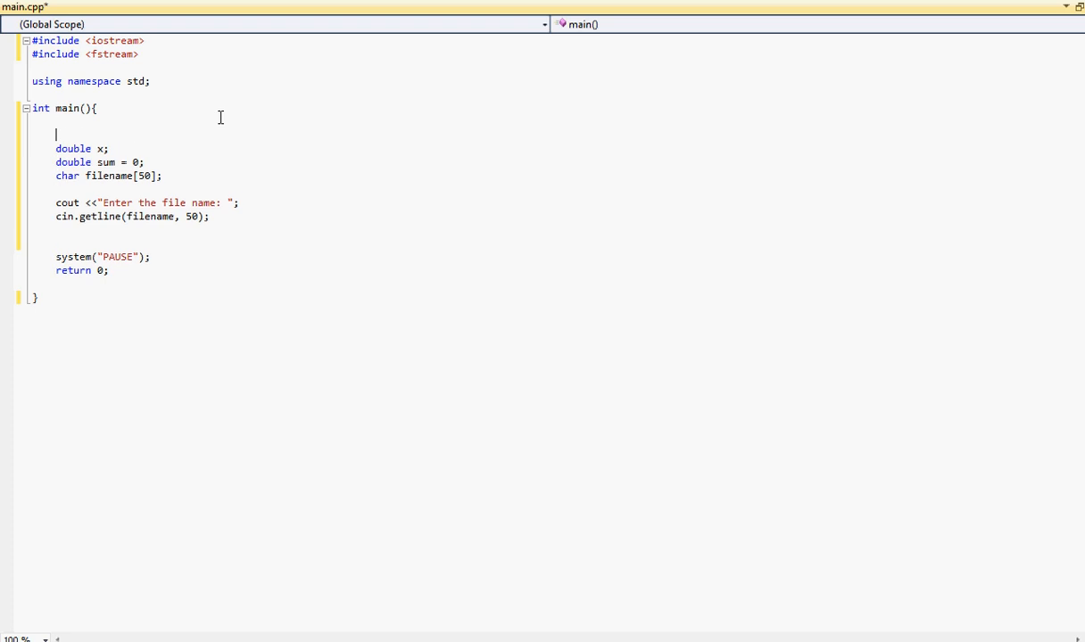
Declare an ifstream named myfile above the variables.
{"action": "type", "text": "i"}
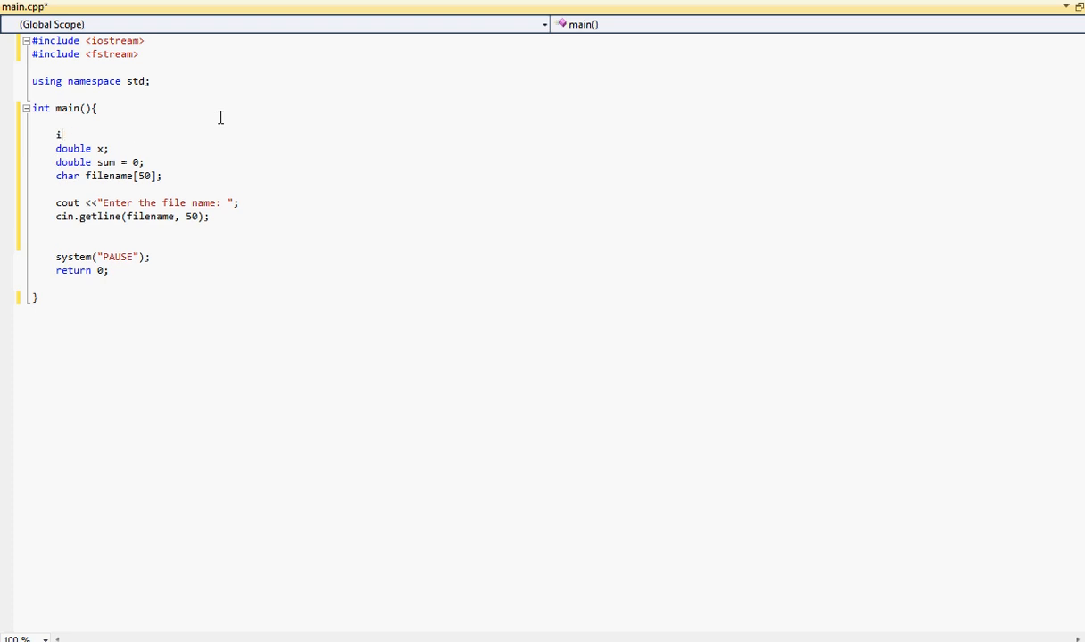
{"action": "type", "text": "fsgtrea"}
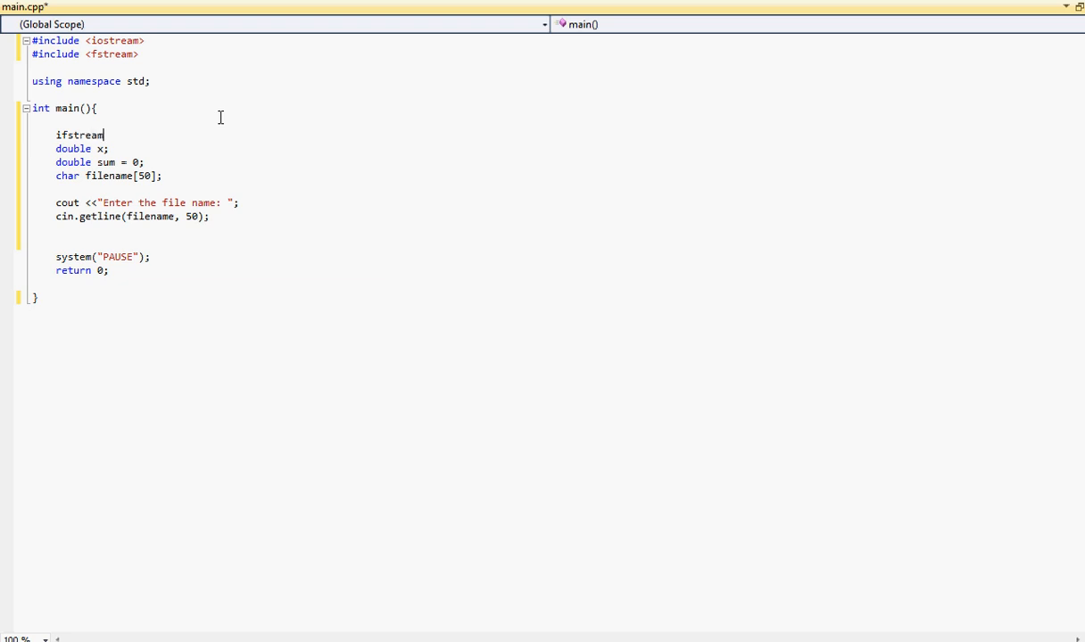
{"action": "type", "text": "my"}
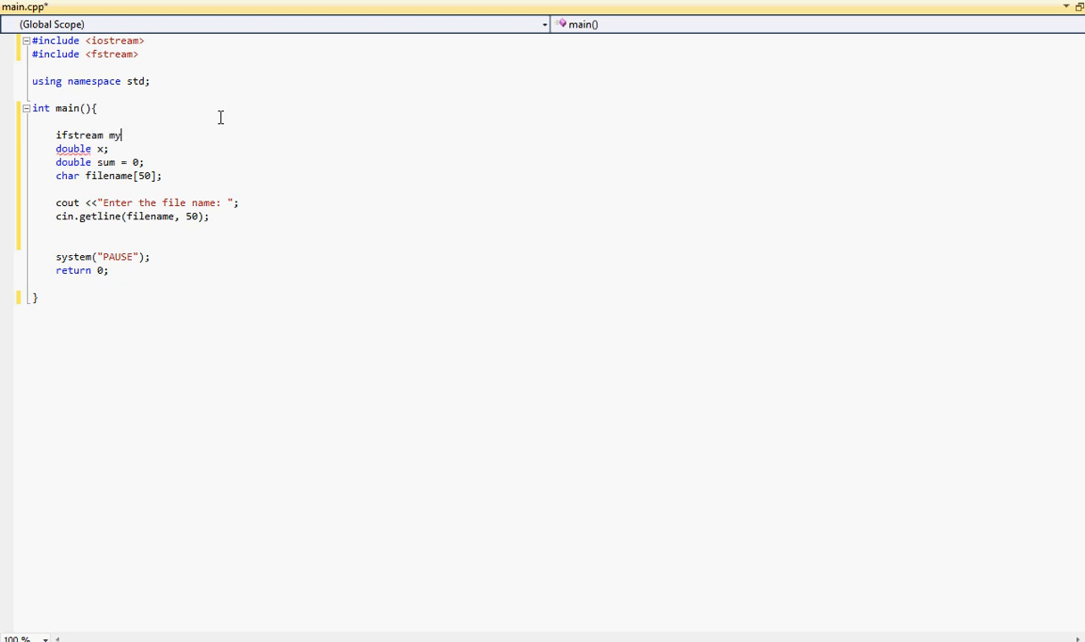
{"action": "type", "text": "file;"}
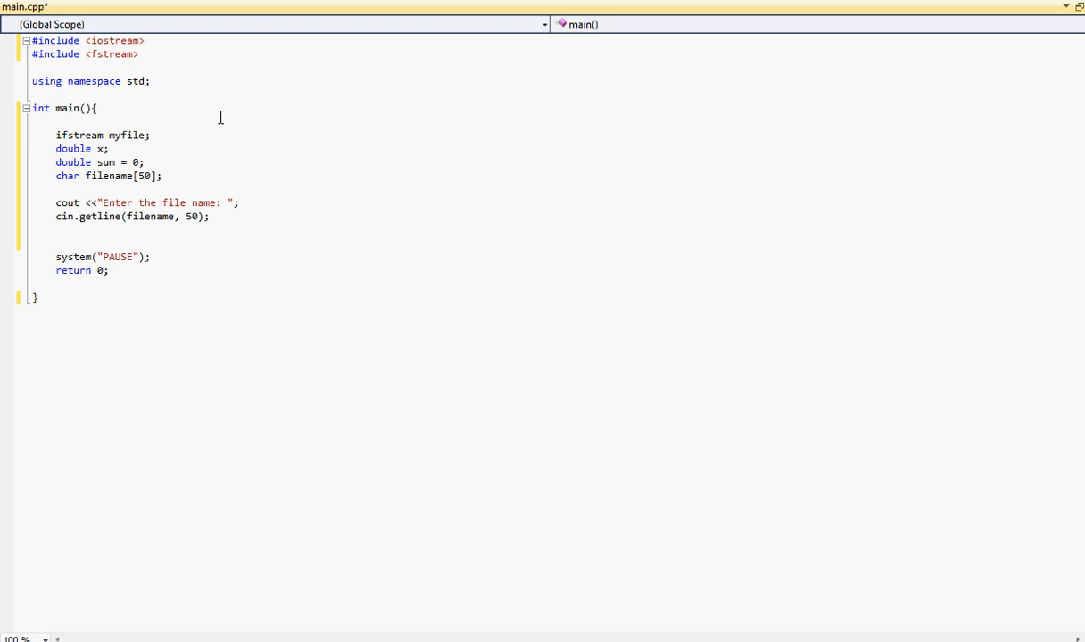
Open the entered file with myfile.open(filename); after the getline line.
{"action": "key", "text": "enter"}
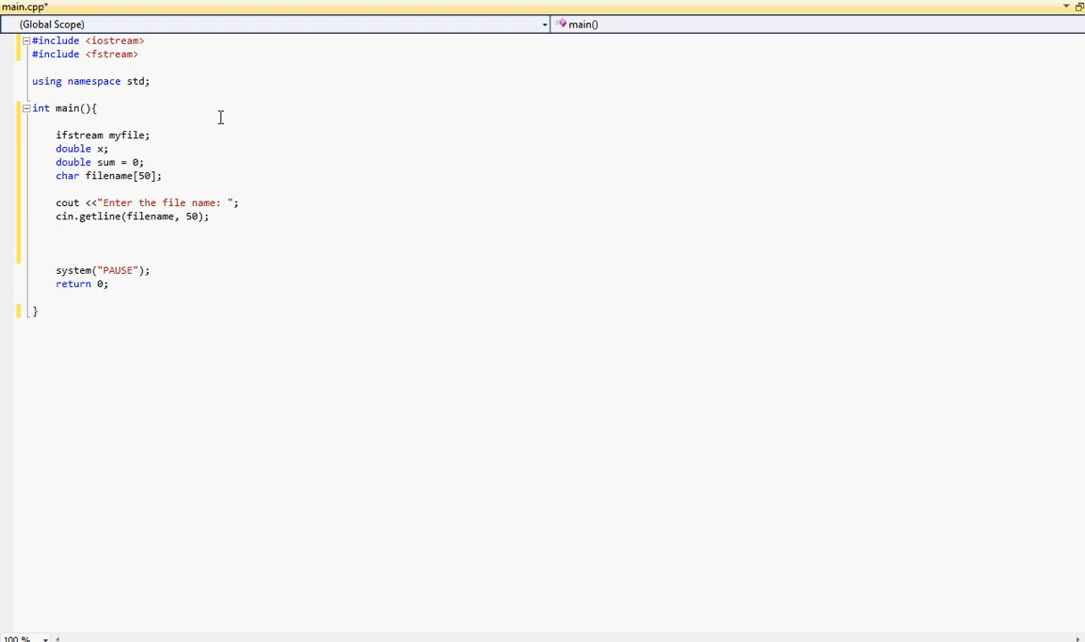
{"action": "type", "text": "my"}
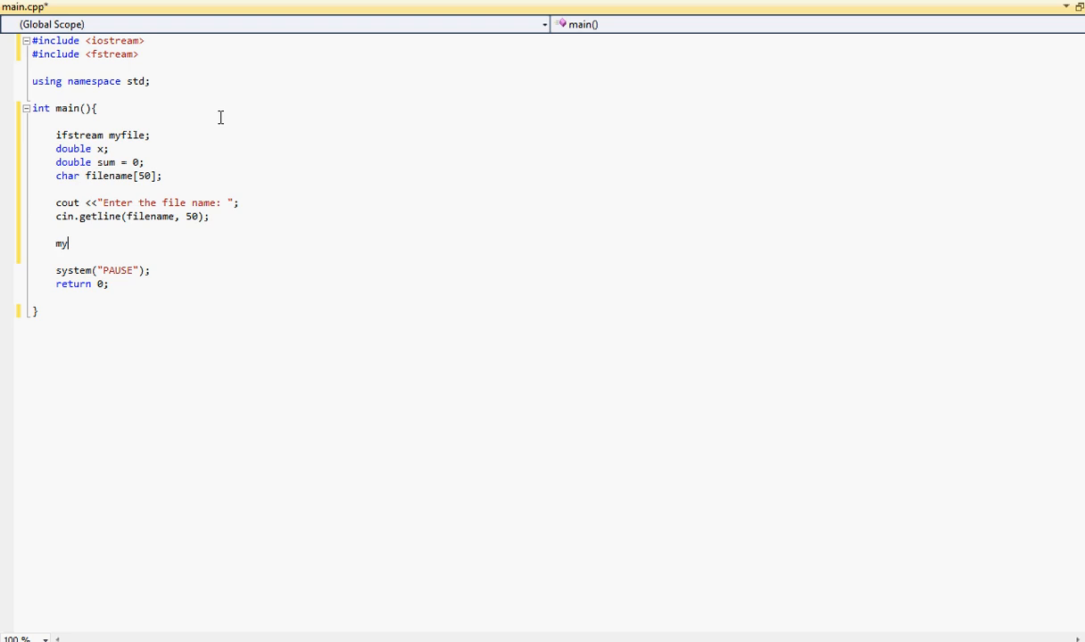
{"action": "type", "text": "file"}
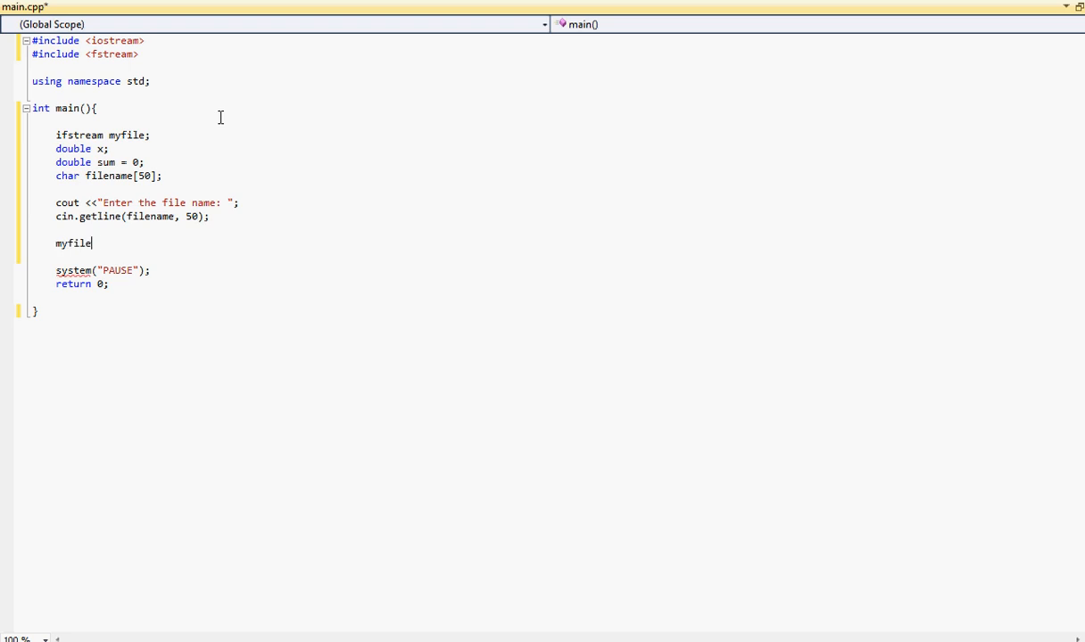
{"action": "type", "text": ".open"}
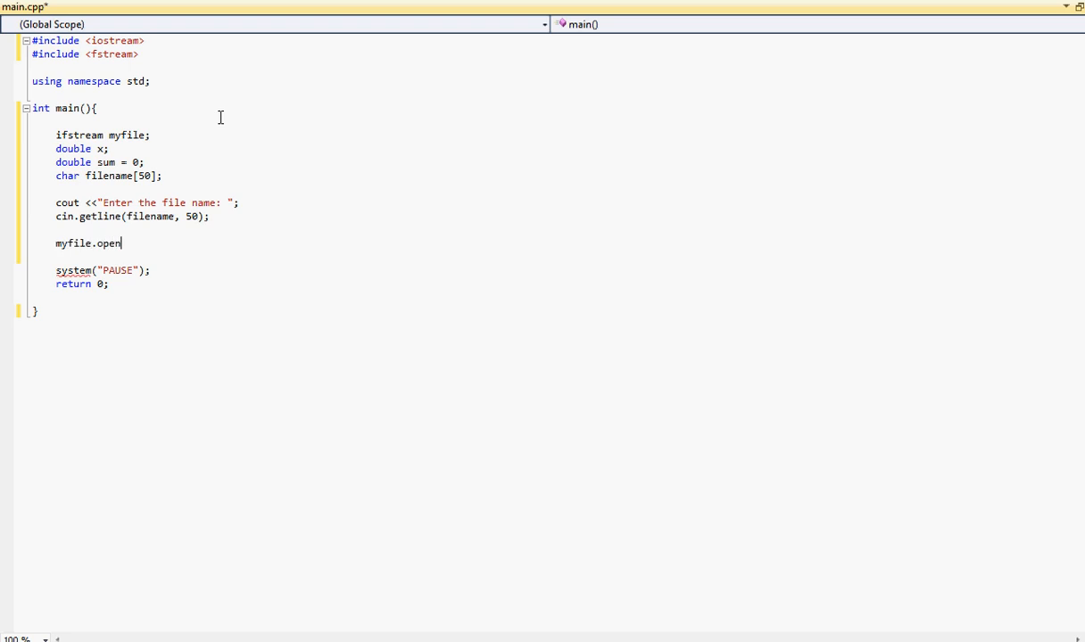
{"action": "type", "text": "();"}
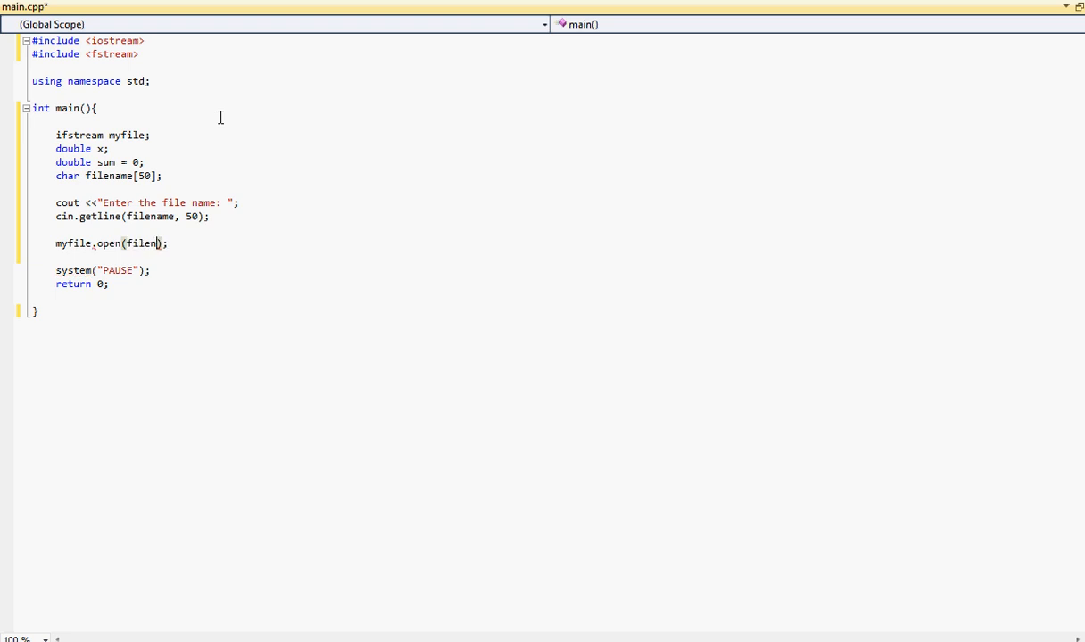
{"action": "type", "text": "ame"}
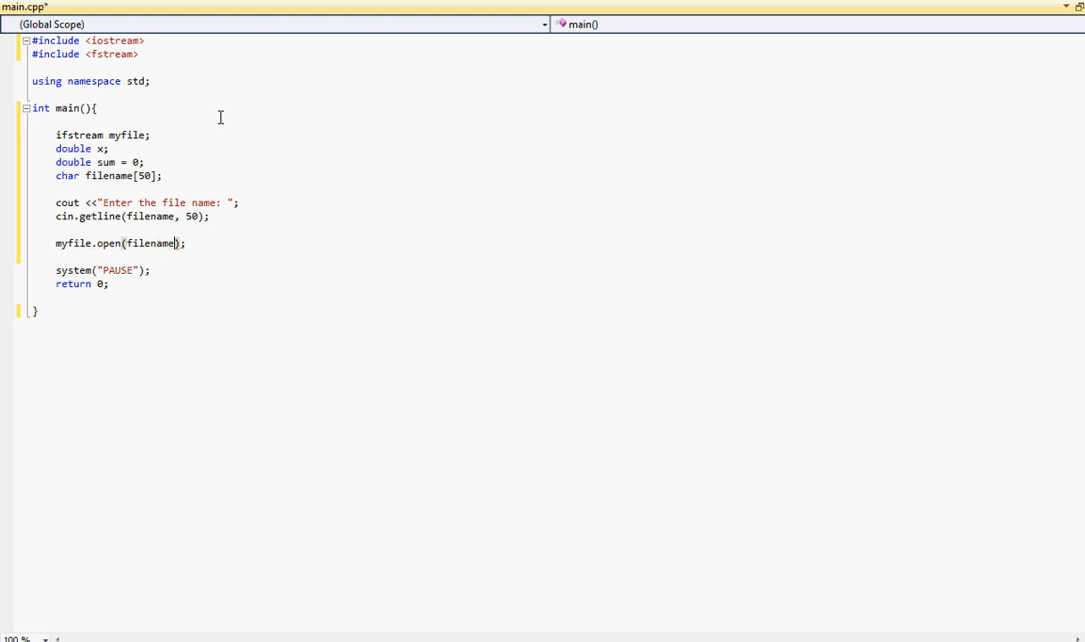
{"action": "key", "text": "enter"}
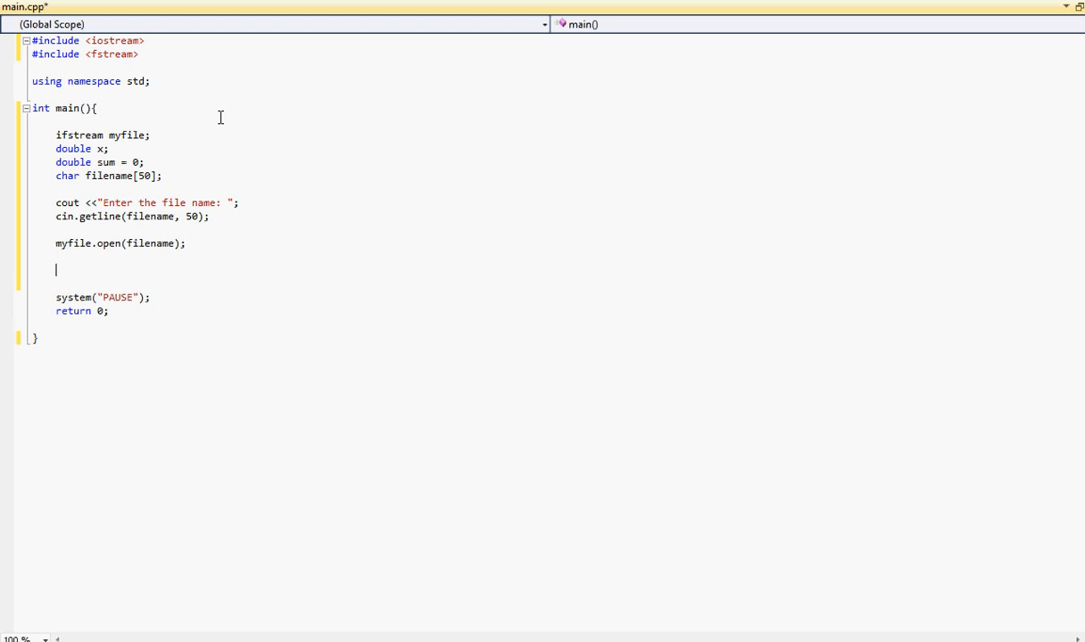
Write the if (myfile.is_open()) { block after the open call.
{"action": "type", "text": "if("}
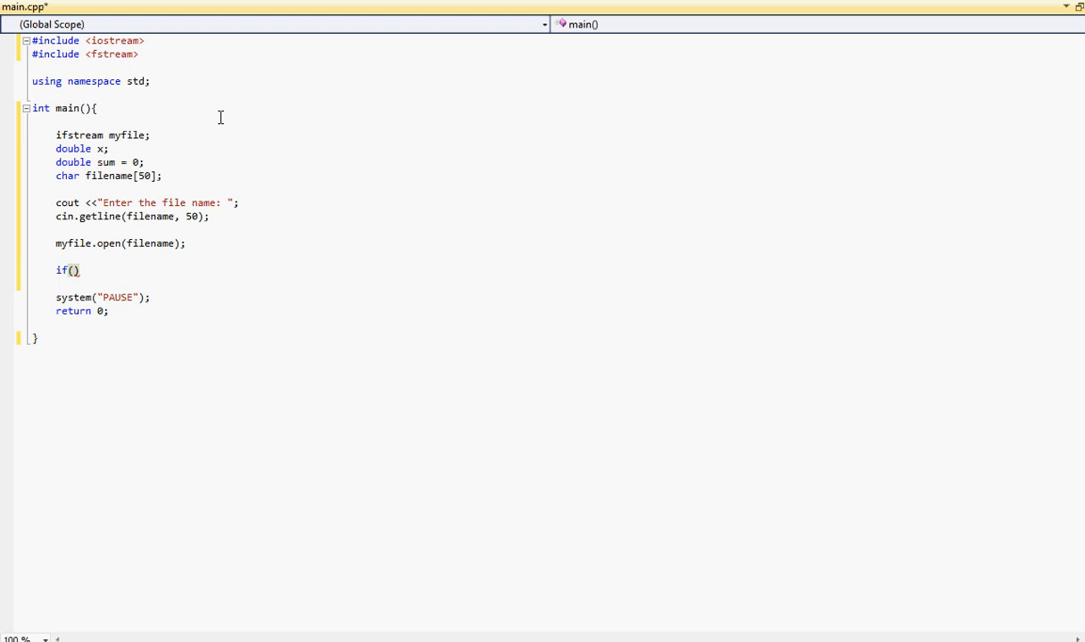
{"action": "type", "text": "myfile"}
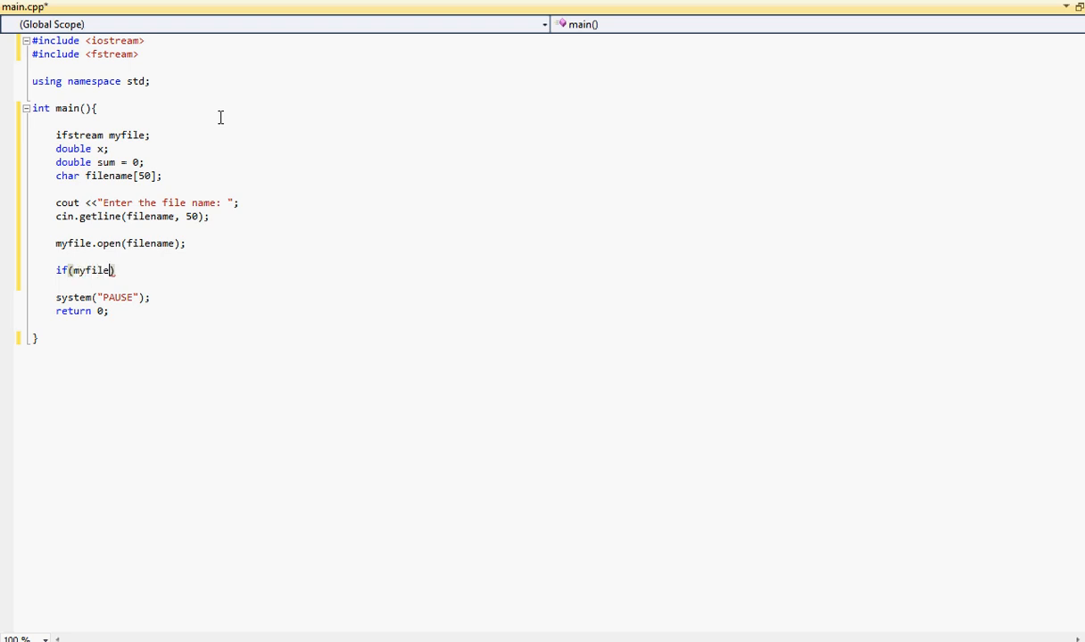
{"action": "type", "text": ".is"}
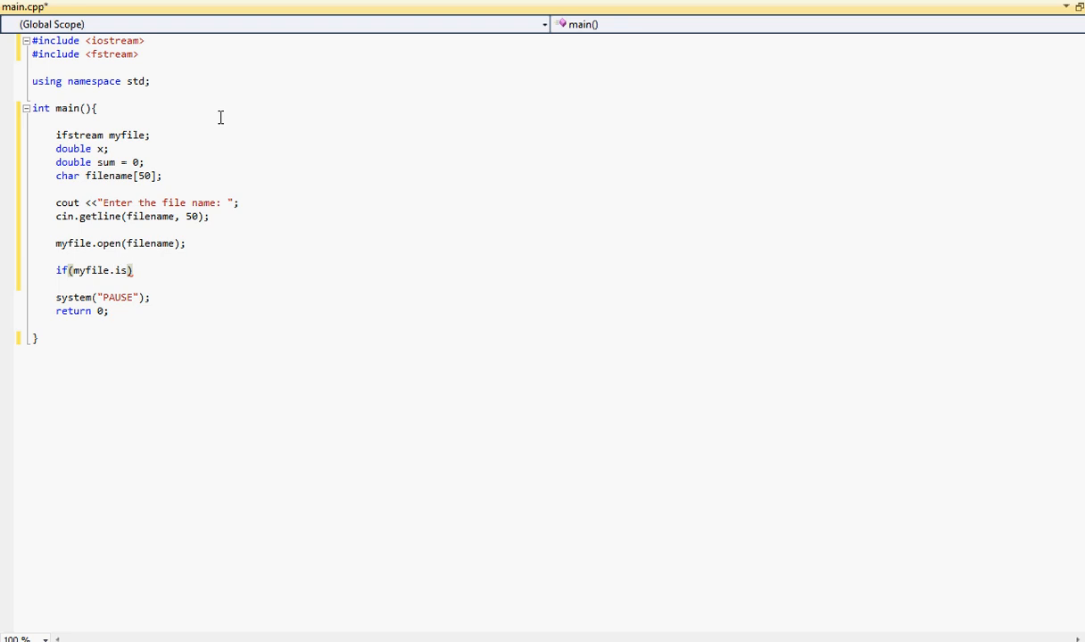
{"action": "type", "text": "_oi"}
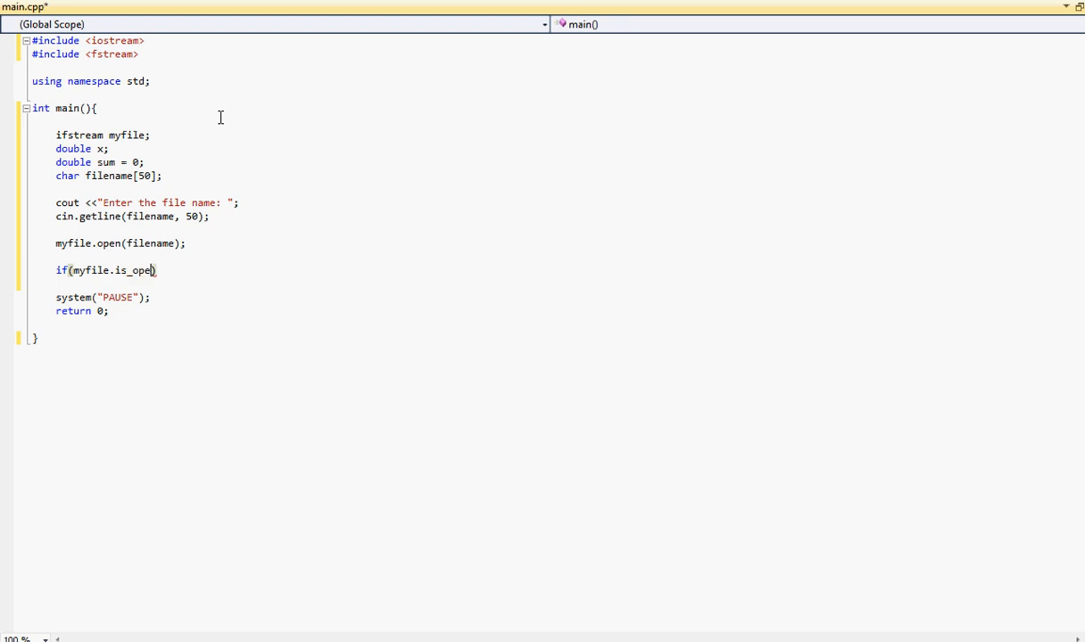
{"action": "type", "text": "n())"}
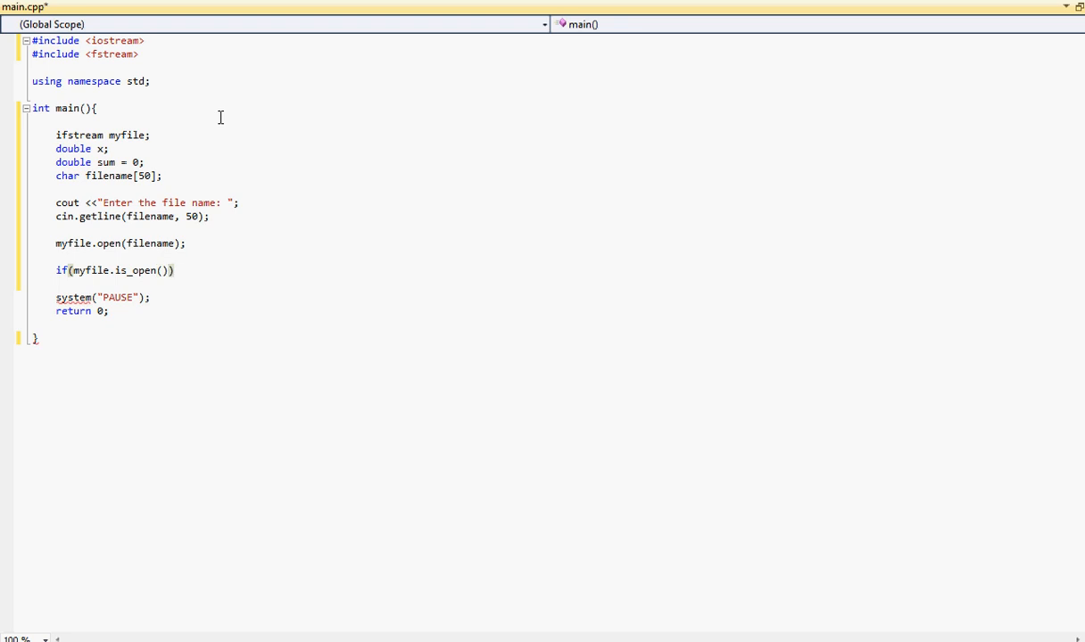
{"action": "type", "text": "{"}
{"action": "type", "text": "}"}
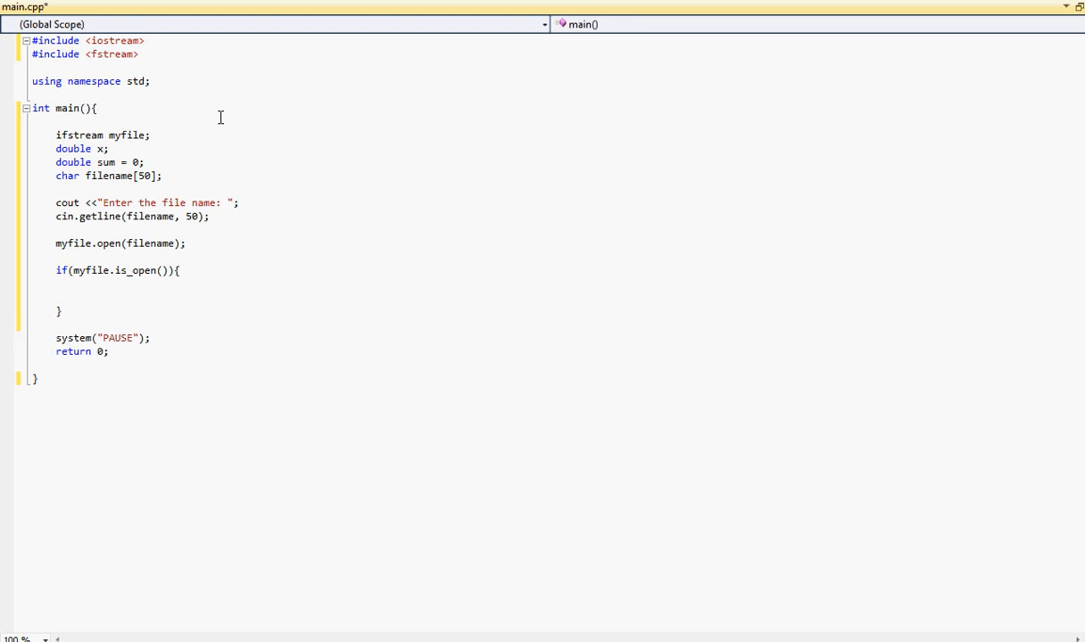
Start a while (myfile >> x) { loop inside the if block.
{"action": "type", "text": "while("}
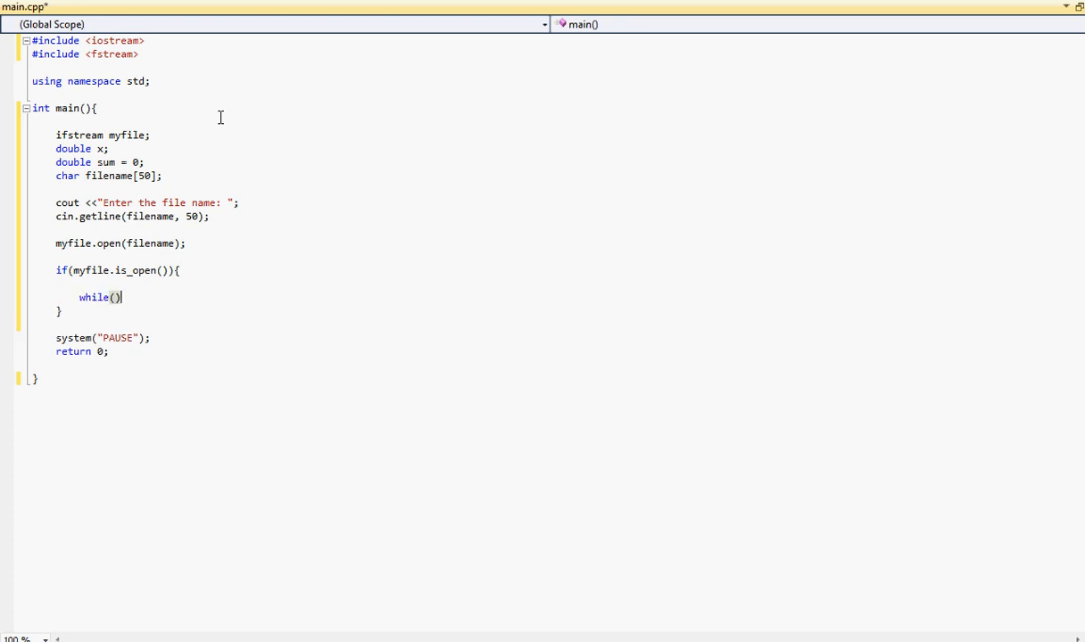
{"action": "type", "text": "myfile"}
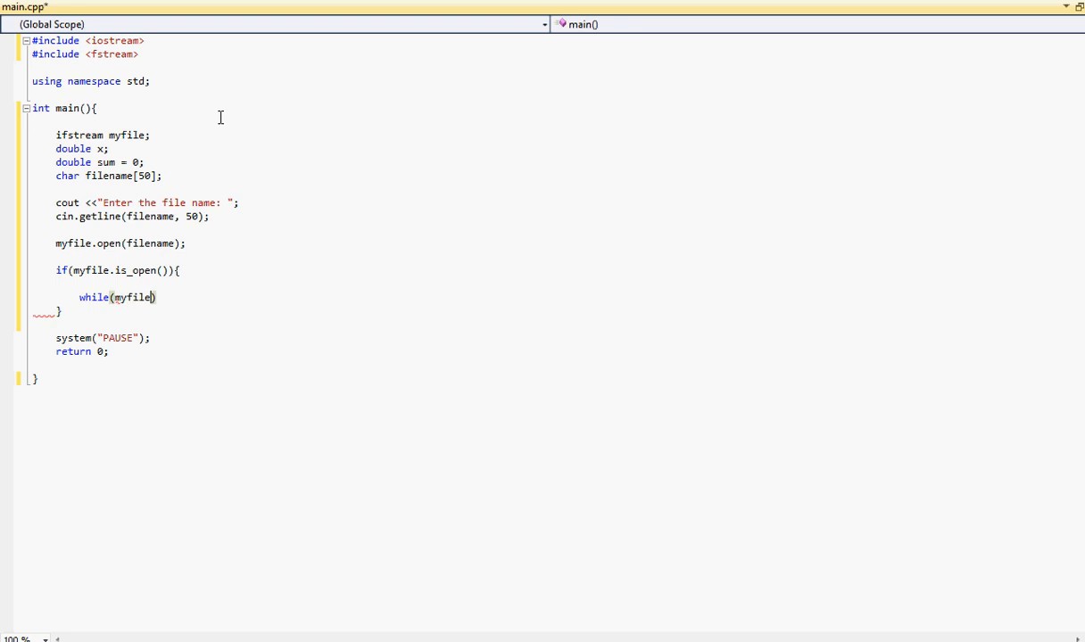
{"action": "type", "text": ">> x"}
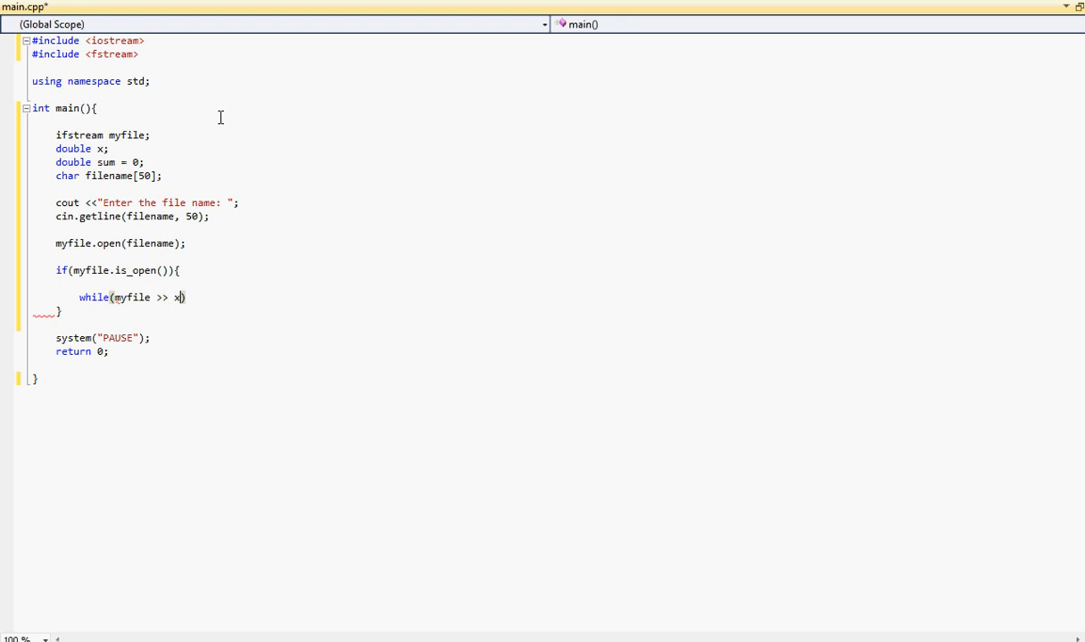
{"action": "left_click", "coordinate": [182, 297]}
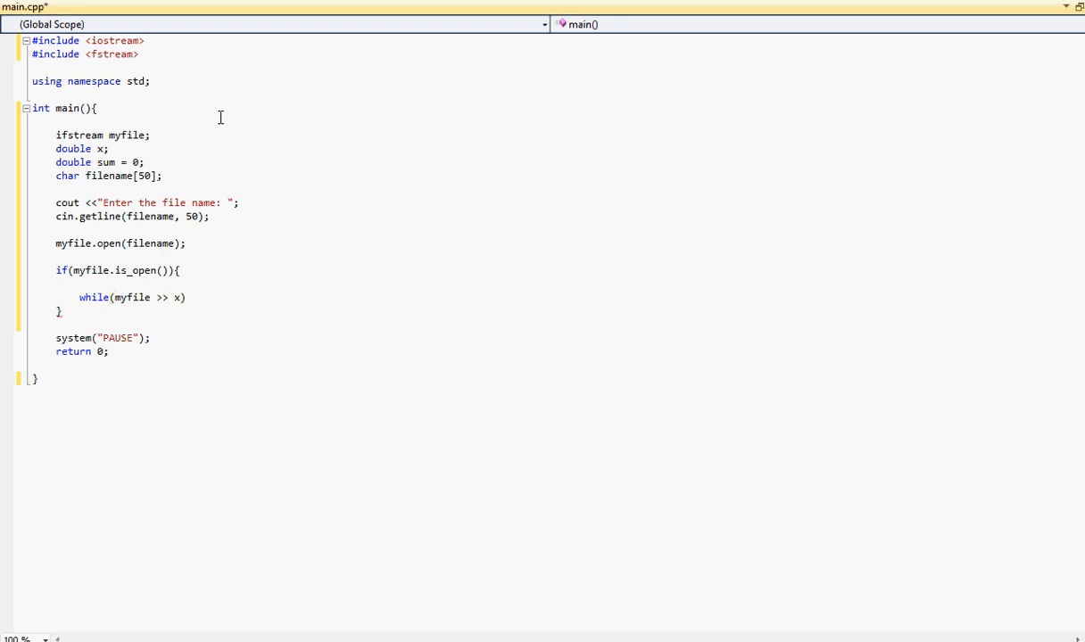
{"action": "type", "text": "{"}
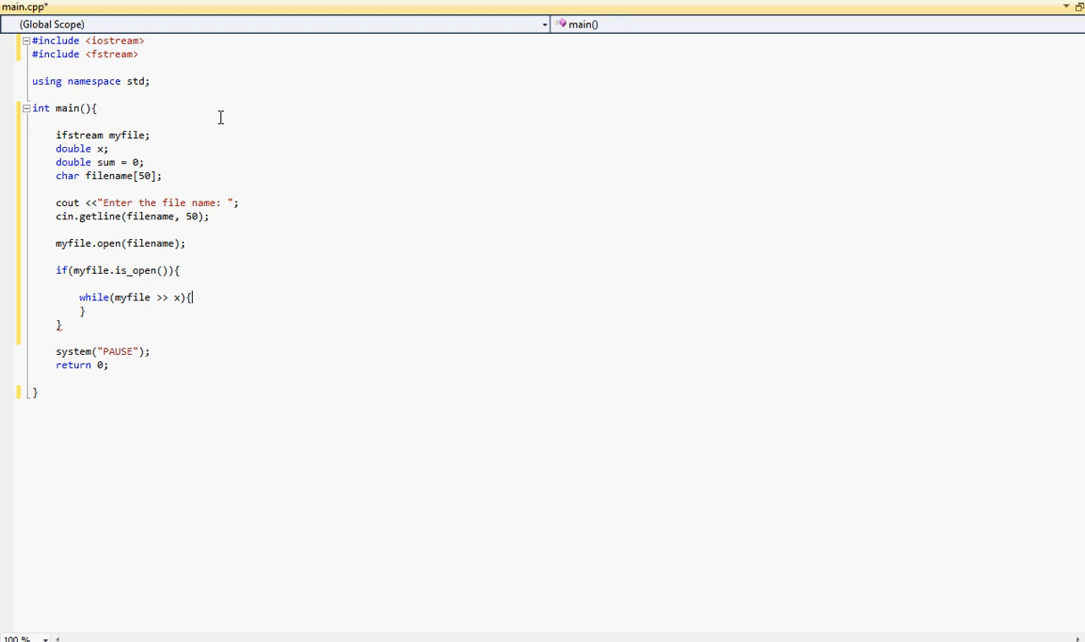
{"action": "key", "text": "enter"}
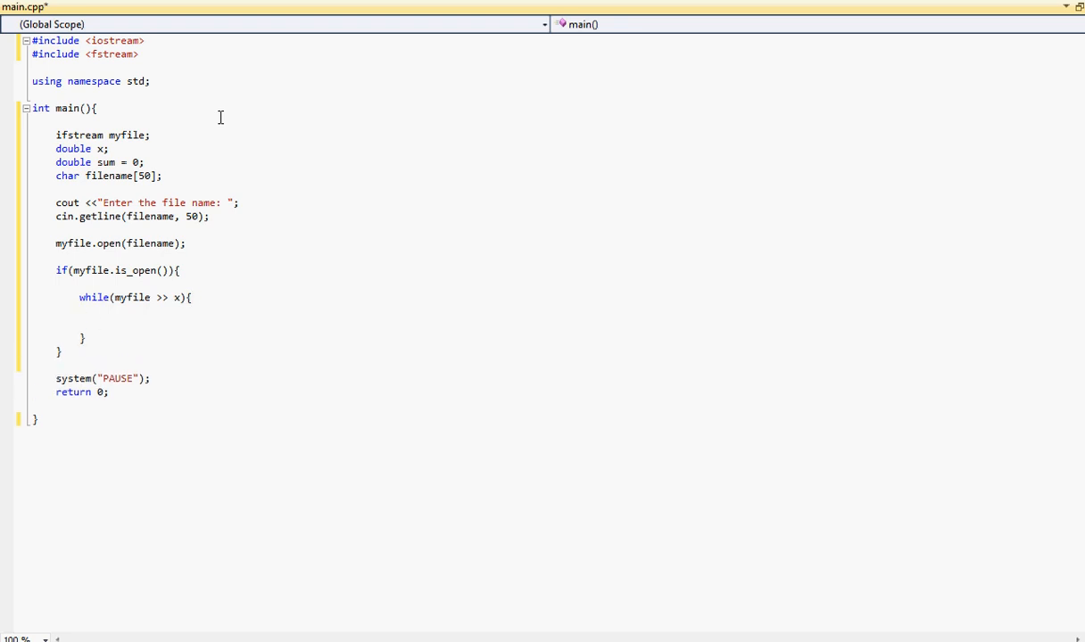
Inside the loop, print x with endl and accumulate it with sum += x;.
{"action": "type", "text": "cout <<"}
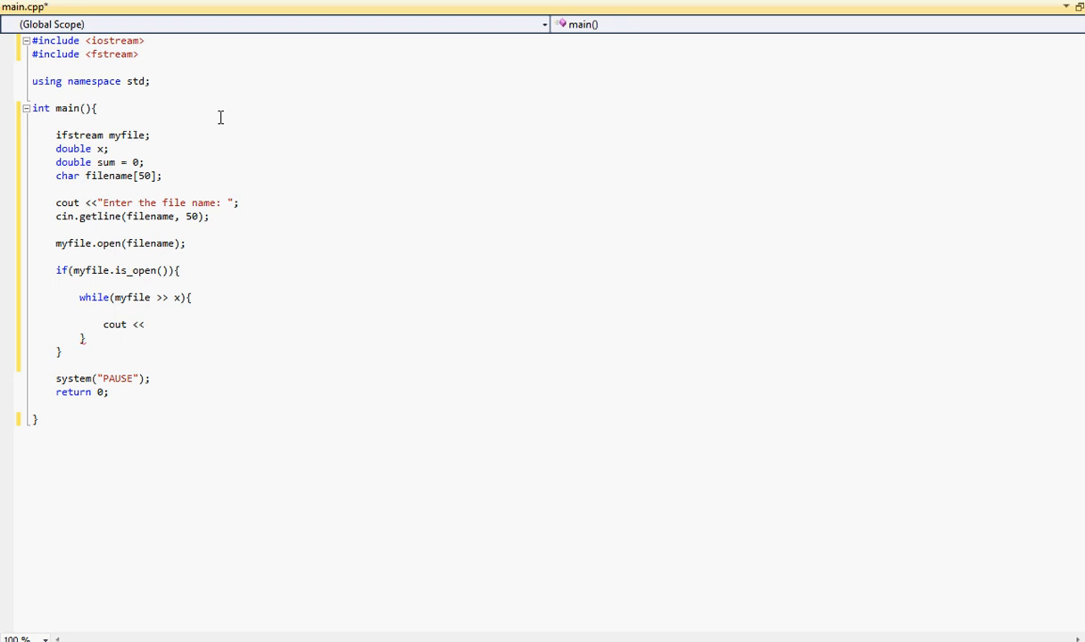
{"action": "type", "text": "x"}
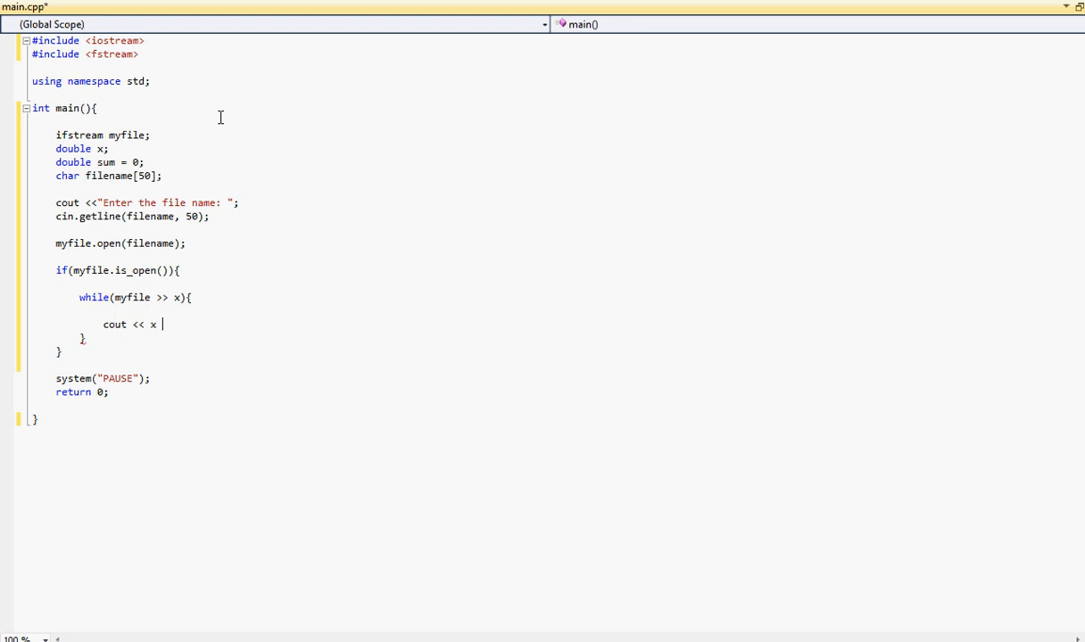
{"action": "type", "text": "<< endl;"}
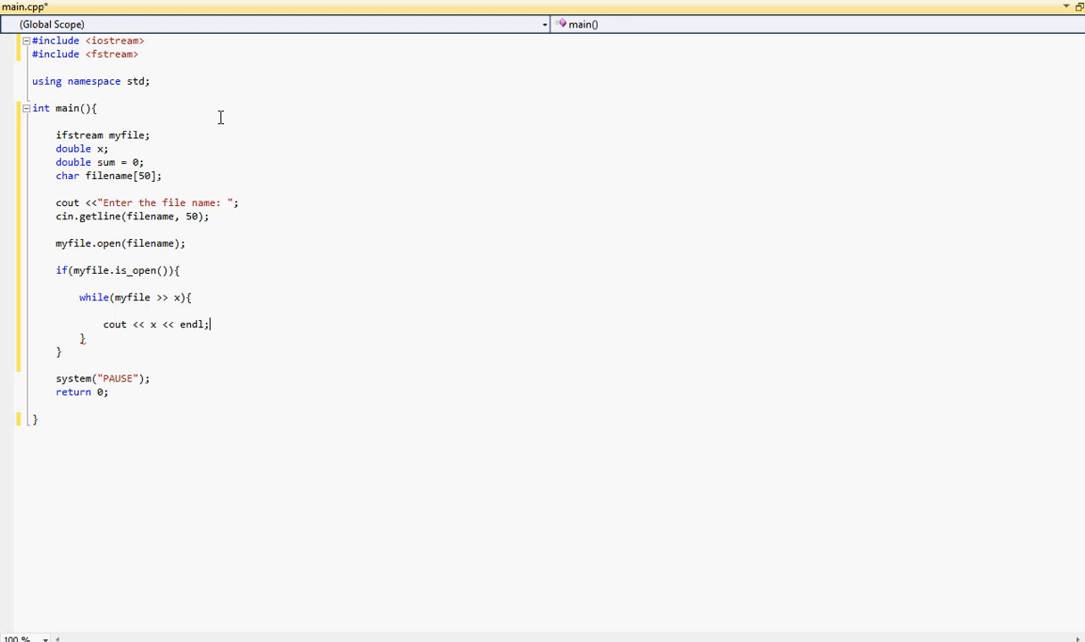
{"action": "key", "text": "Enter"}
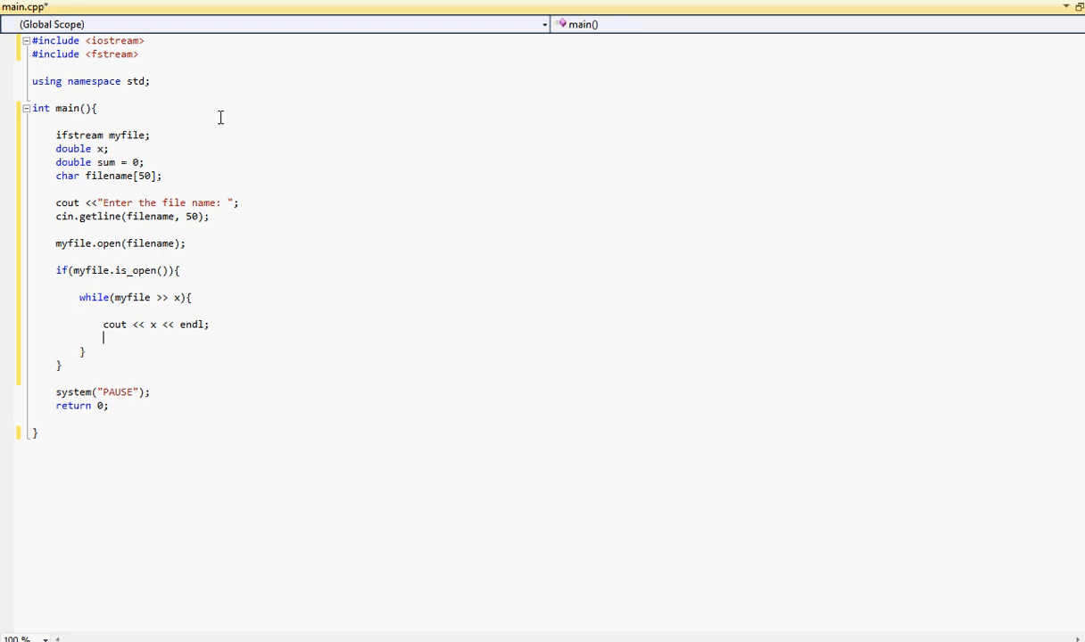
{"action": "type", "text": "sum"}
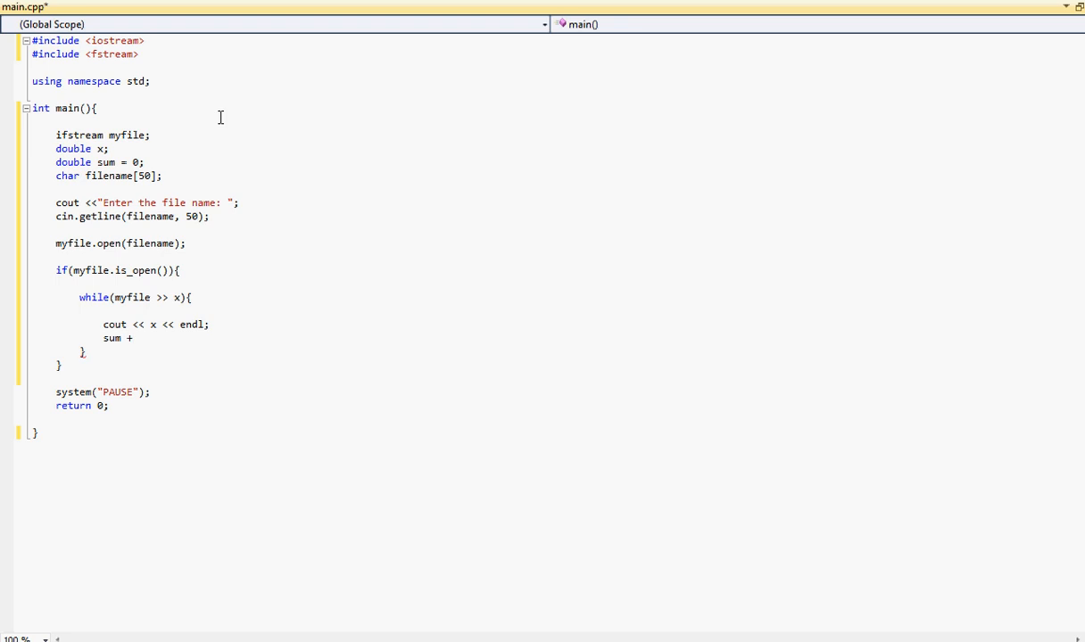
{"action": "type", "text": "+= x;"}
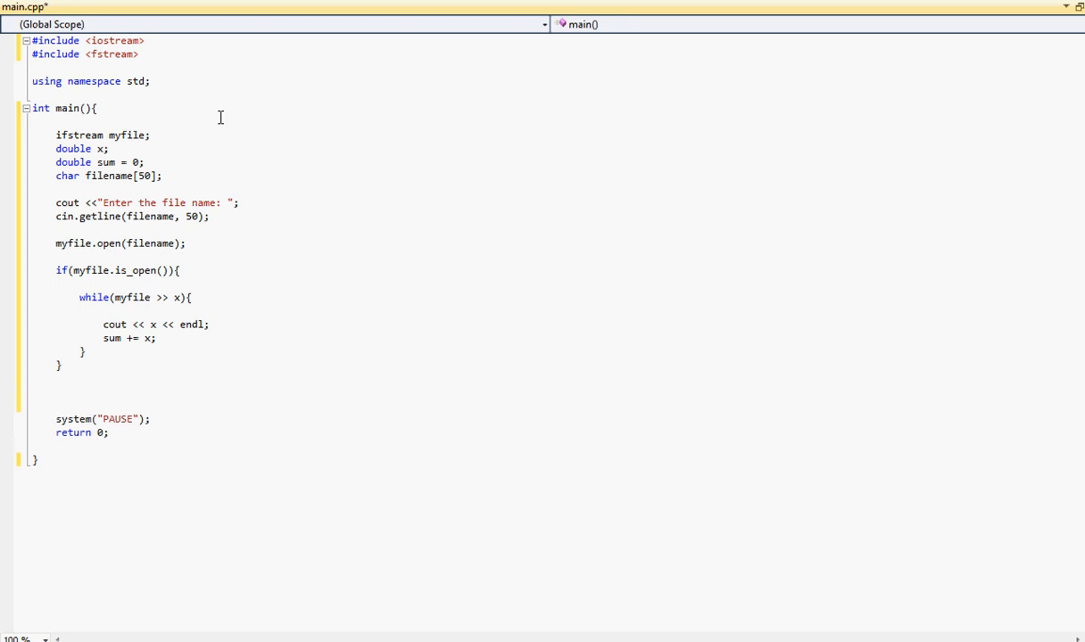
Add myfile.close(); after the if block and bring up the project folder window.
{"action": "type", "text": "myfile"}
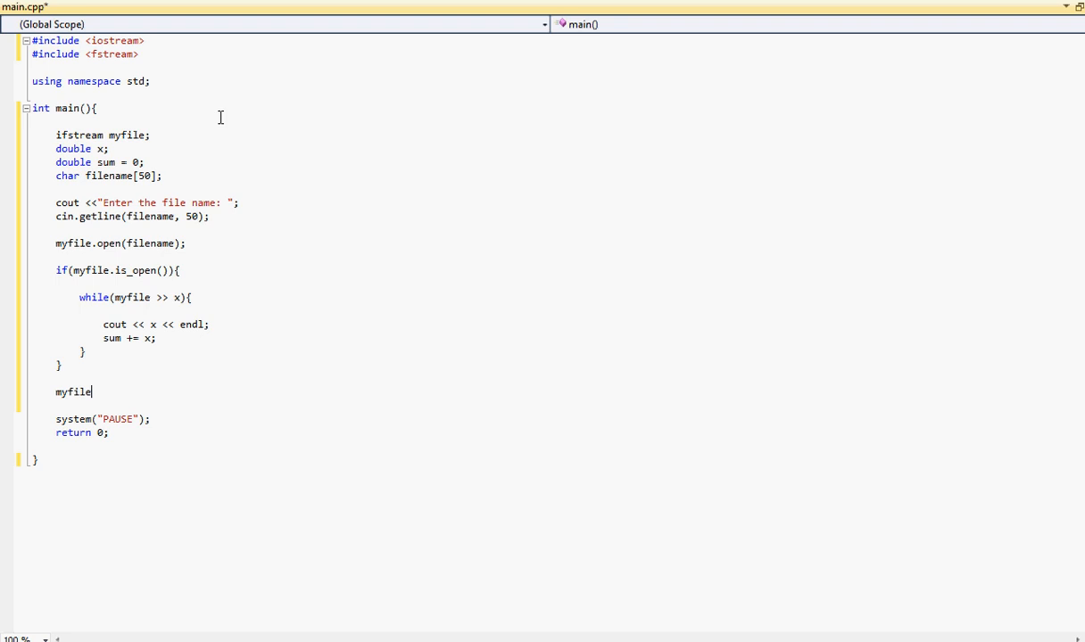
{"action": "type", "text": ".close"}
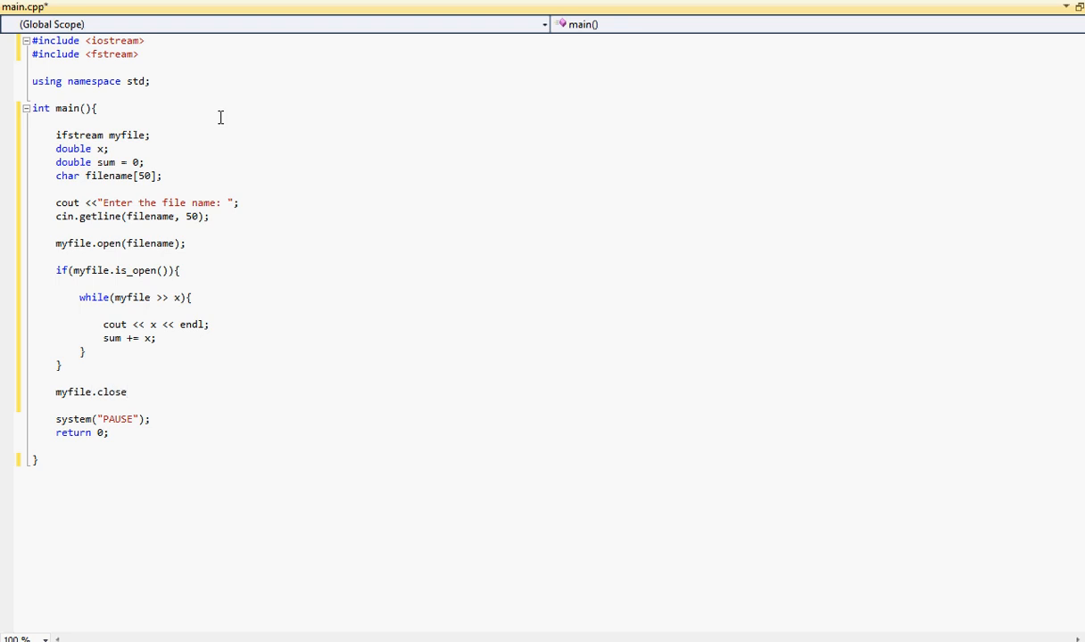
{"action": "type", "text": "();"}
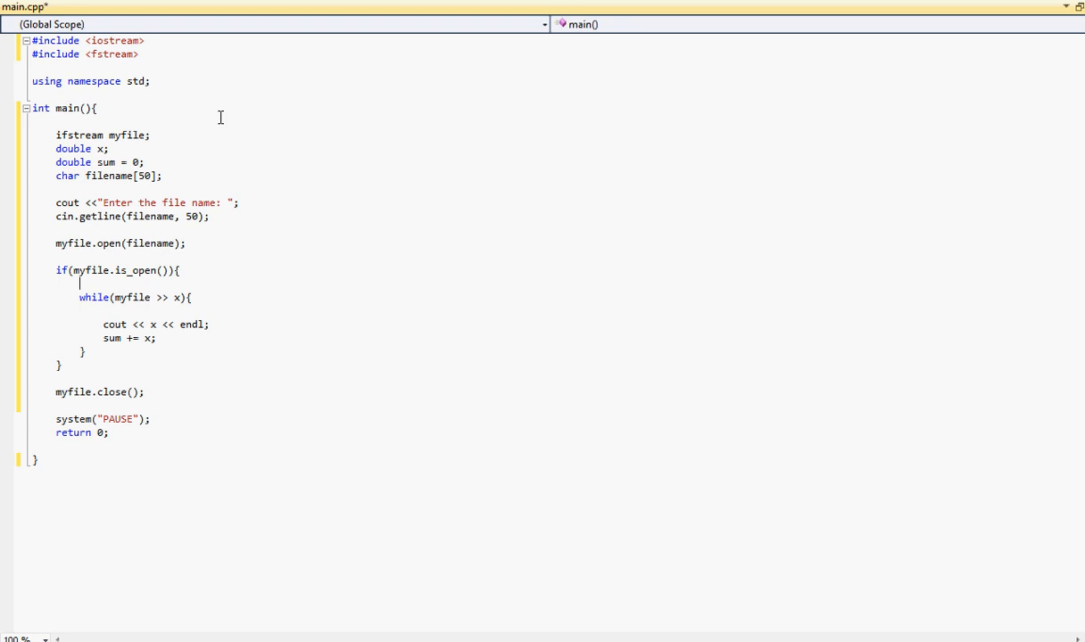
{"action": "left_click", "coordinate": [143, 176]}
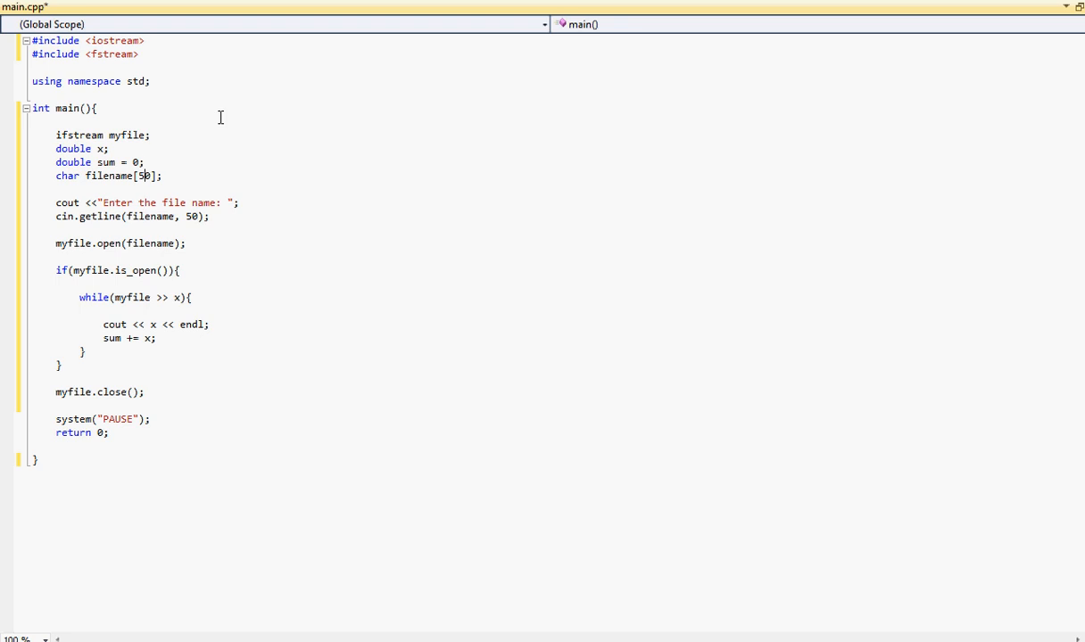
{"action": "left_click", "coordinate": [147, 135]}
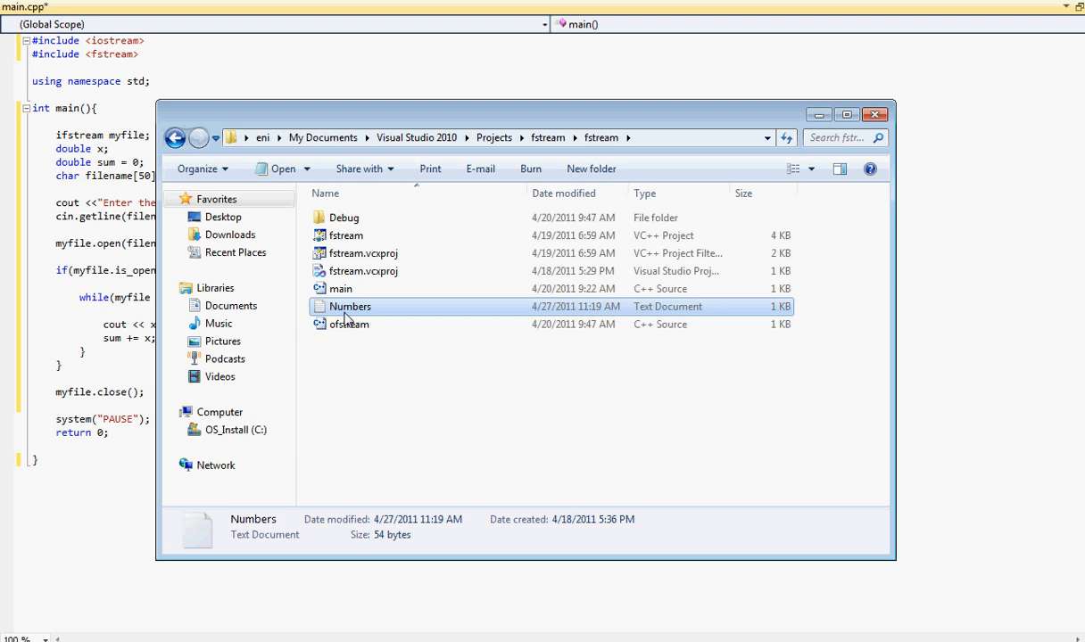
Open the Numbers text file from the fstream project folder in Notepad.
{"action": "double_click", "coordinate": [350, 307]}
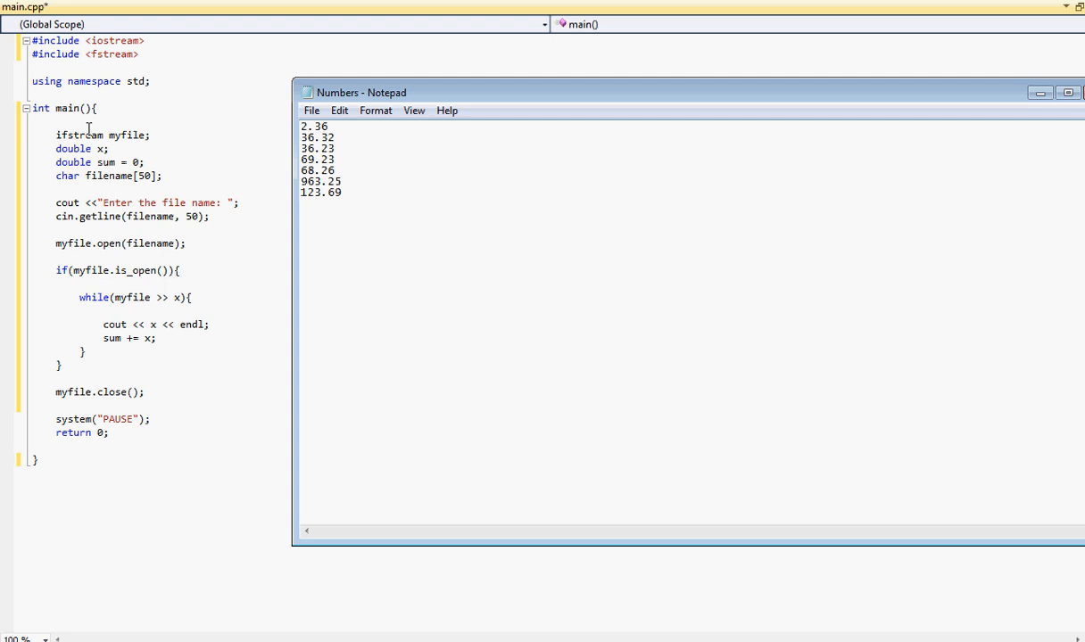
{"action": "mouse_move", "coordinate": [186, 121]}
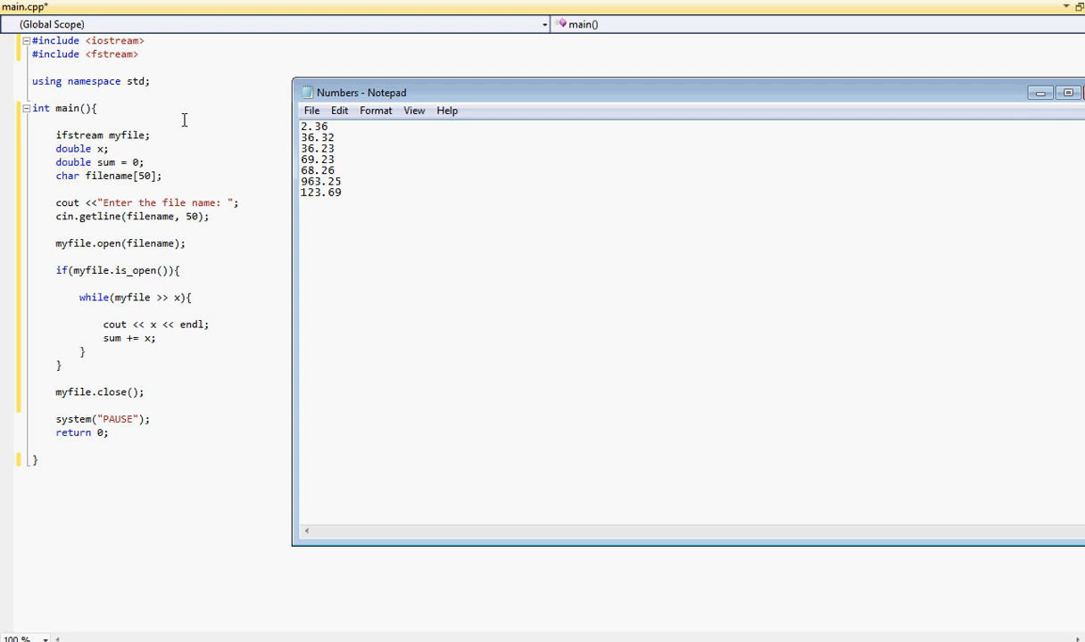
{"action": "mouse_move", "coordinate": [157, 123]}
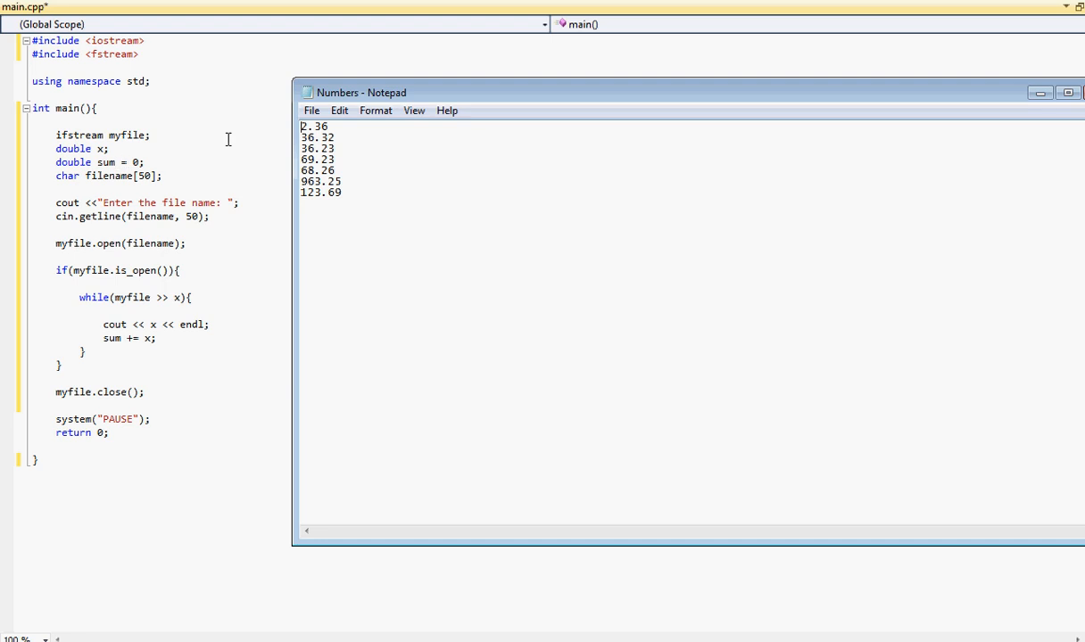
{"action": "mouse_move", "coordinate": [321, 217]}
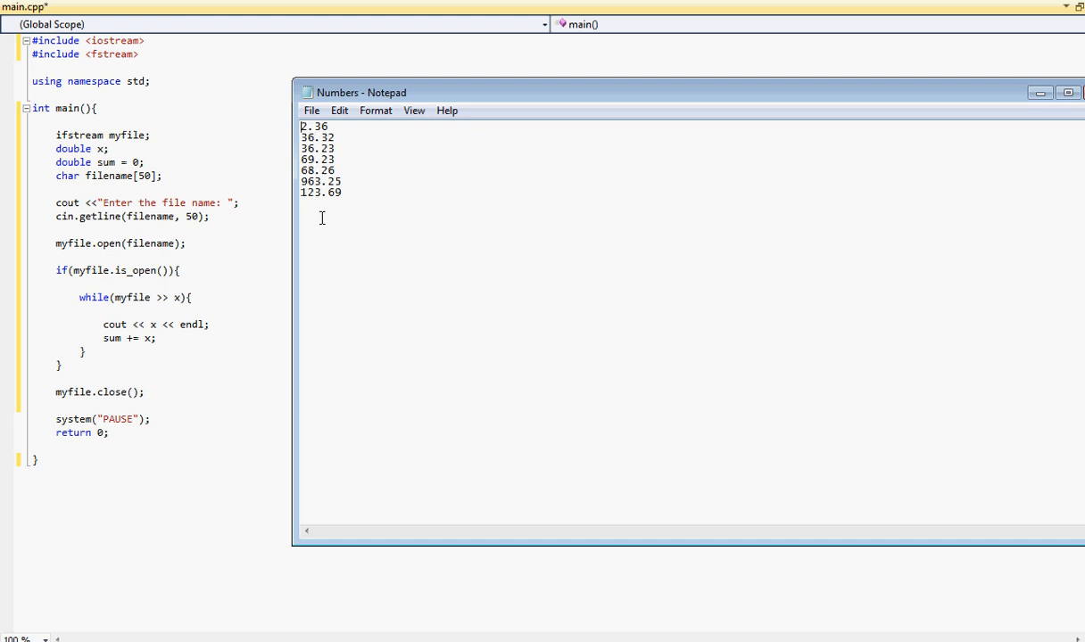
{"action": "mouse_move", "coordinate": [123, 168]}
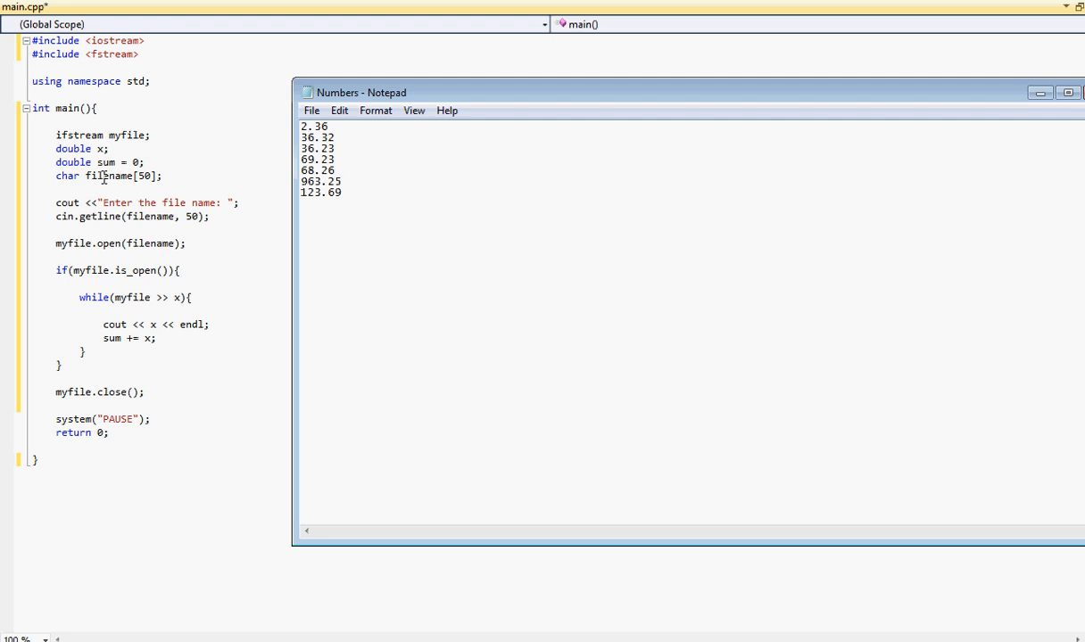
{"action": "mouse_move", "coordinate": [105, 178]}
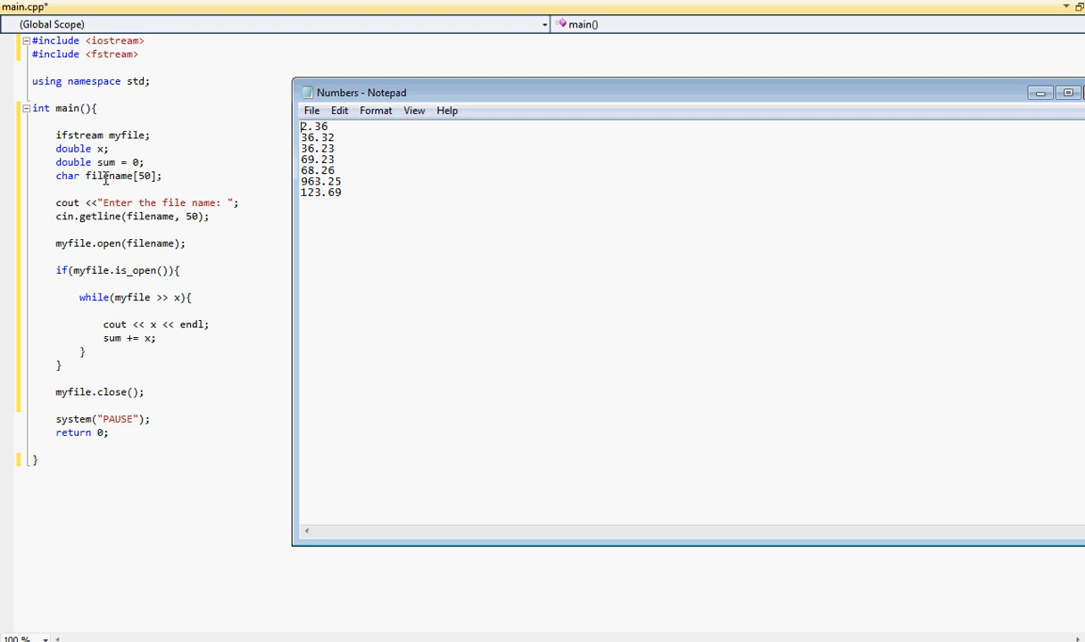
{"action": "mouse_move", "coordinate": [118, 182]}
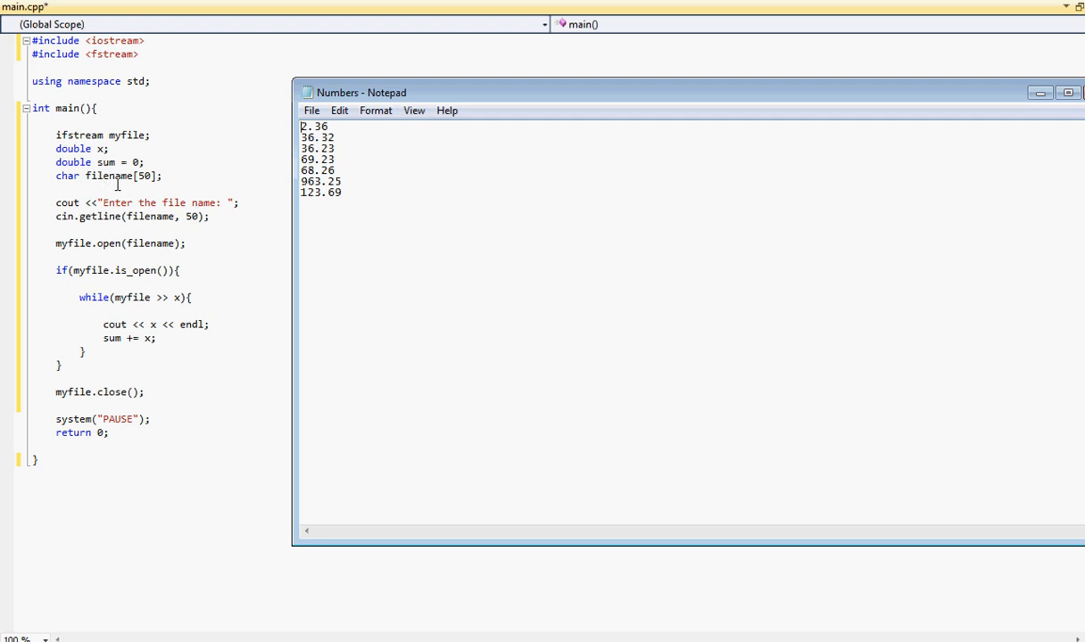
{"action": "mouse_move", "coordinate": [185, 189]}
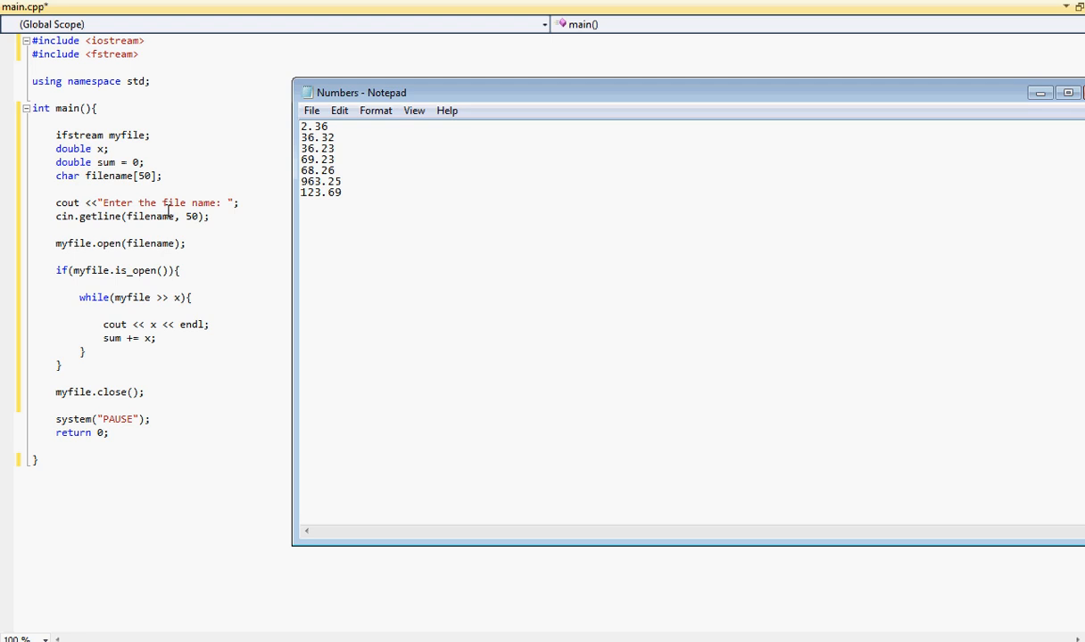
{"action": "mouse_move", "coordinate": [112, 243]}
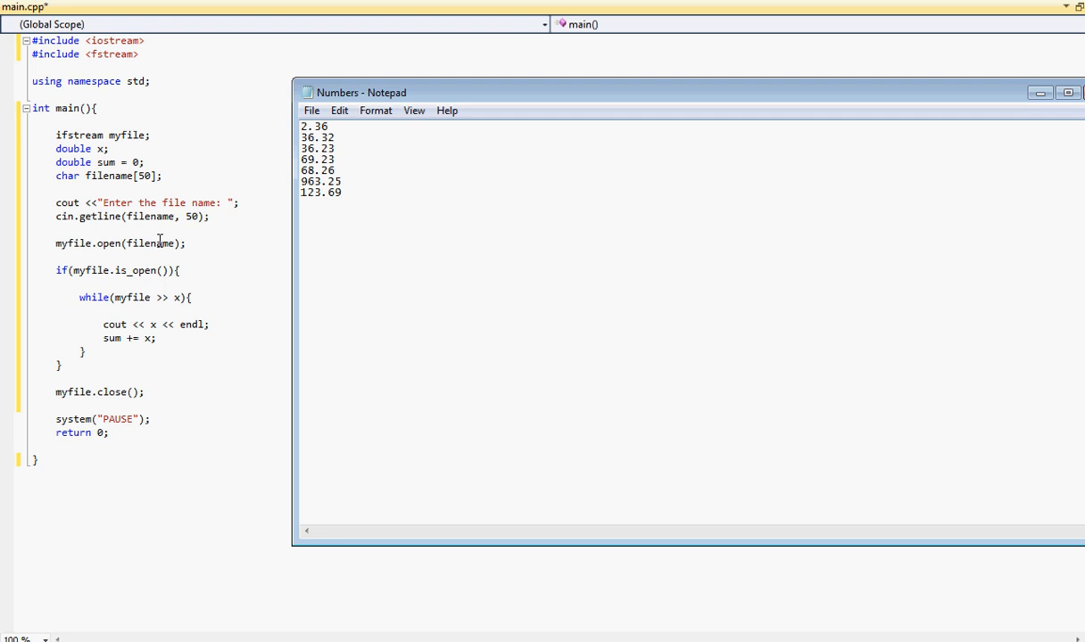
{"action": "mouse_move", "coordinate": [75, 271]}
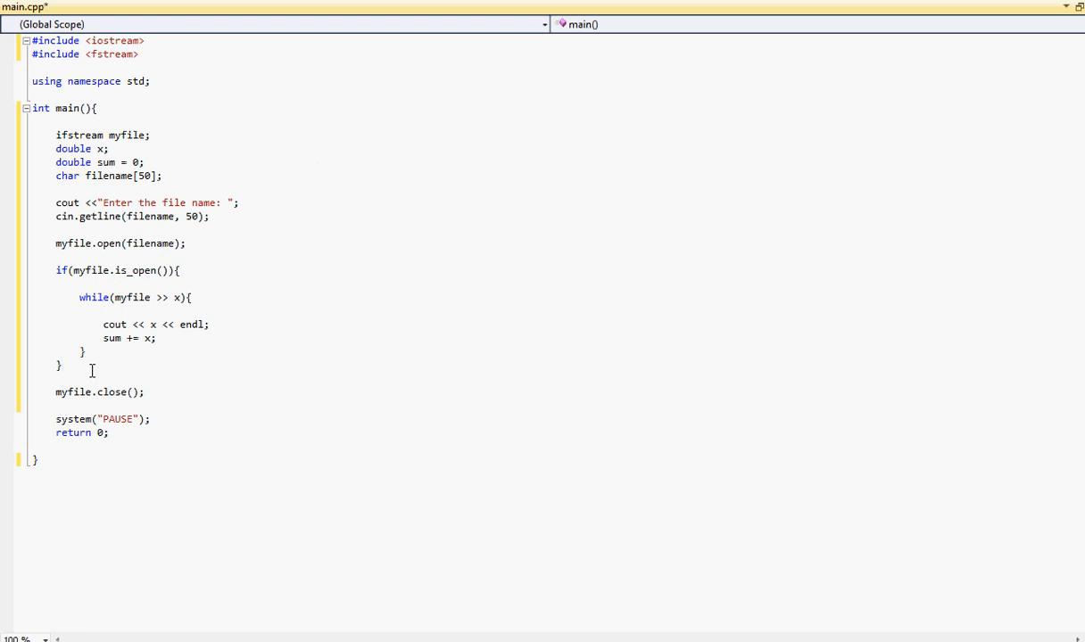
Add an else branch printing "Error occured " with endl after the if block.
{"action": "type", "text": "else"}
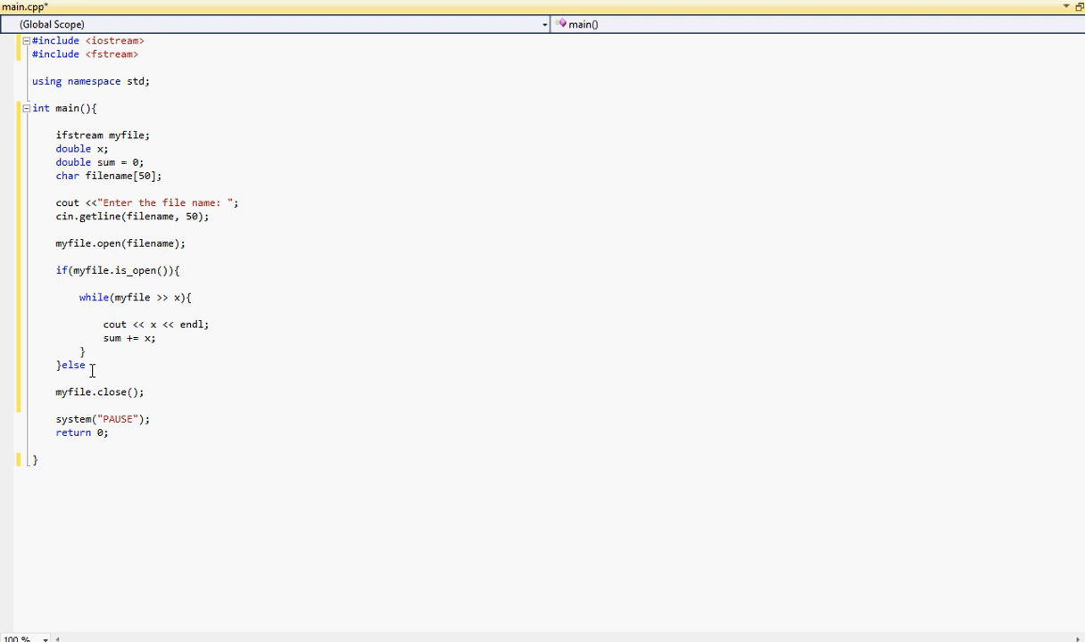
{"action": "type", "text": "cout <<\""}
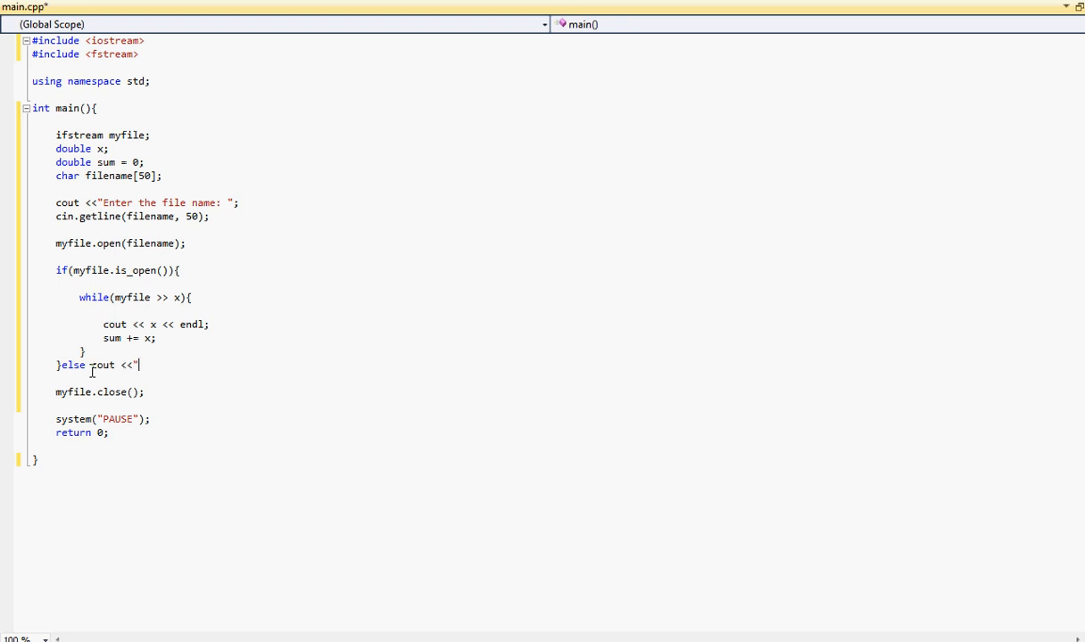
{"action": "type", "text": "Error occ"}
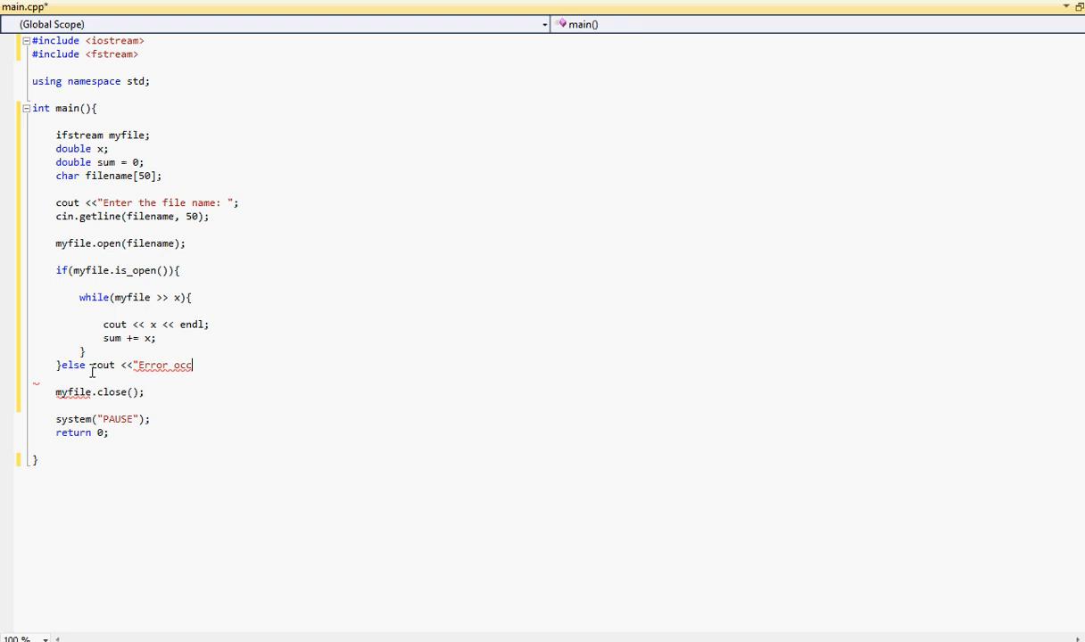
{"action": "type", "text": "ured"}
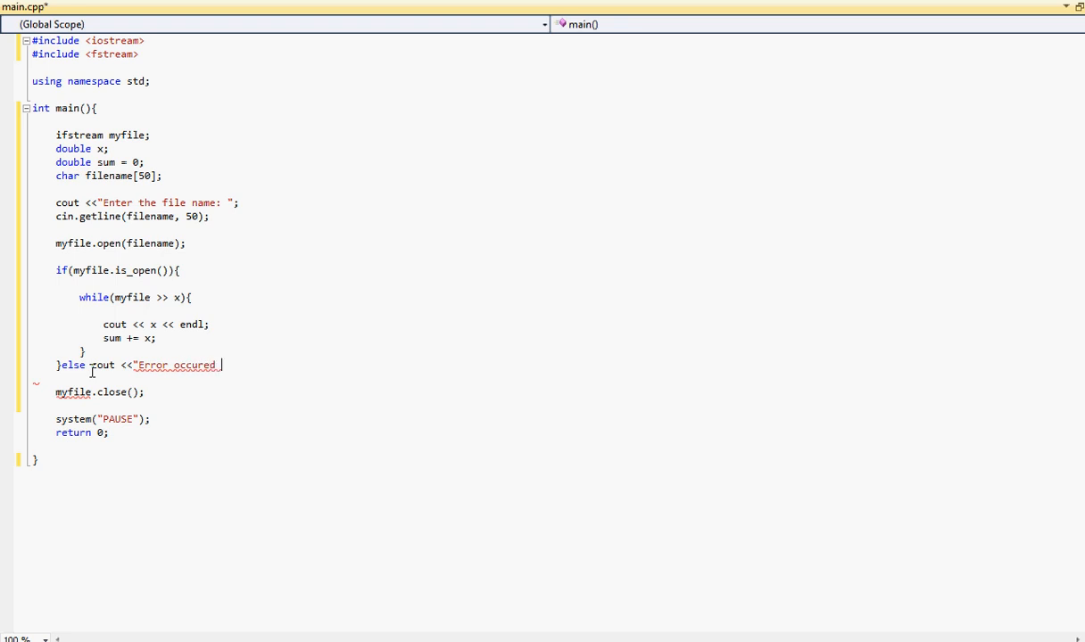
{"action": "type", "text": "\" << endl"}
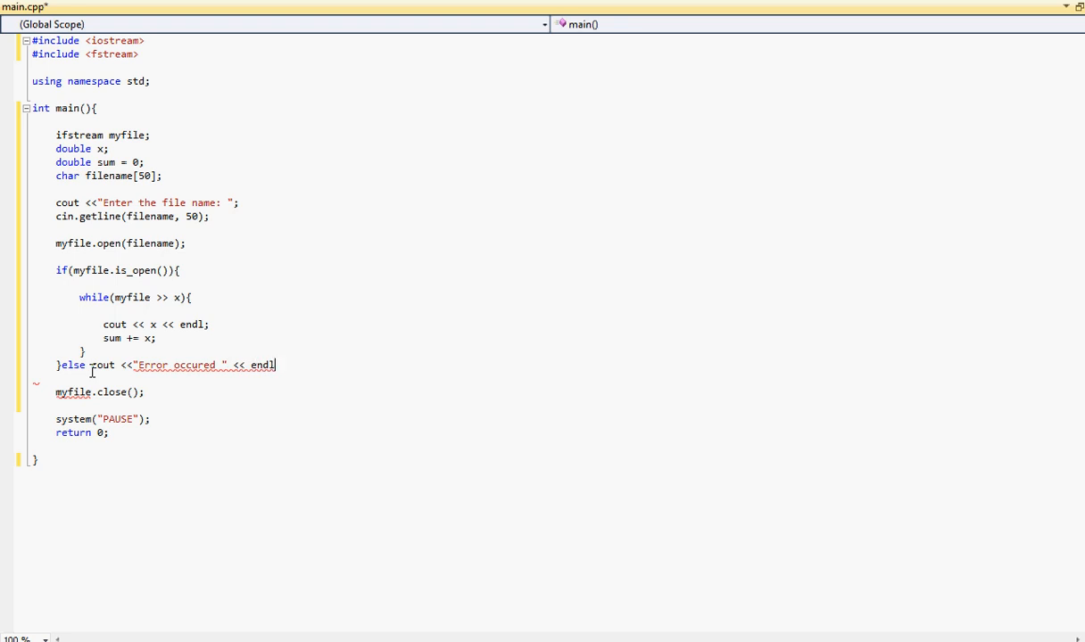
{"action": "type", "text": ";"}
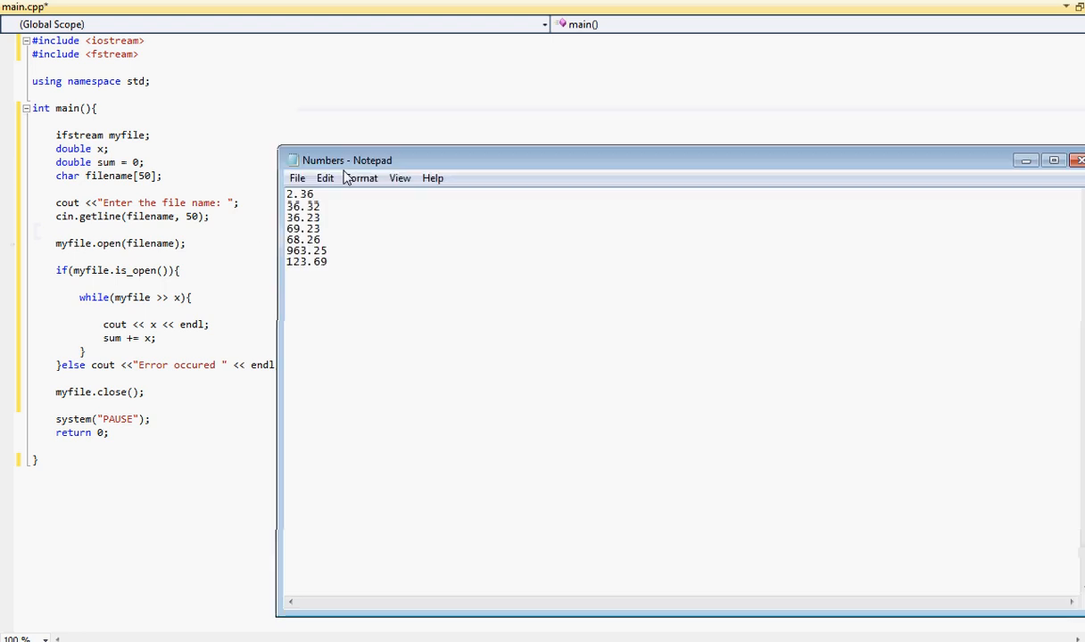
Move the Numbers Notepad window aside to review its values.
{"action": "left_click_drag", "start_coordinate": [347, 160], "coordinate": [346, 99]}
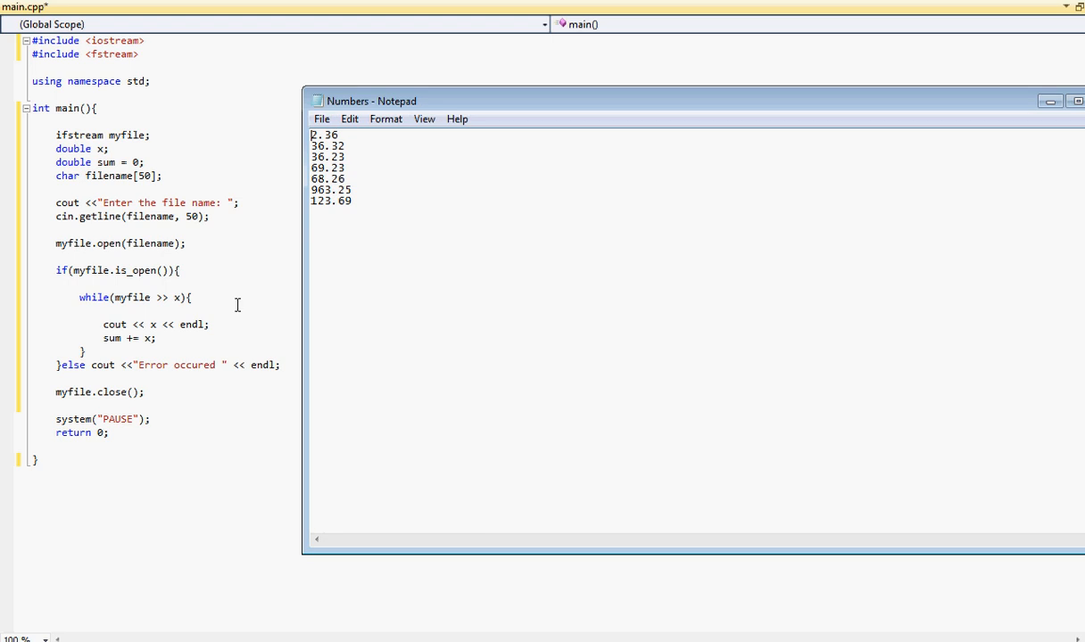
{"action": "mouse_move", "coordinate": [223, 360]}
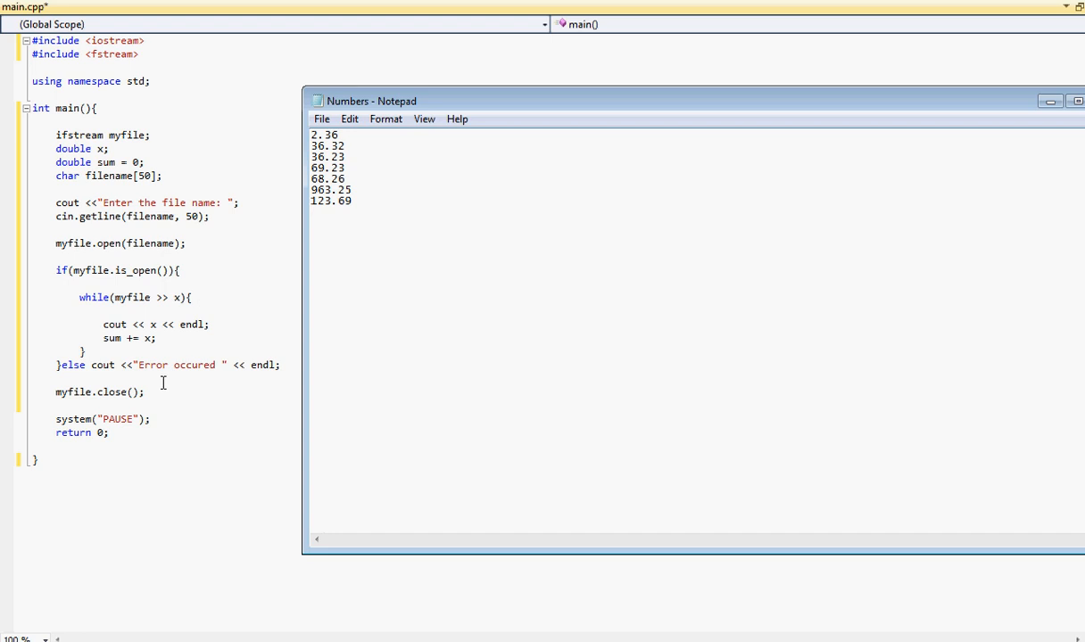
{"action": "mouse_move", "coordinate": [136, 385]}
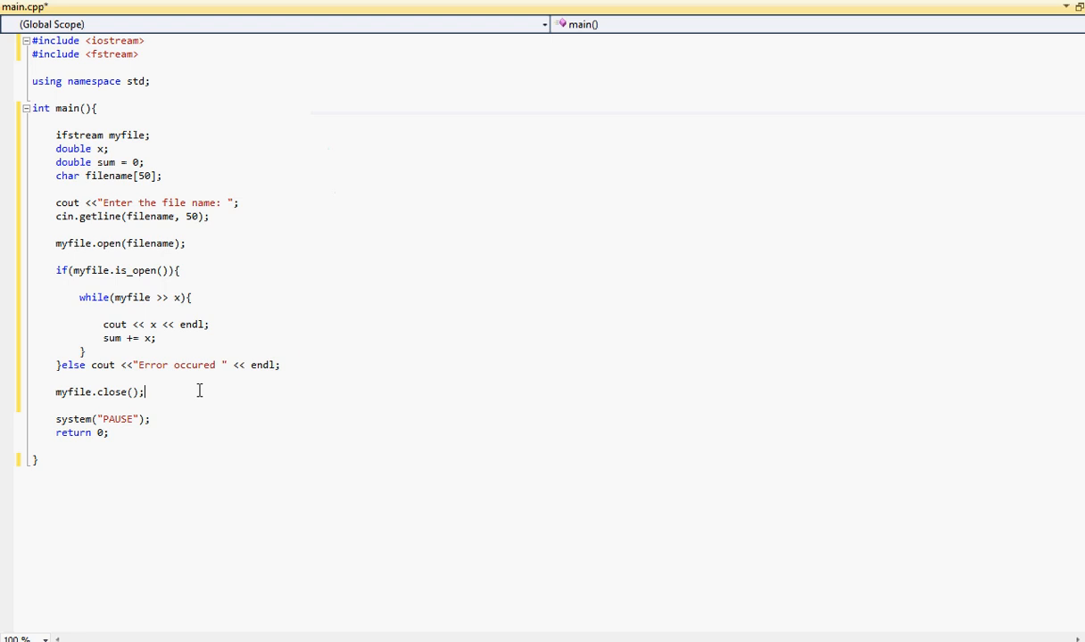
After myfile.close(); add the line cout <<"The sum is: " << sum << endl;.
{"action": "key", "text": "Enter"}
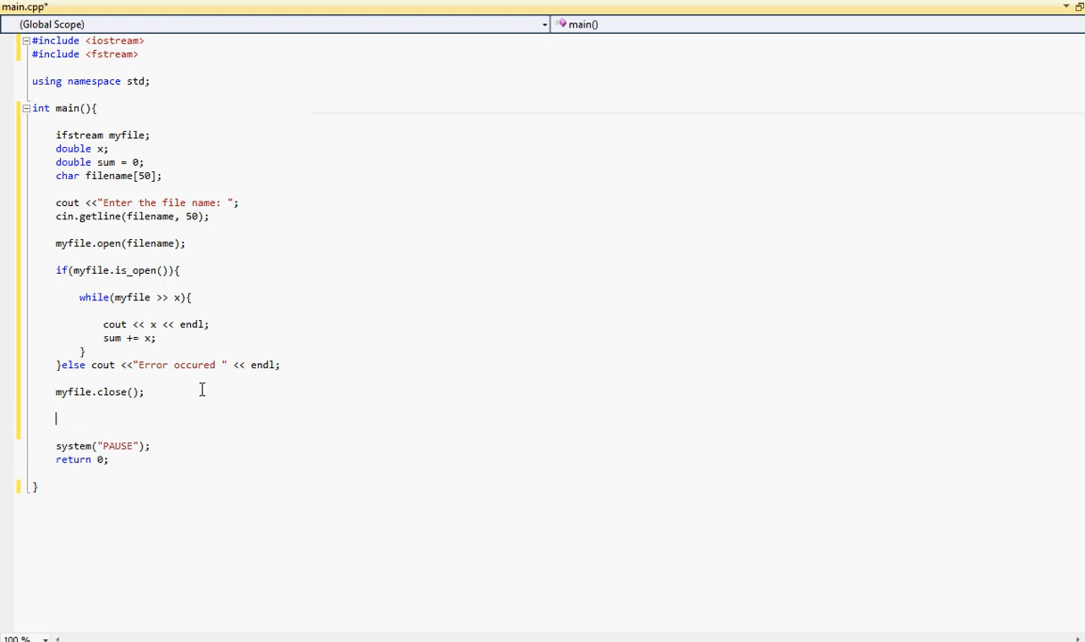
{"action": "type", "text": "cout <<"}
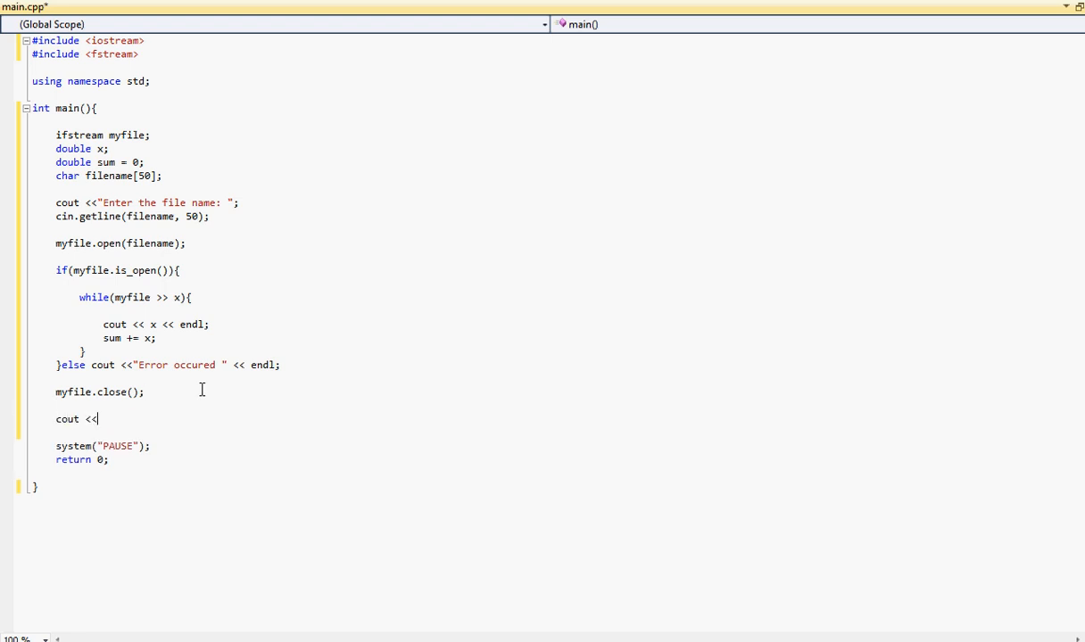
{"action": "type", "text": "\""}
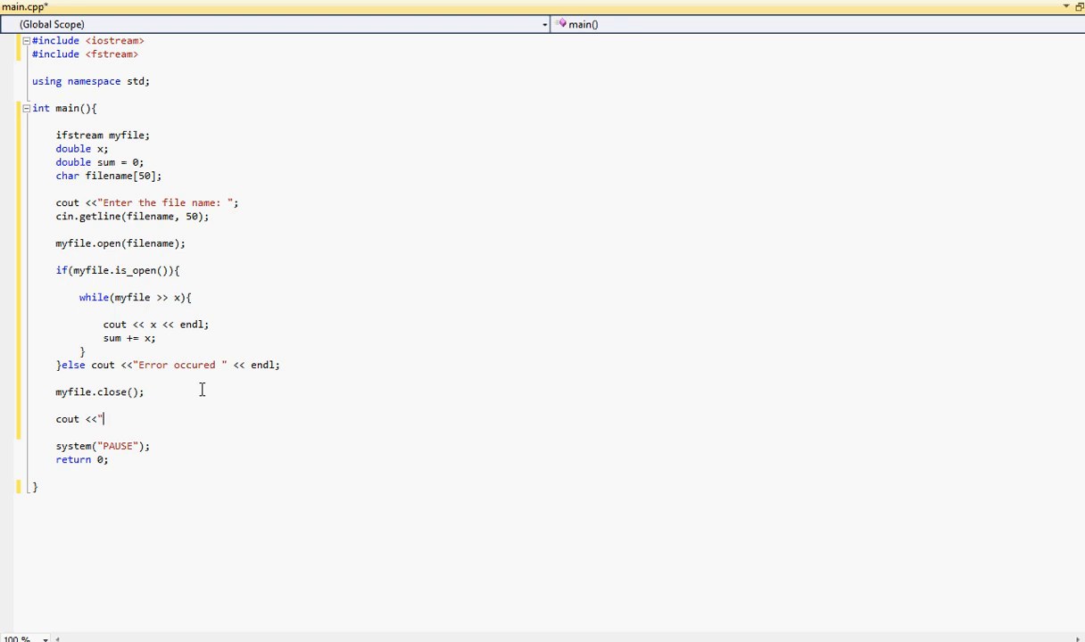
{"action": "type", "text": "The sume"}
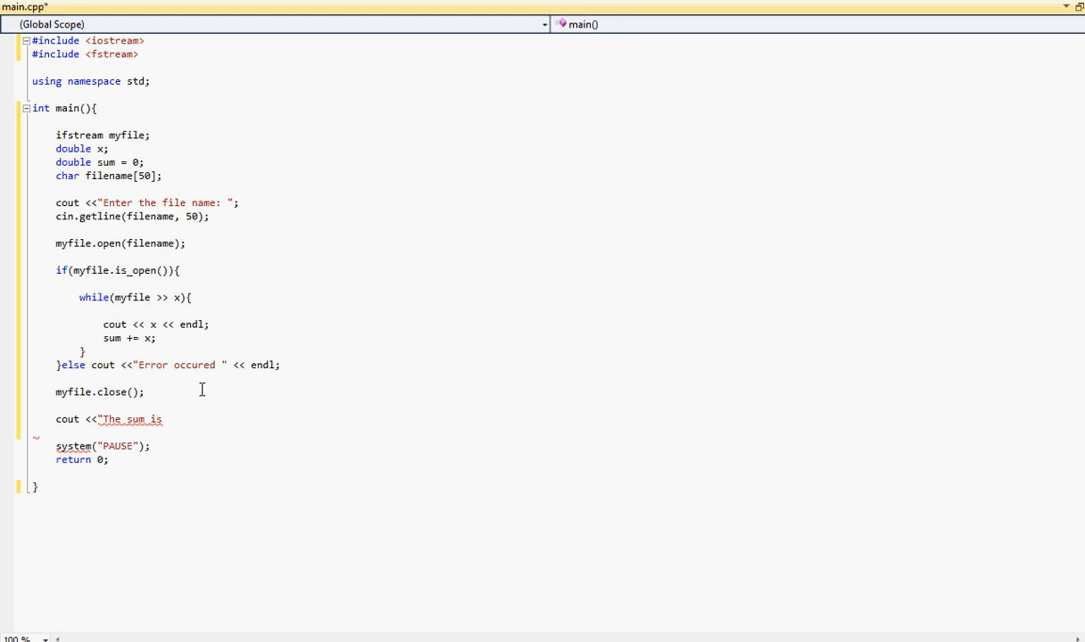
{"action": "type", "text": ": \" << sum <<"}
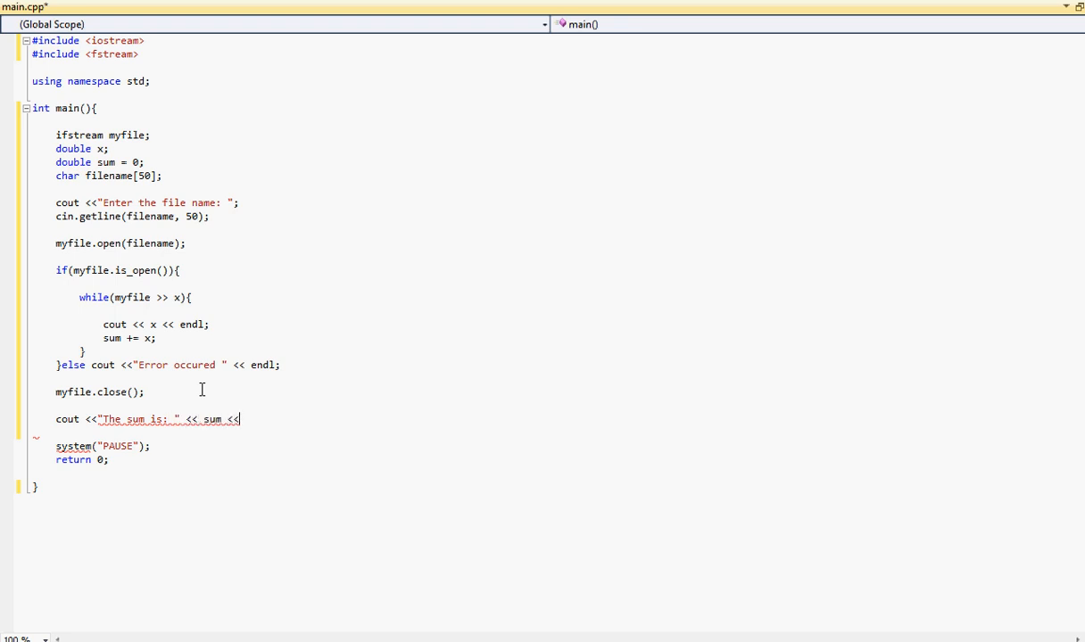
{"action": "type", "text": "endl;"}
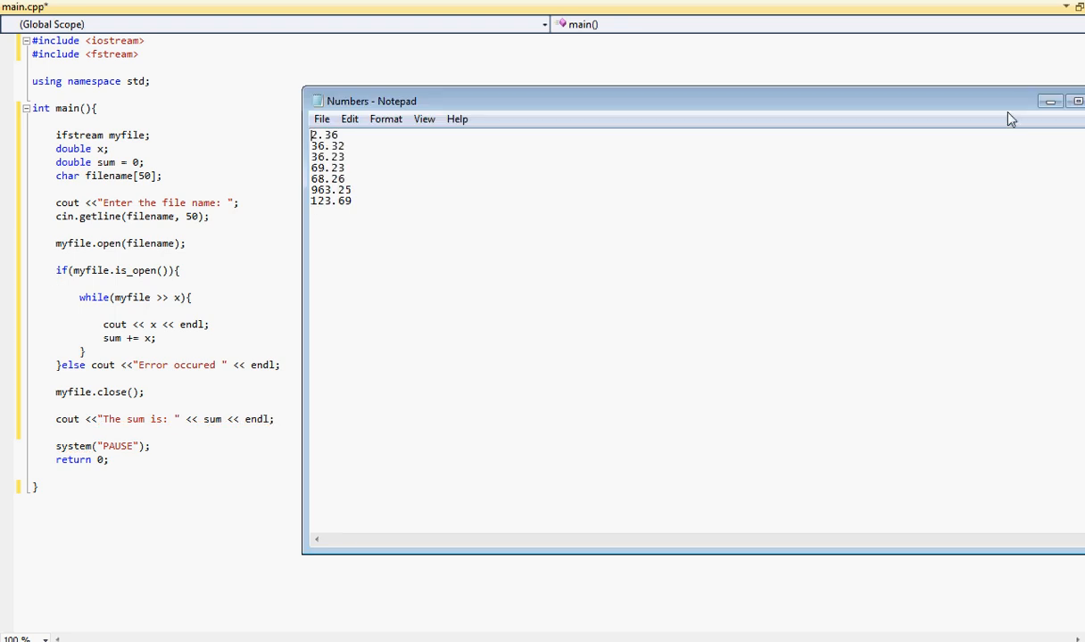
Select the numbers in Notepad and close the Numbers window, leaving main.cpp visible.
{"action": "left_click_drag", "start_coordinate": [696, 99], "coordinate": [624, 93]}
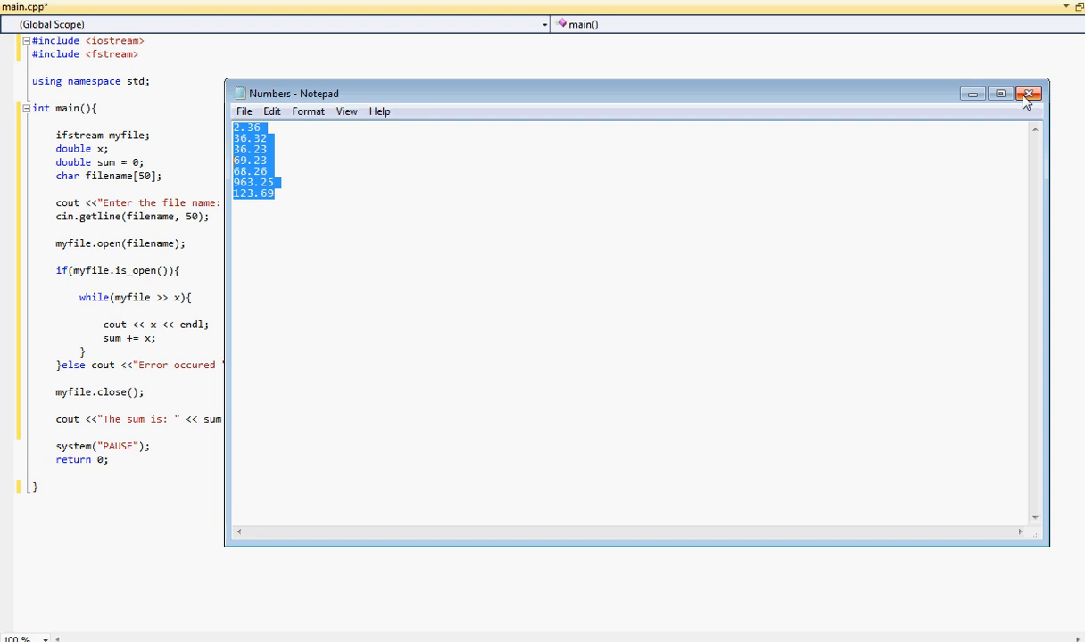
{"action": "left_click", "coordinate": [1028, 93]}
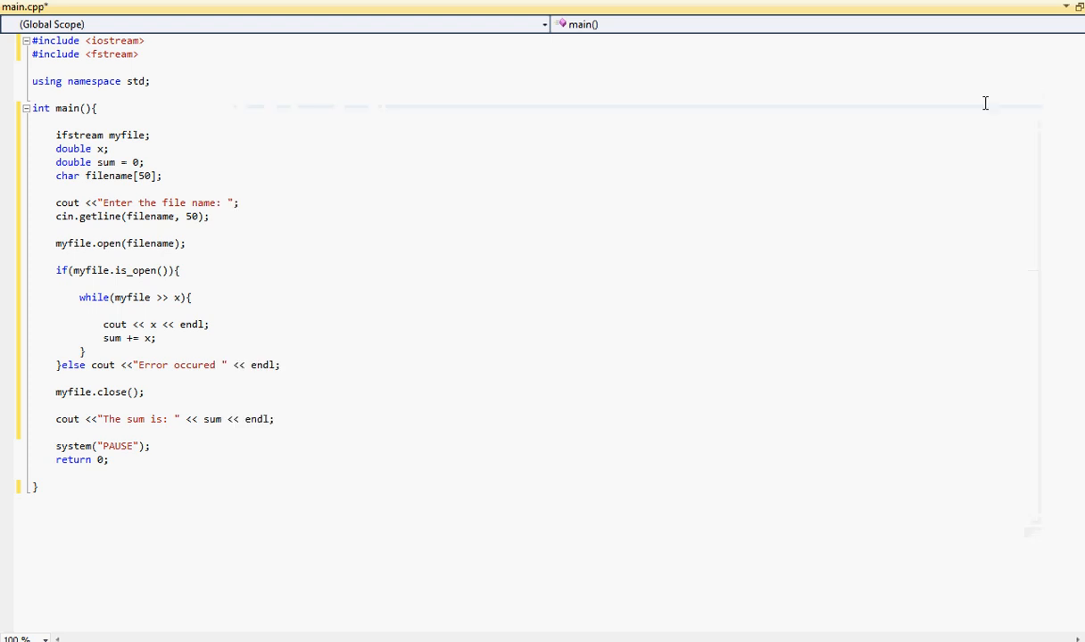
{"action": "mouse_move", "coordinate": [176, 221]}
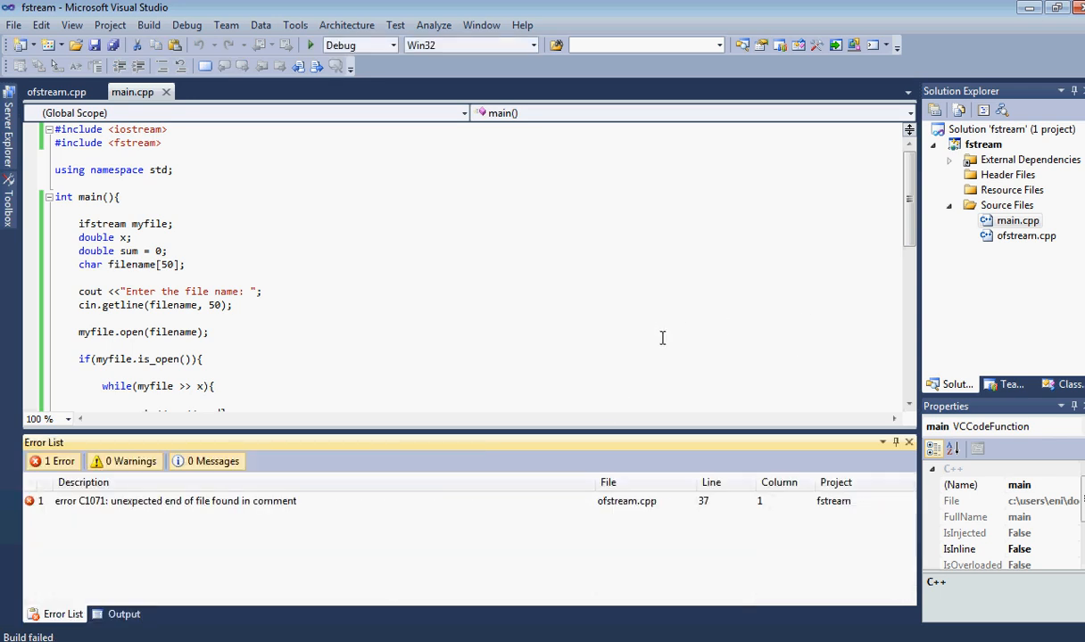
Inspect the build error and review ofstream.cpp from Solution Explorer, then close it.
{"action": "left_click", "coordinate": [55, 91]}
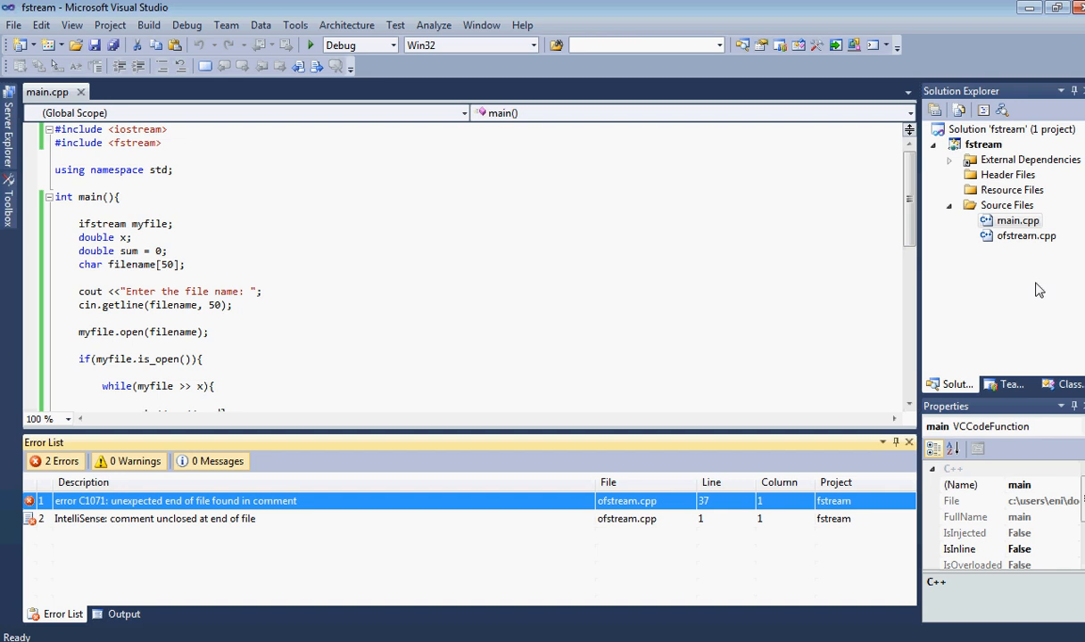
{"action": "left_click", "coordinate": [1024, 236]}
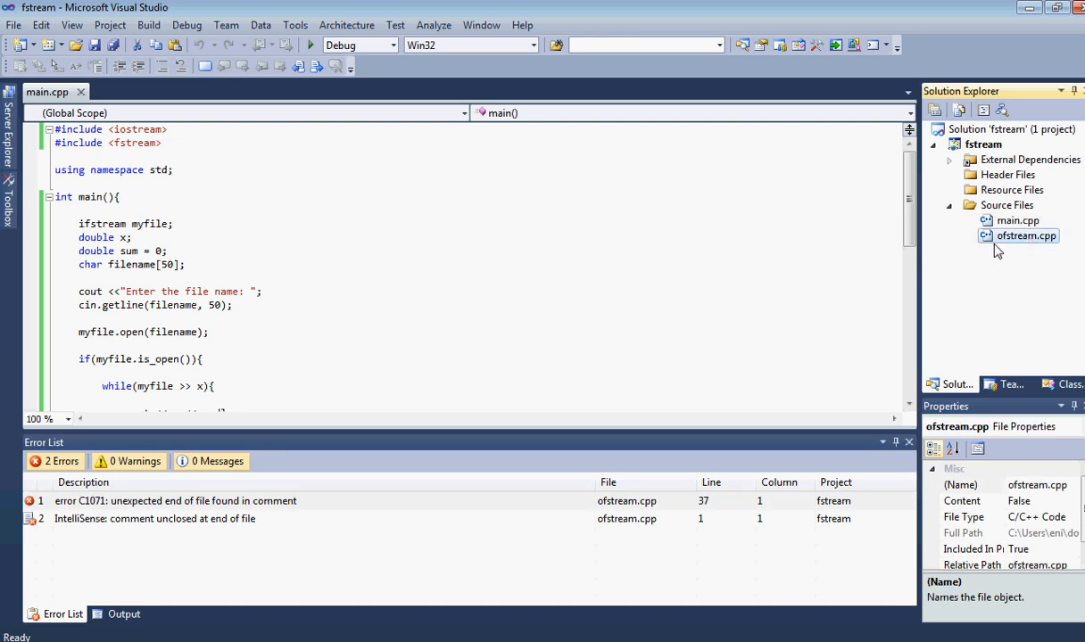
{"action": "double_click", "coordinate": [1027, 236]}
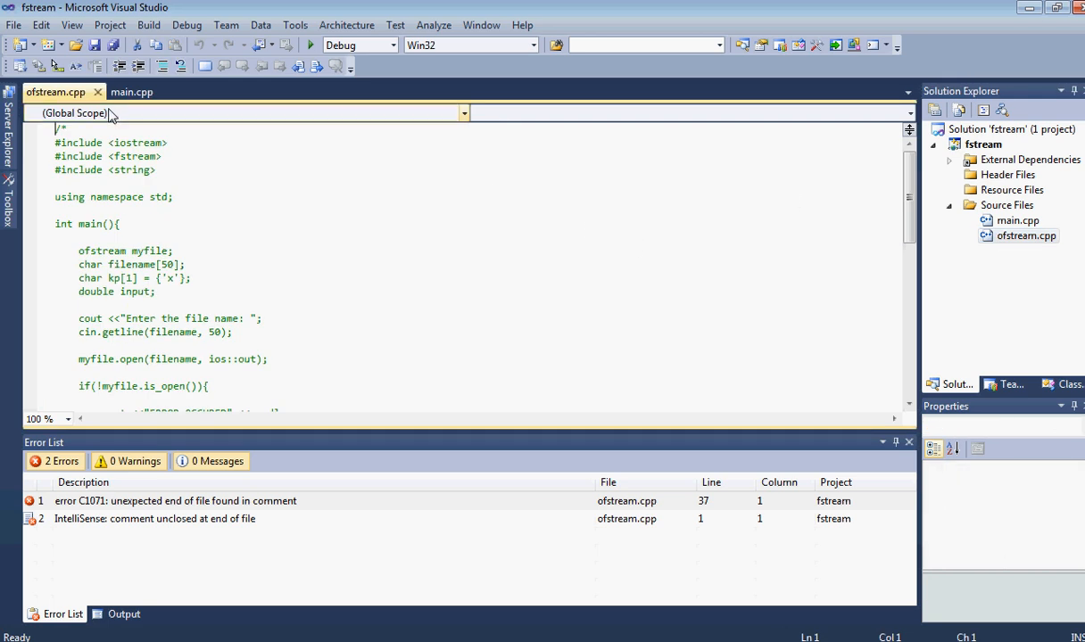
{"action": "left_click", "coordinate": [132, 93]}
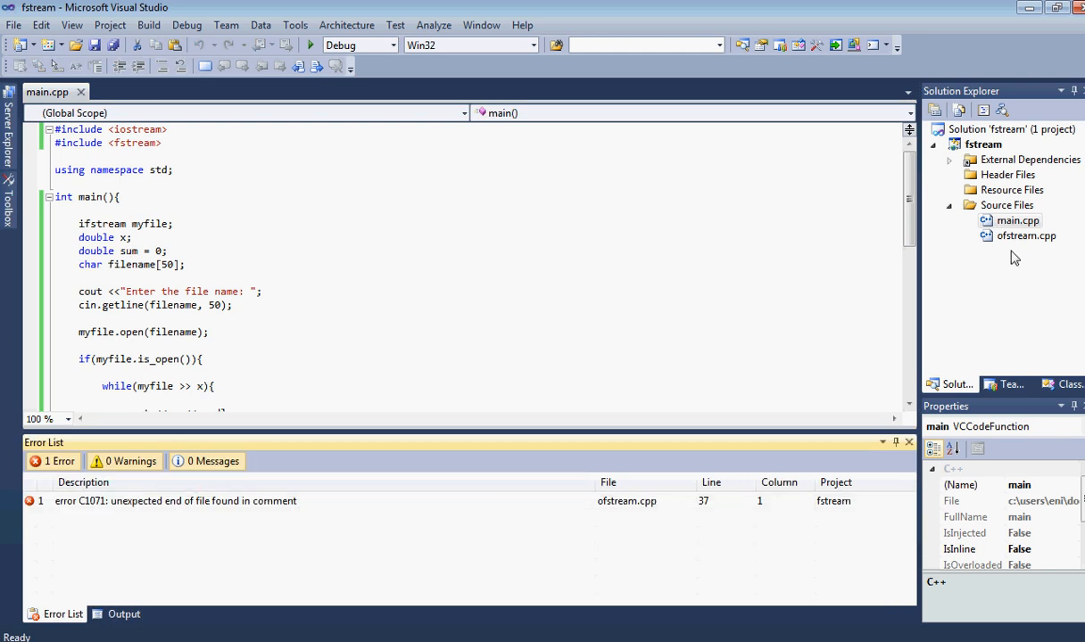
Remove ofstream.cpp from the fstream project so the rebuild succeeds.
{"action": "left_click", "coordinate": [1026, 236]}
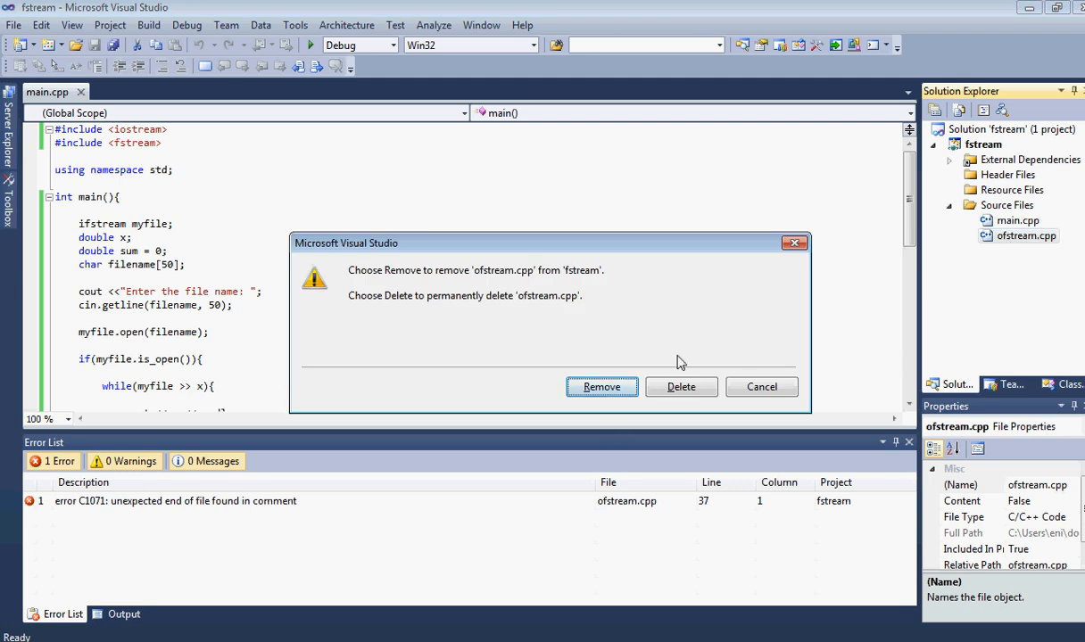
{"action": "left_click", "coordinate": [601, 385]}
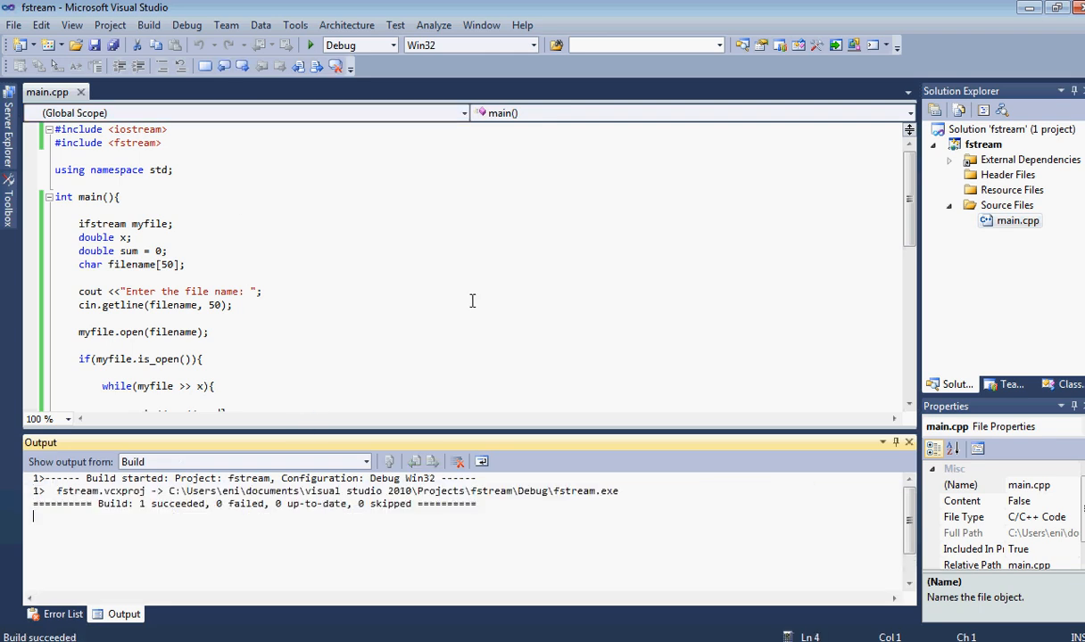
{"action": "mouse_move", "coordinate": [392, 230]}
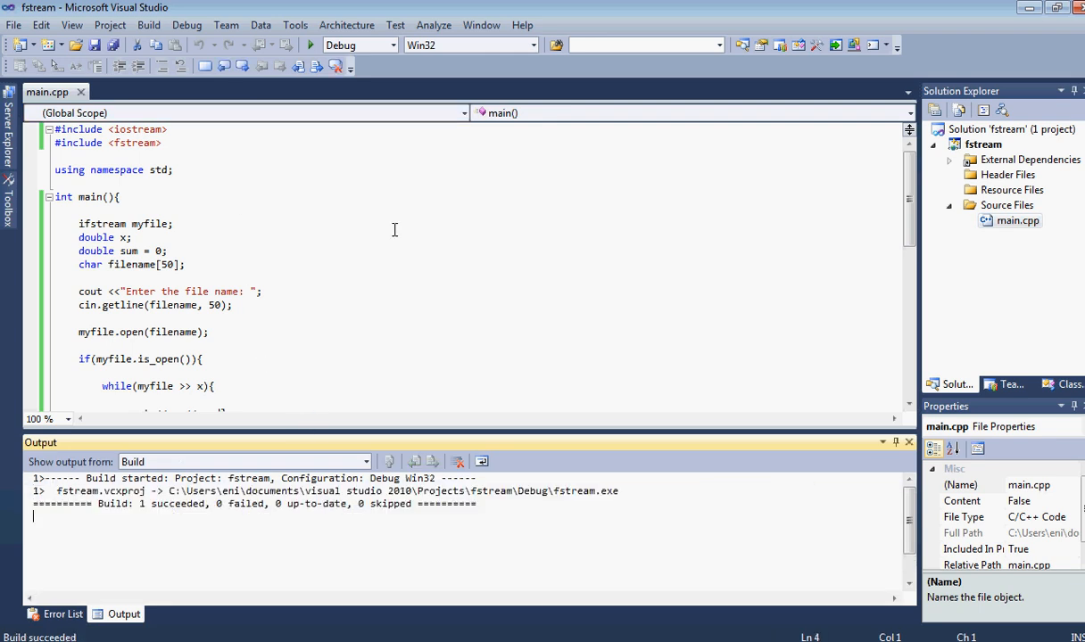
{"action": "mouse_move", "coordinate": [421, 236]}
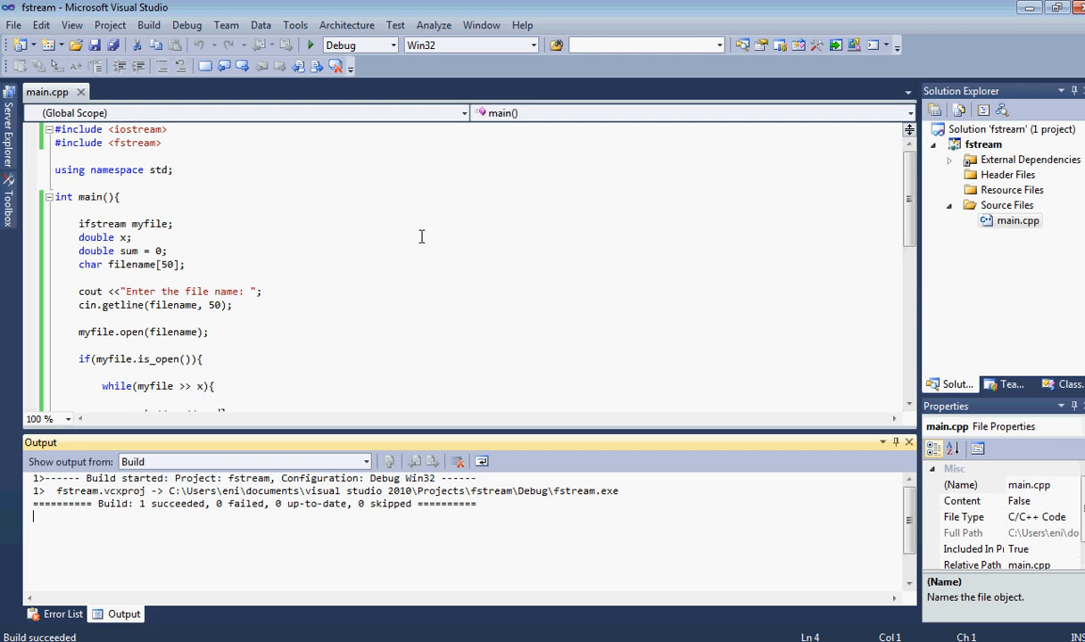
{"action": "mouse_move", "coordinate": [875, 184]}
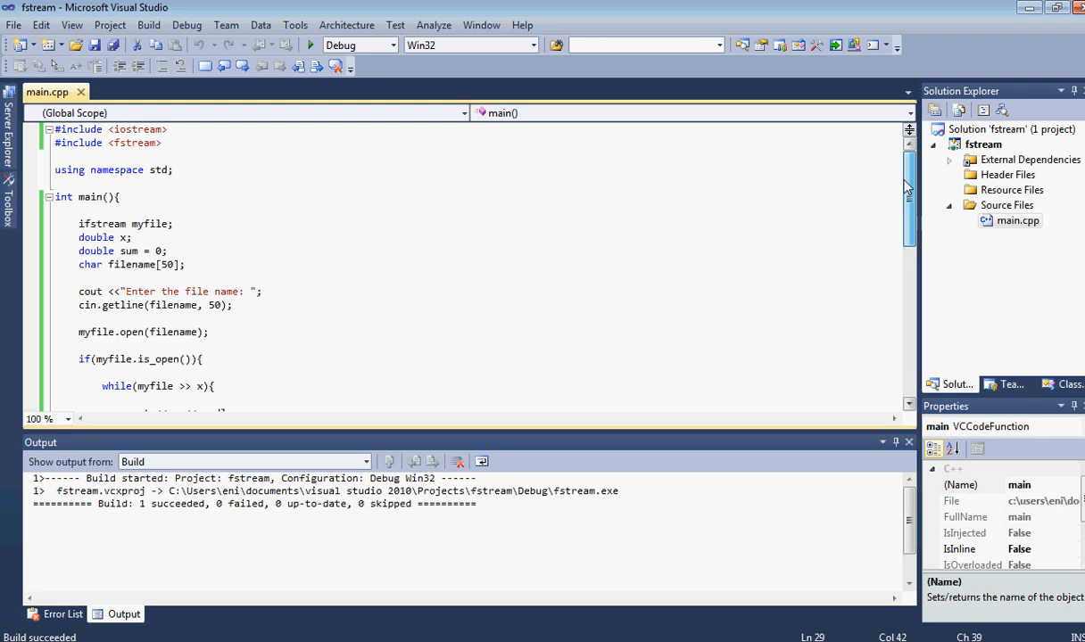
Start debugging so the console window prompts "Enter the file name:".
{"action": "scroll", "scroll_direction": "down", "scroll_amount": 3}
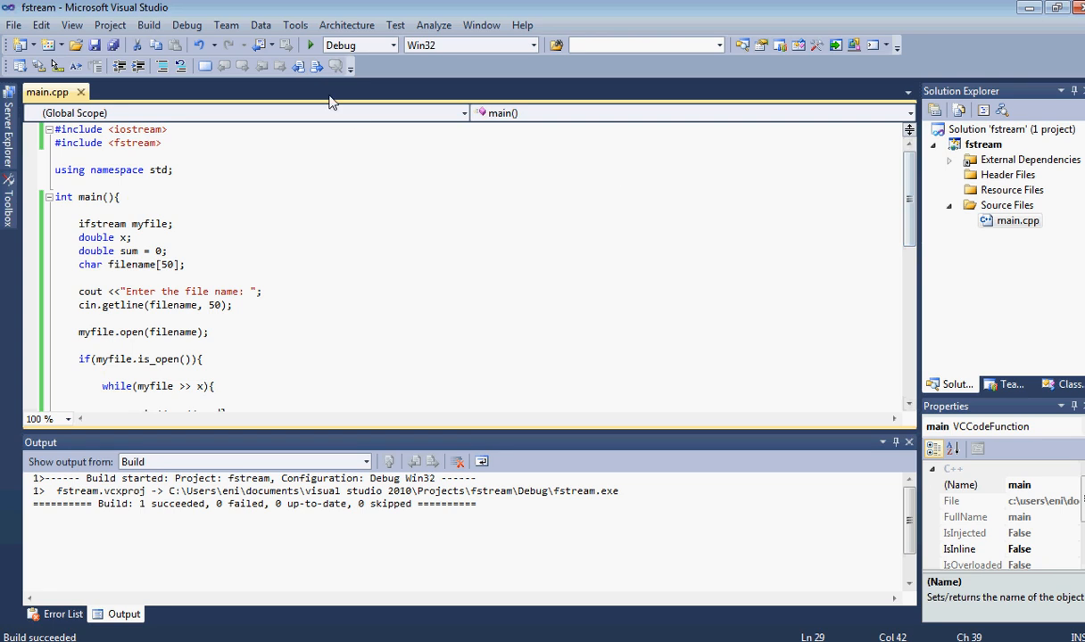
{"action": "left_click", "coordinate": [311, 44]}
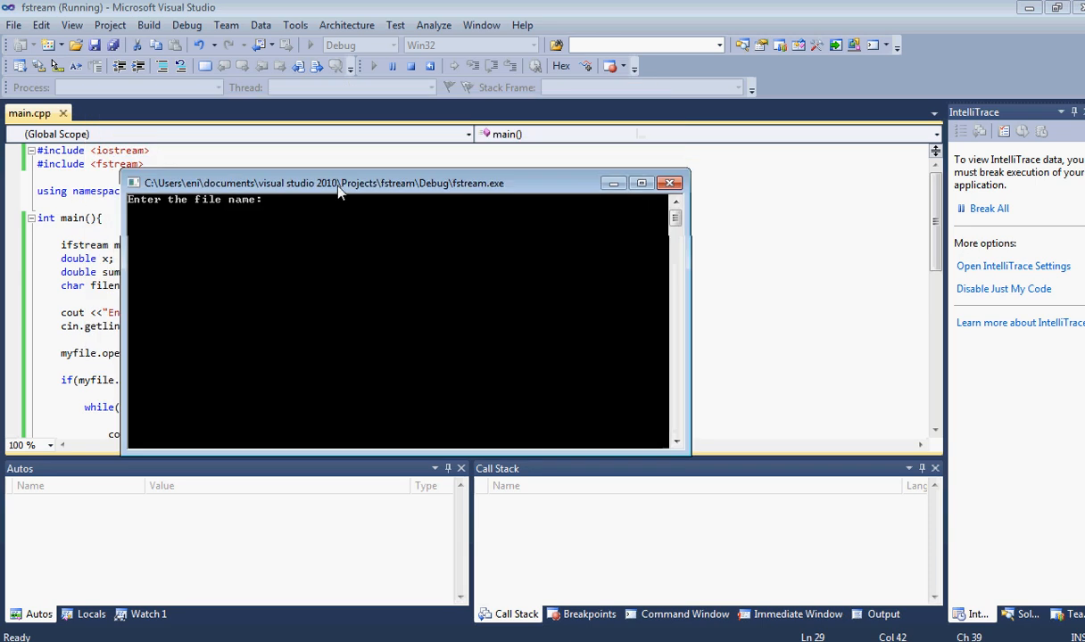
Enter Numbers.txt so the program lists the seven values and "The sum is: 1299.34".
{"action": "type", "text": "Nu"}
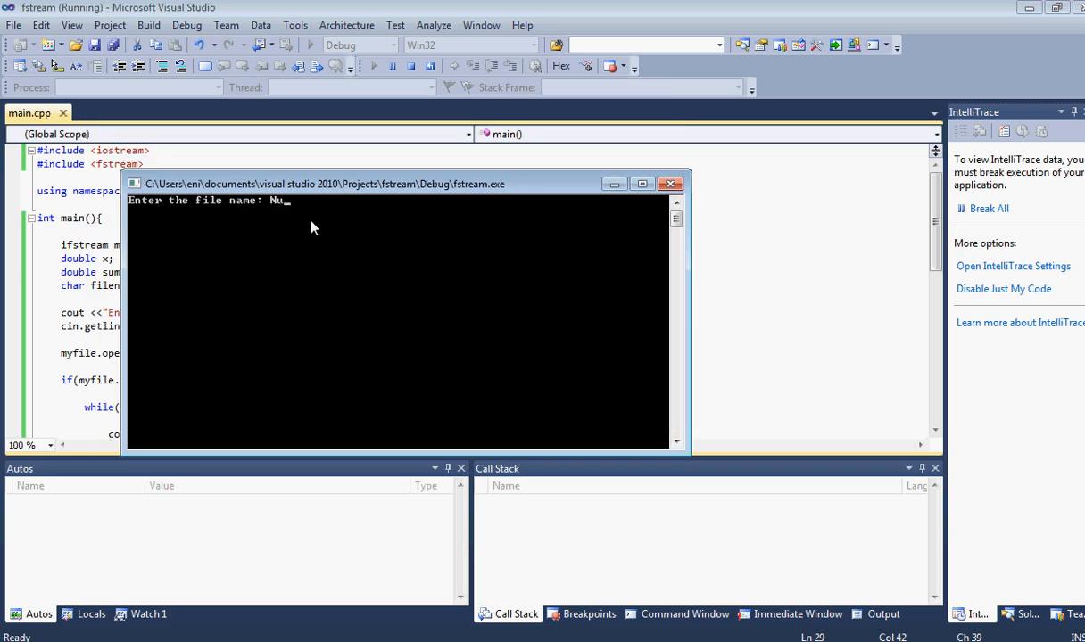
{"action": "type", "text": "mbers."}
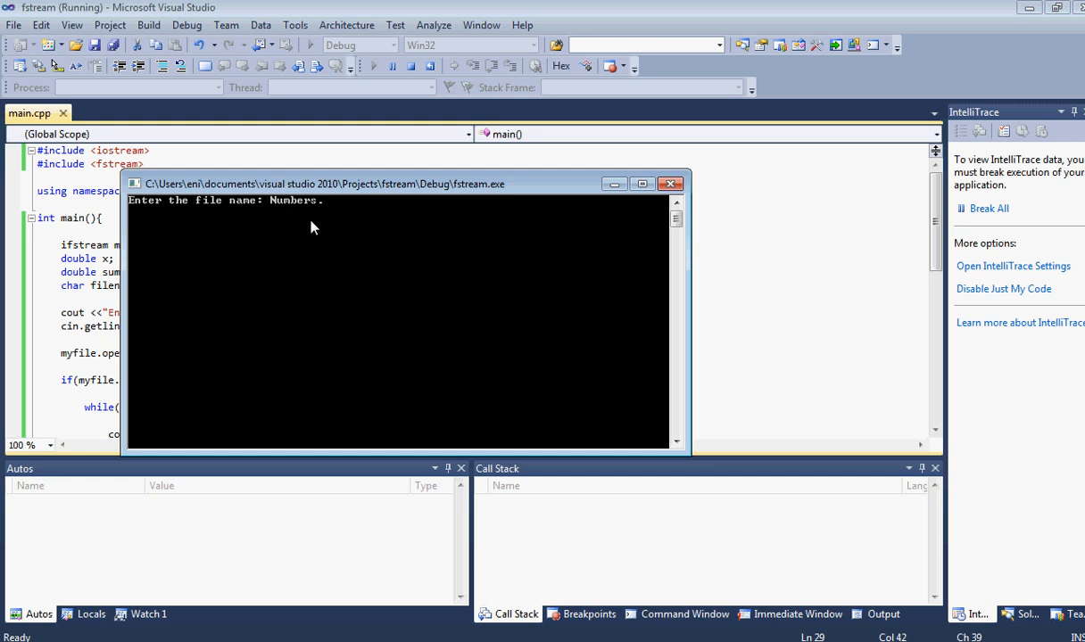
{"action": "type", "text": "txt"}
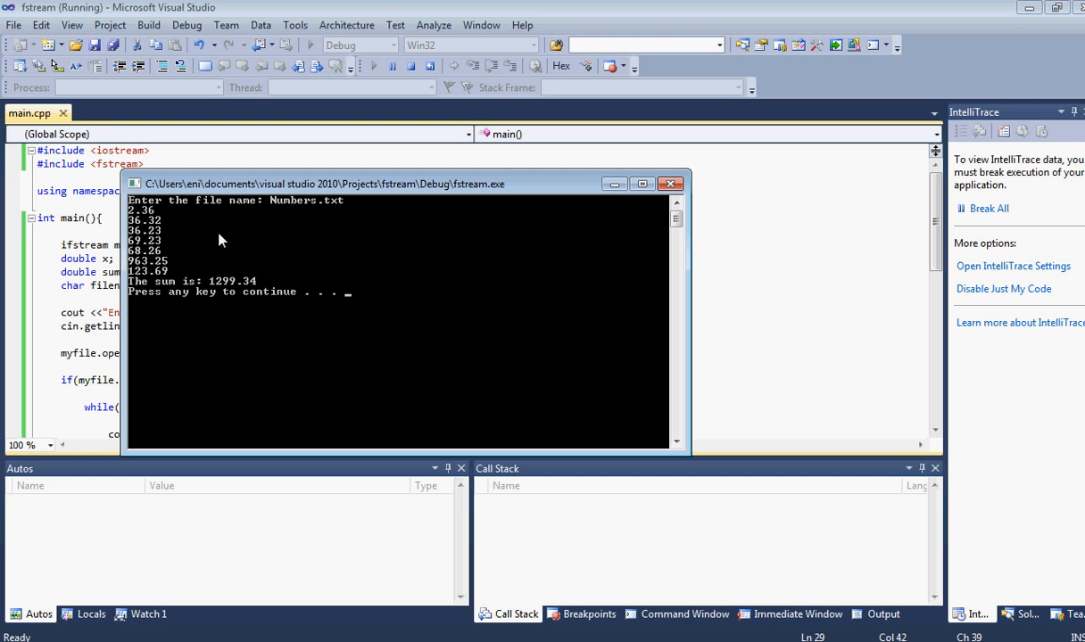
{"action": "mouse_move", "coordinate": [158, 243]}
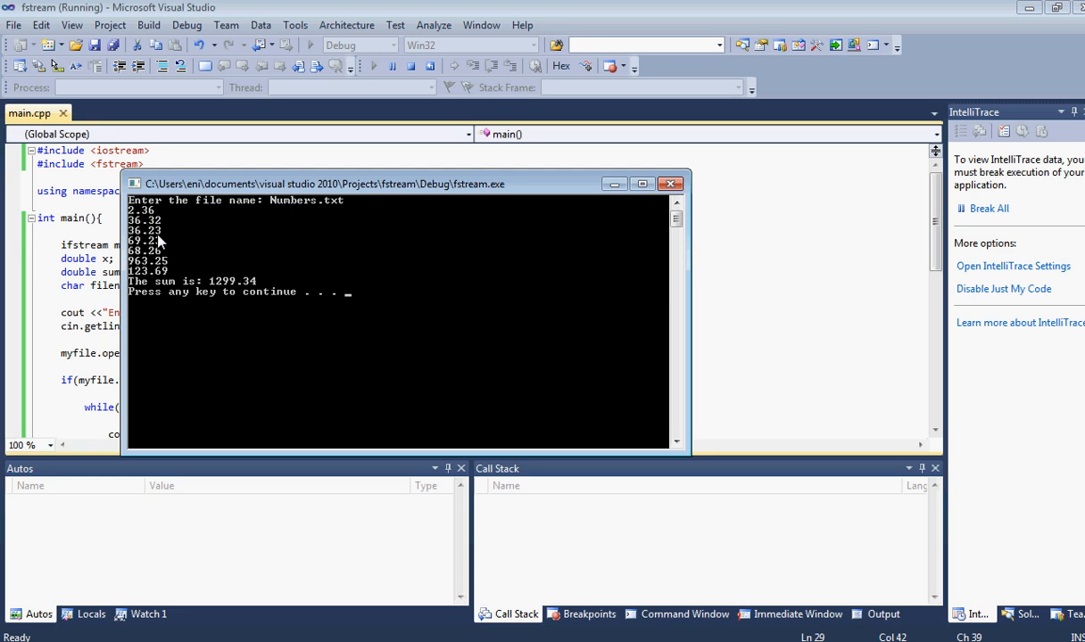